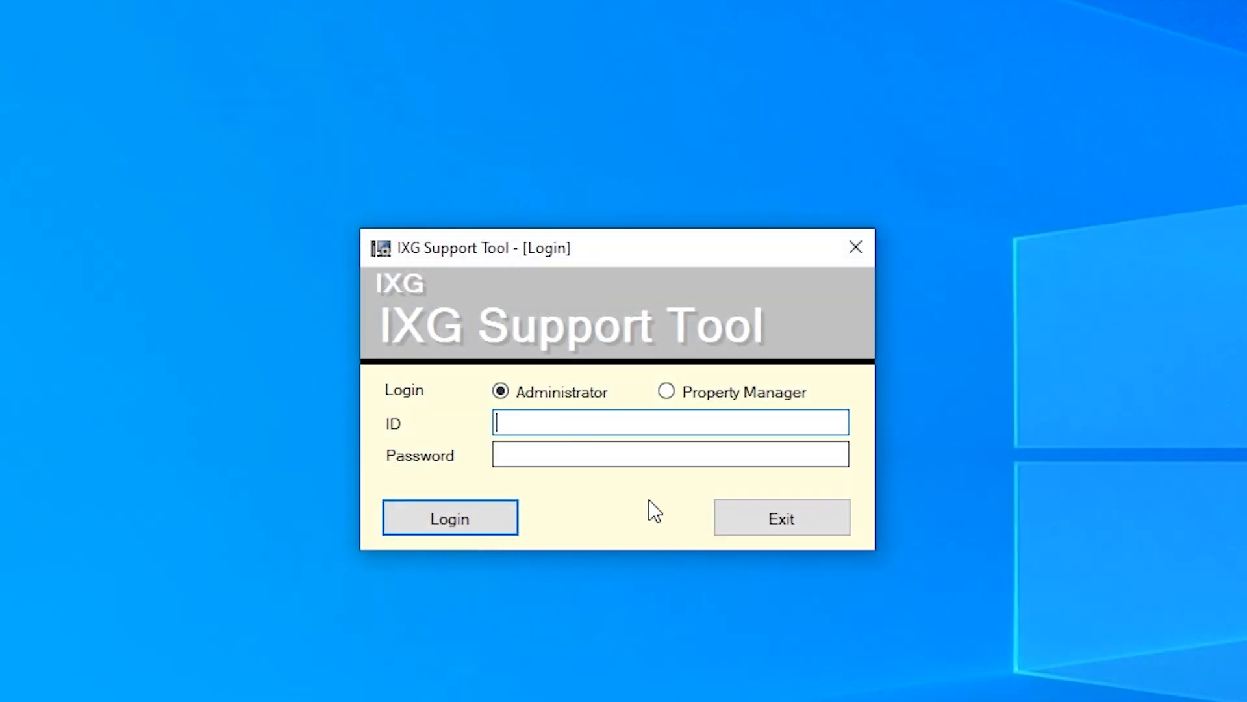
Step: Log in with the admin ID and start a new system via File > Create New System
{"action": "type", "text": "admin"}
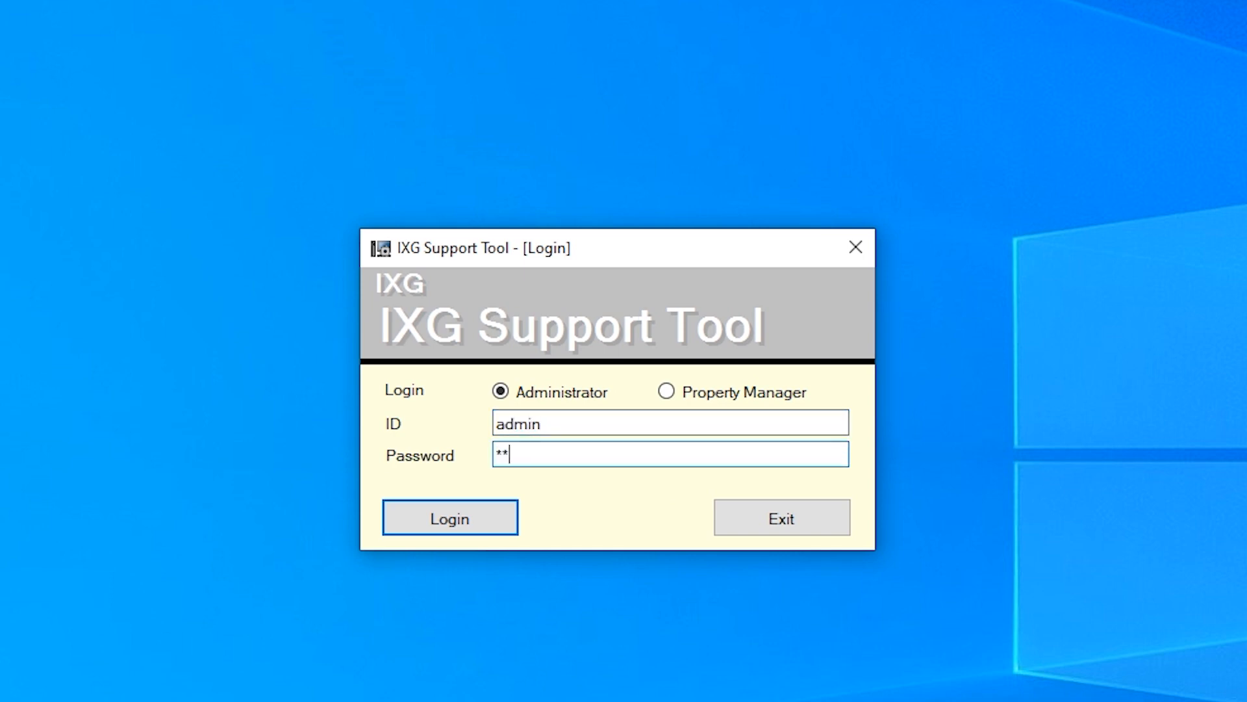
{"action": "left_click", "coordinate": [449, 517]}
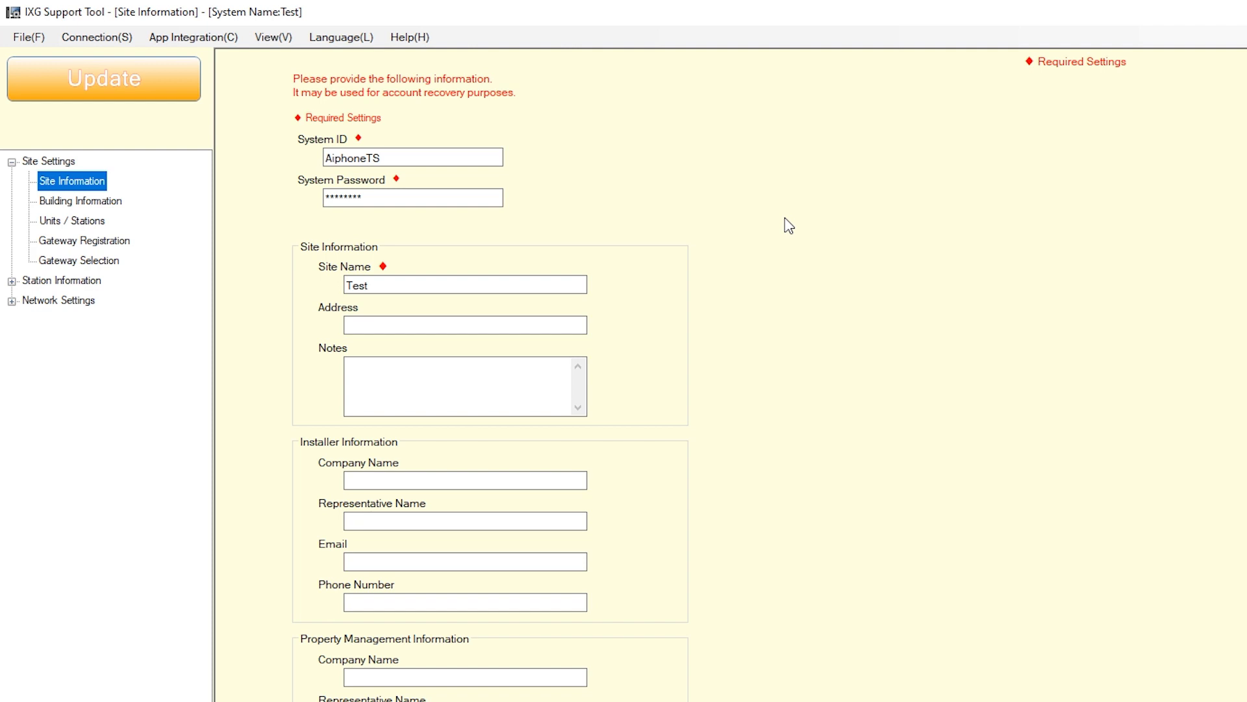
{"action": "left_click", "coordinate": [23, 37]}
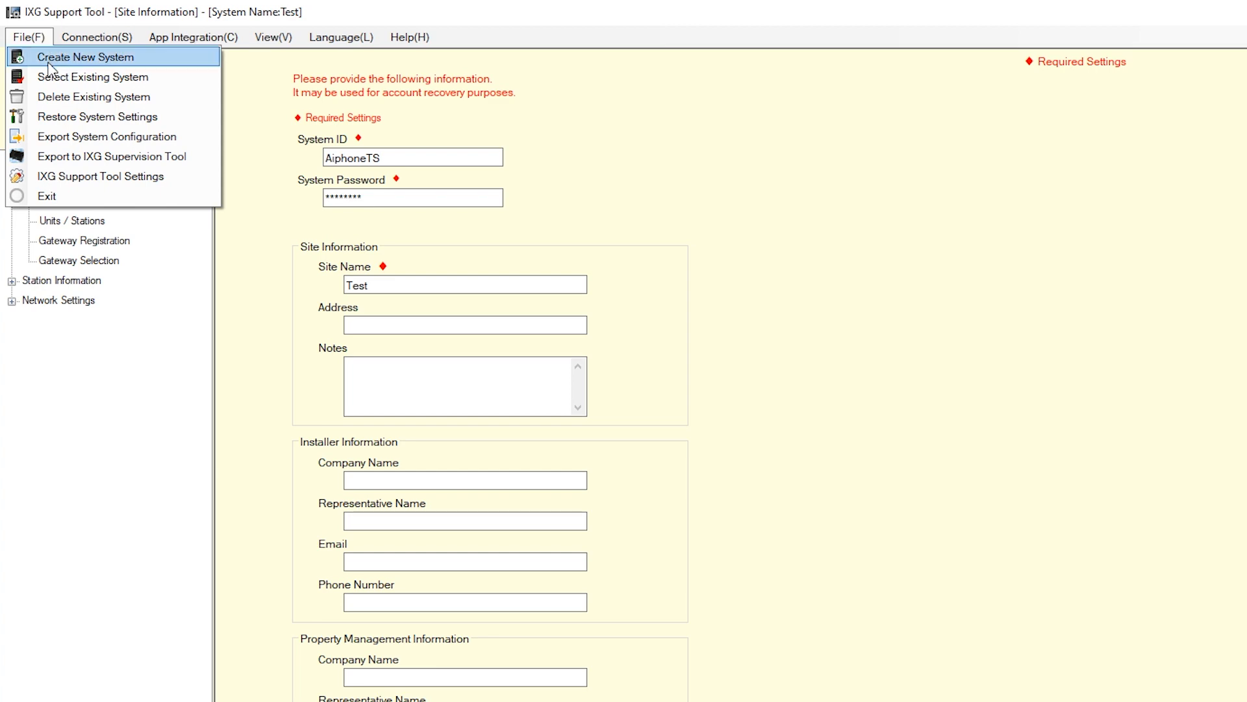
{"action": "left_click", "coordinate": [79, 57]}
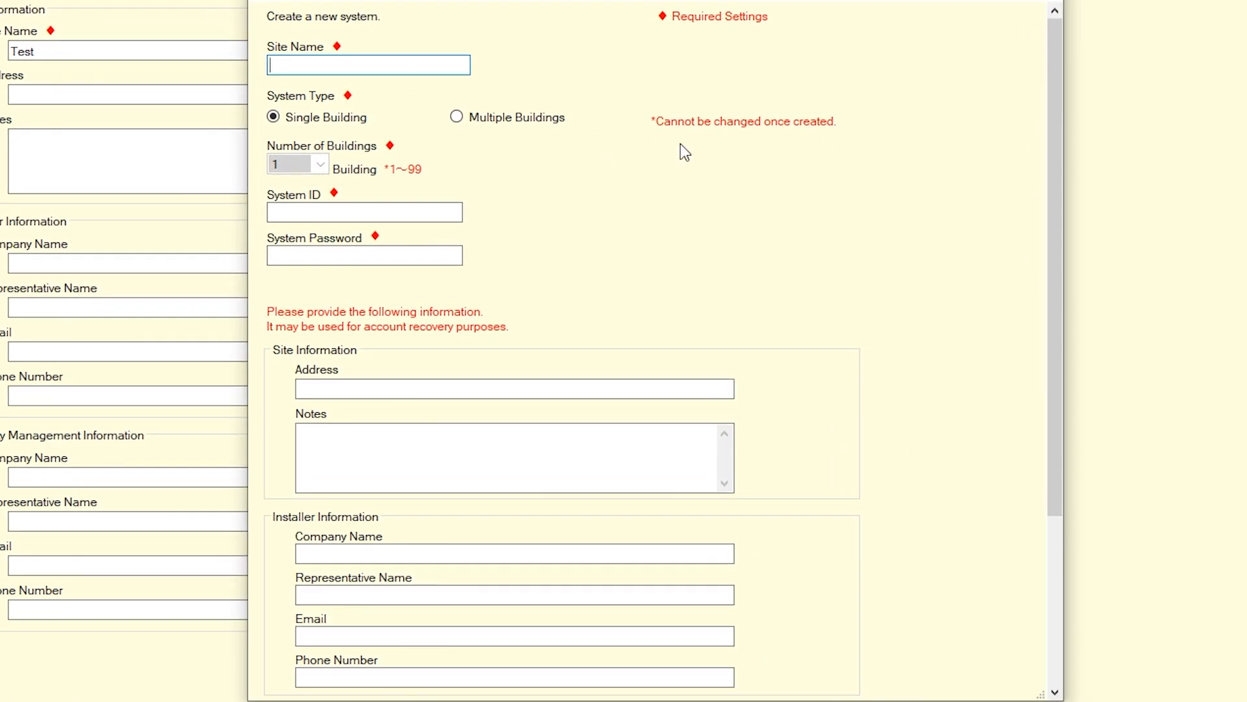
Step: Enter site name 'IXG Programming', system ID 'AiphoneTS', a password and address '123 Front Street'
{"action": "type", "text": "IXG Progra"}
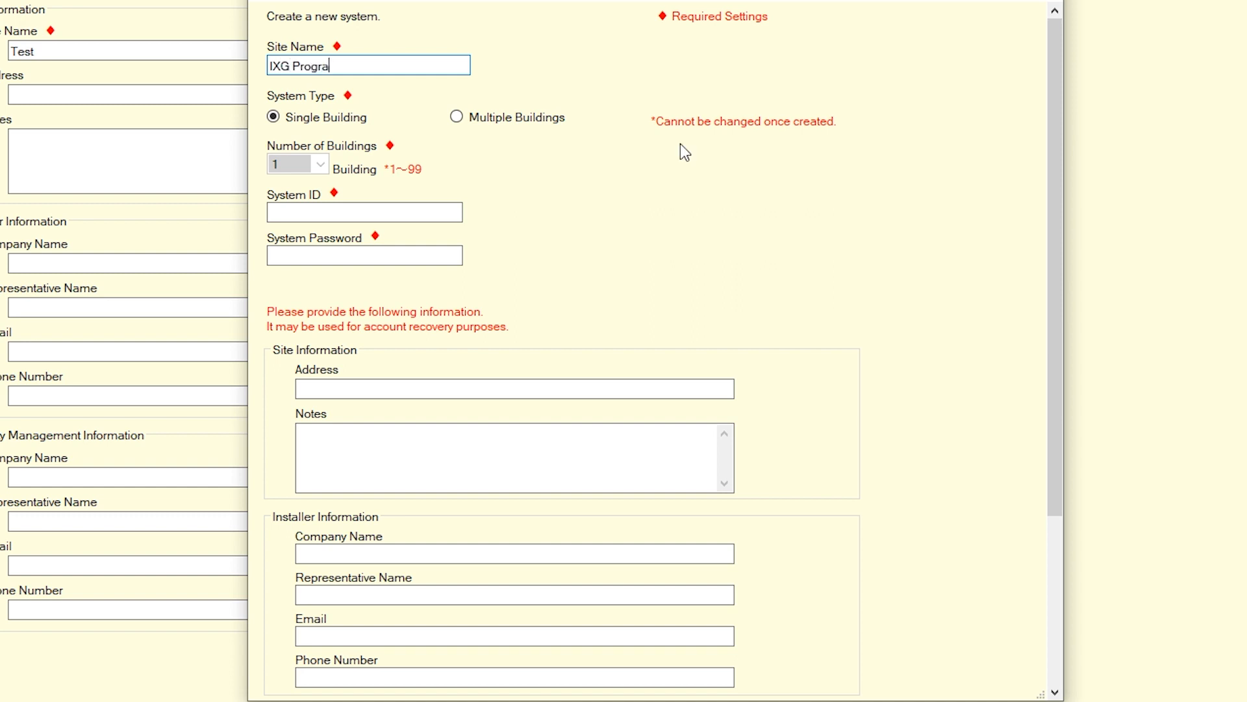
{"action": "type", "text": "mming"}
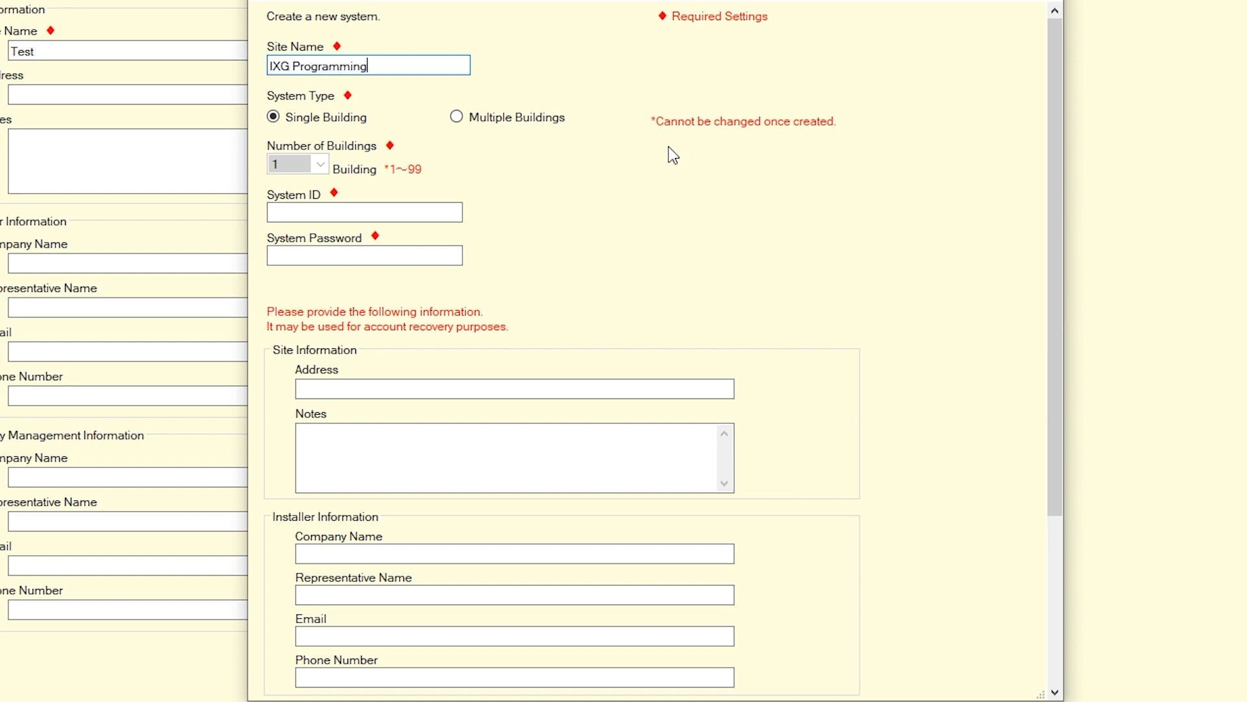
{"action": "mouse_move", "coordinate": [453, 204]}
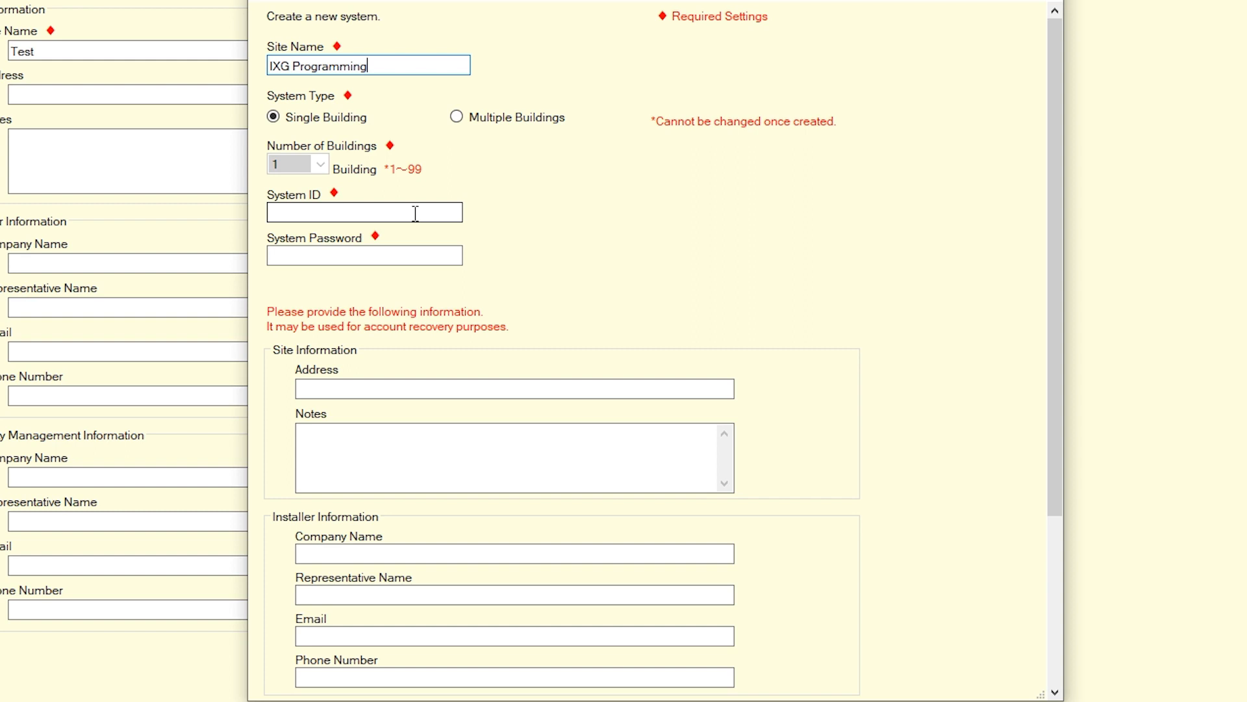
{"action": "left_click", "coordinate": [364, 213]}
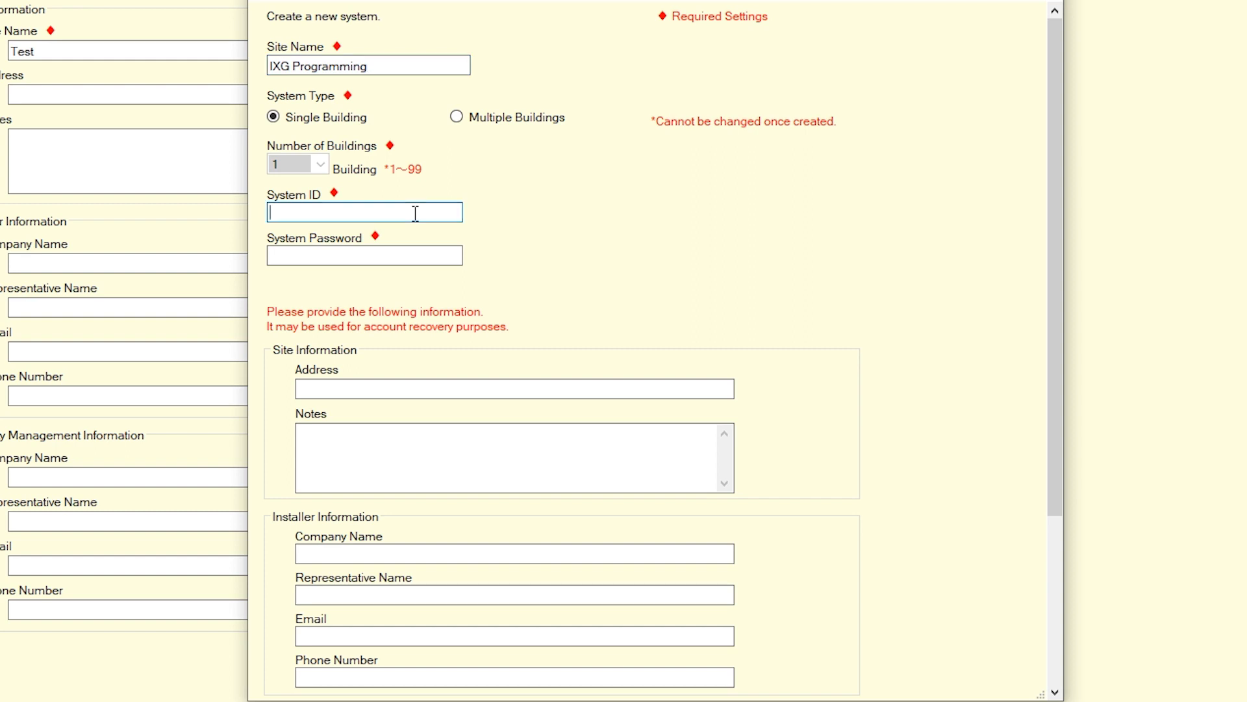
{"action": "type", "text": "AiphoneTS"}
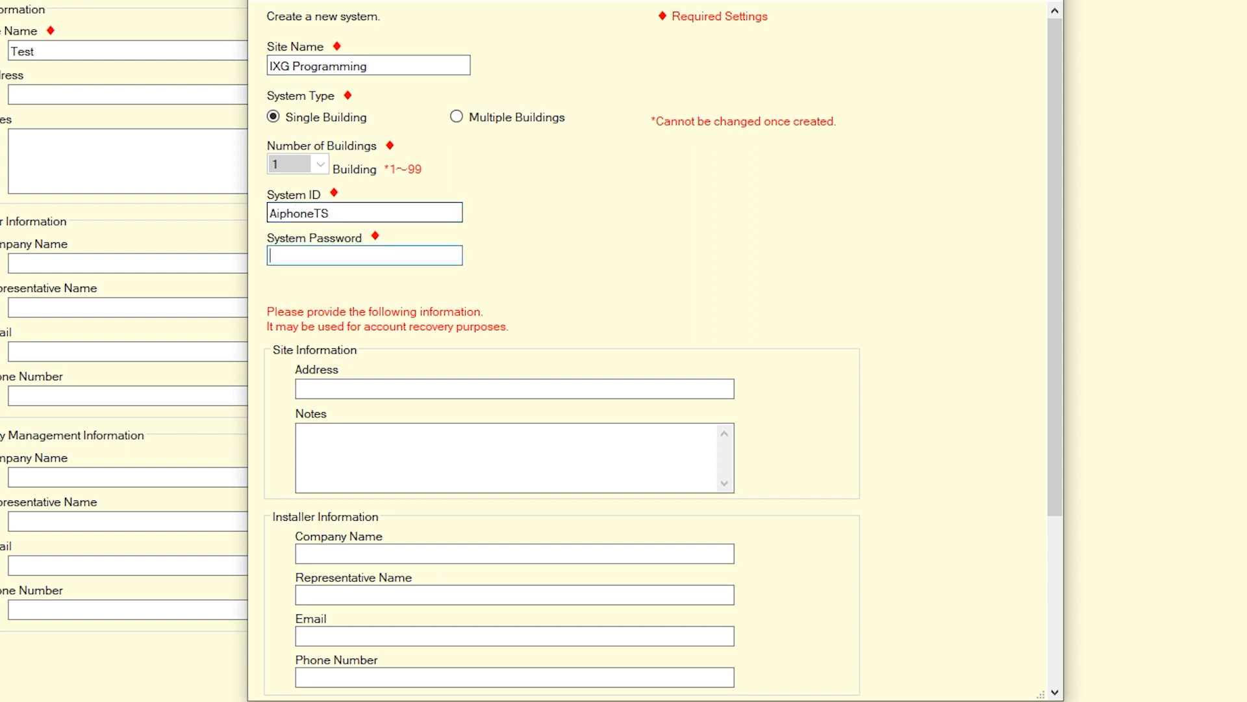
{"action": "type", "text": "********"}
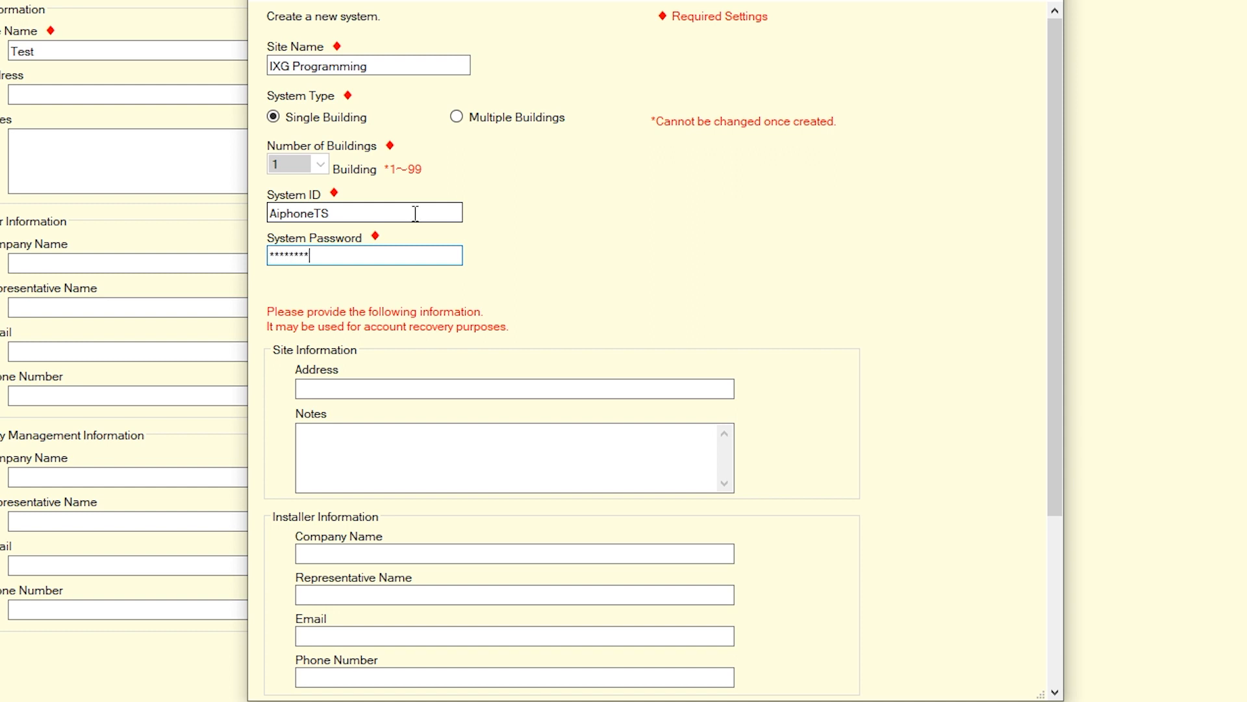
{"action": "type", "text": "1"}
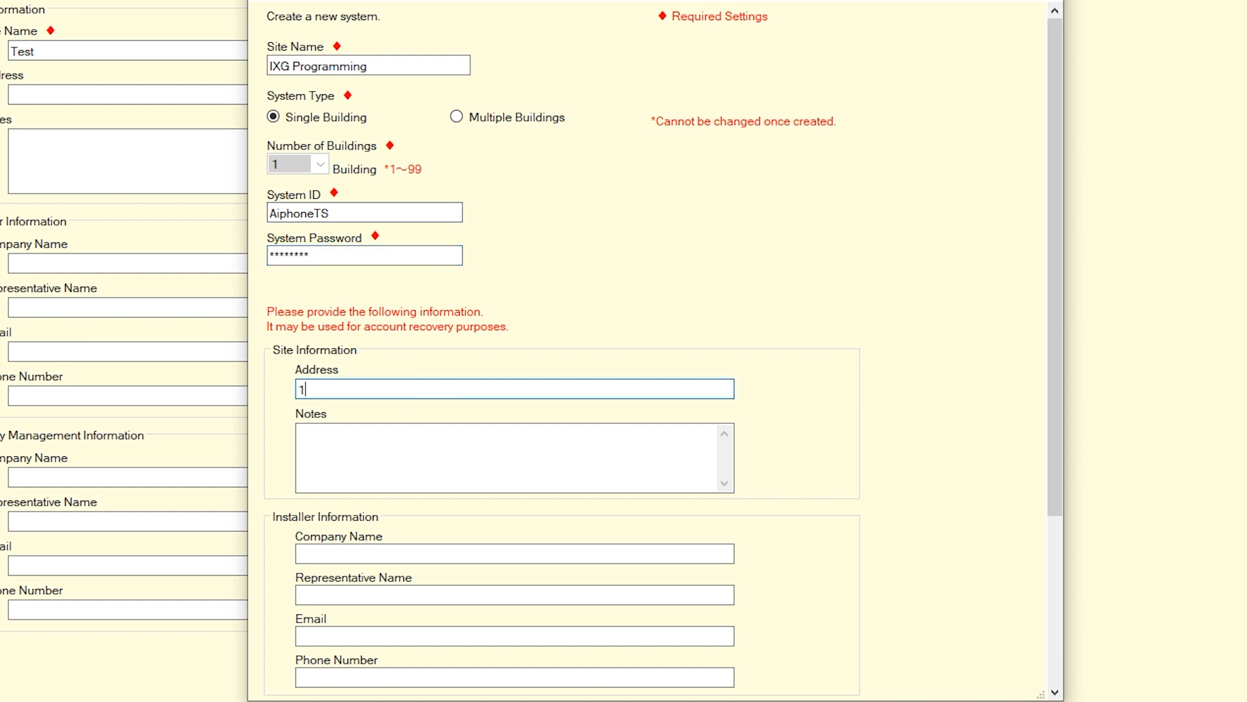
{"action": "type", "text": "23 Front Street"}
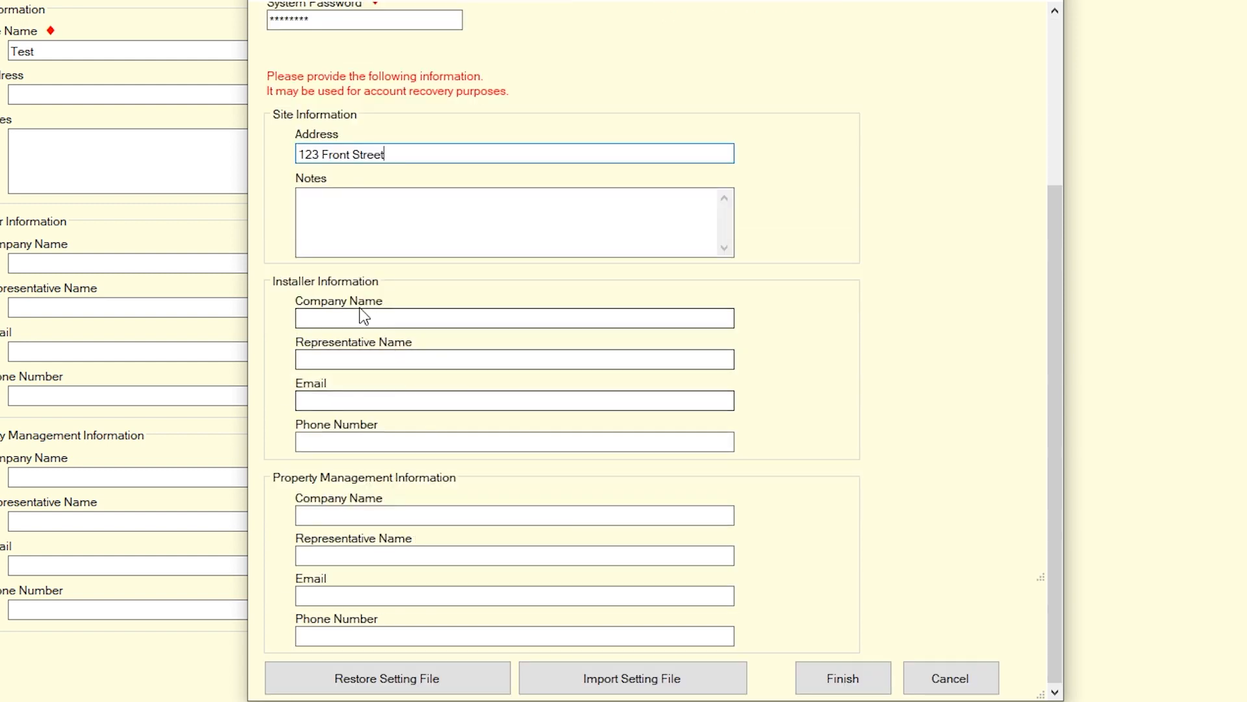
Step: Enter installer 'IXG Installers' with email bob@ixginstall and phone, then finish creating the system
{"action": "left_click", "coordinate": [513, 319]}
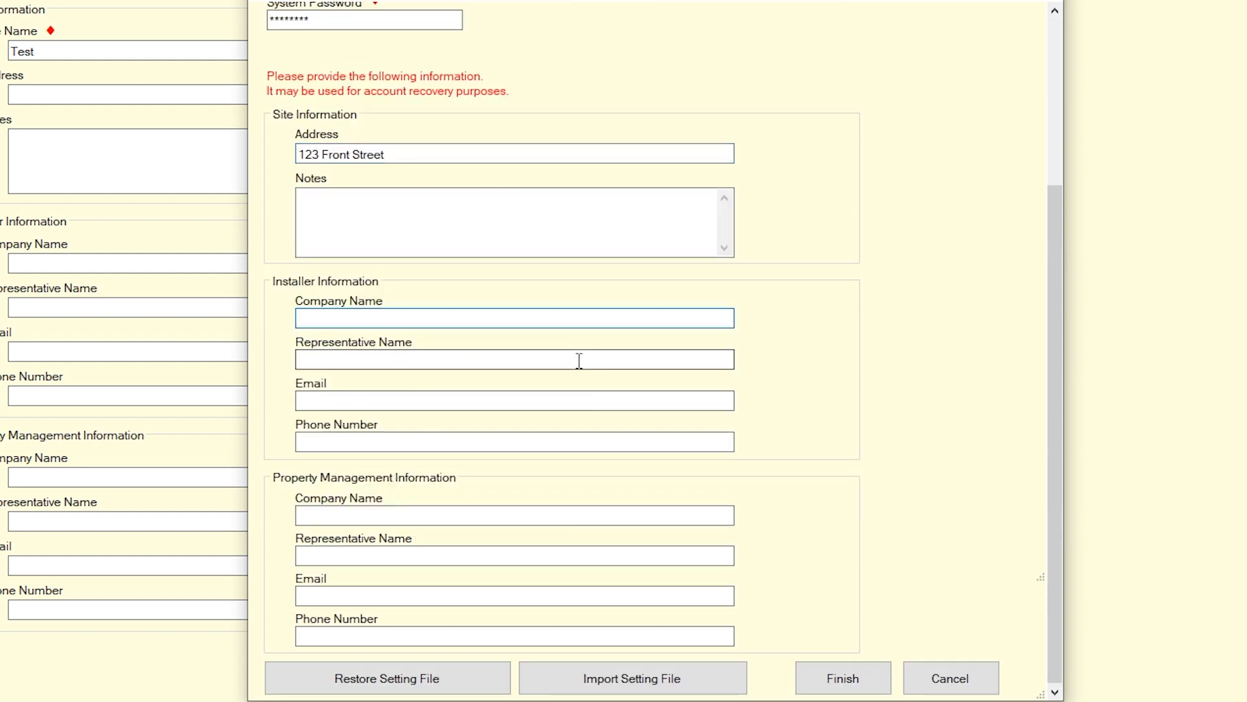
{"action": "type", "text": "IXG Installers"}
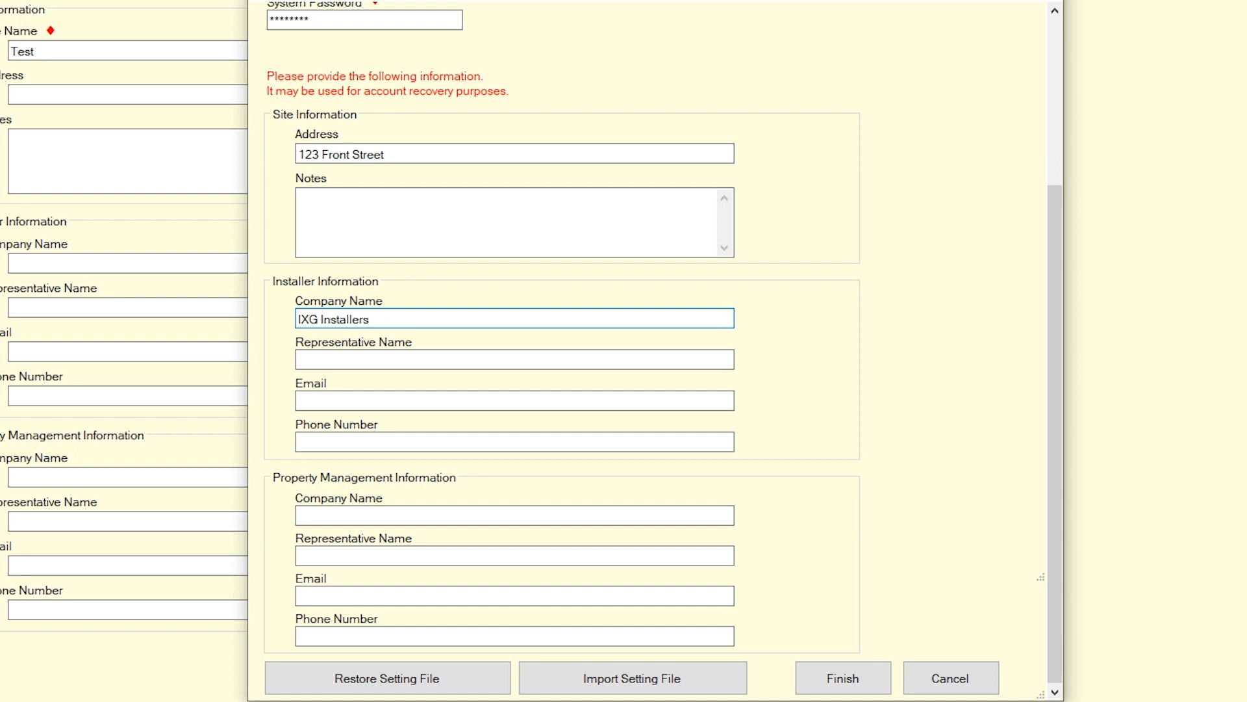
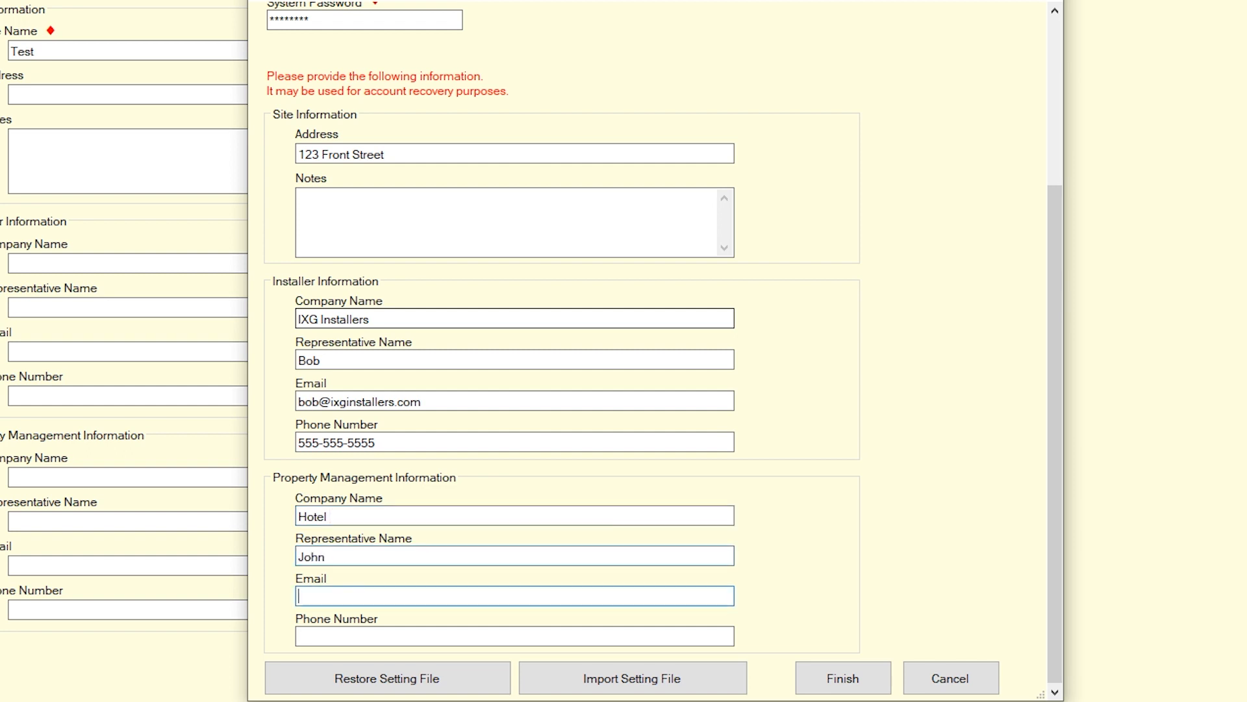
{"action": "type", "text": "222-222-2222"}
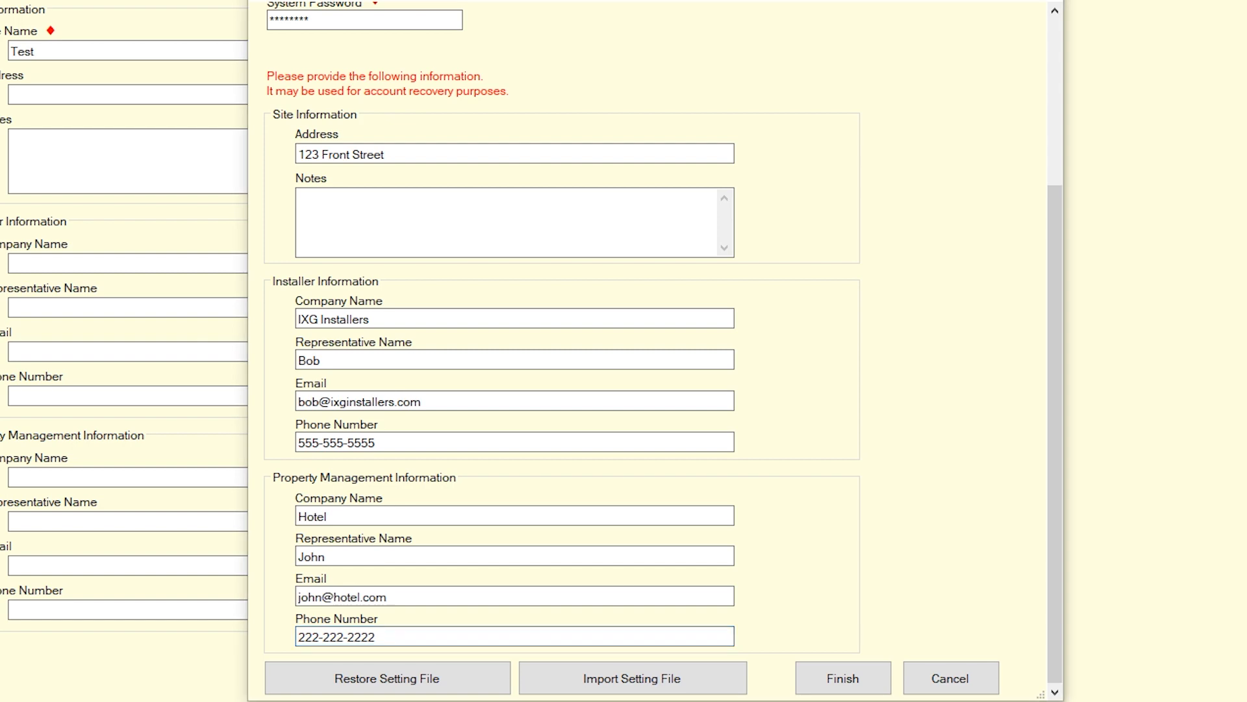
{"action": "left_click", "coordinate": [842, 678]}
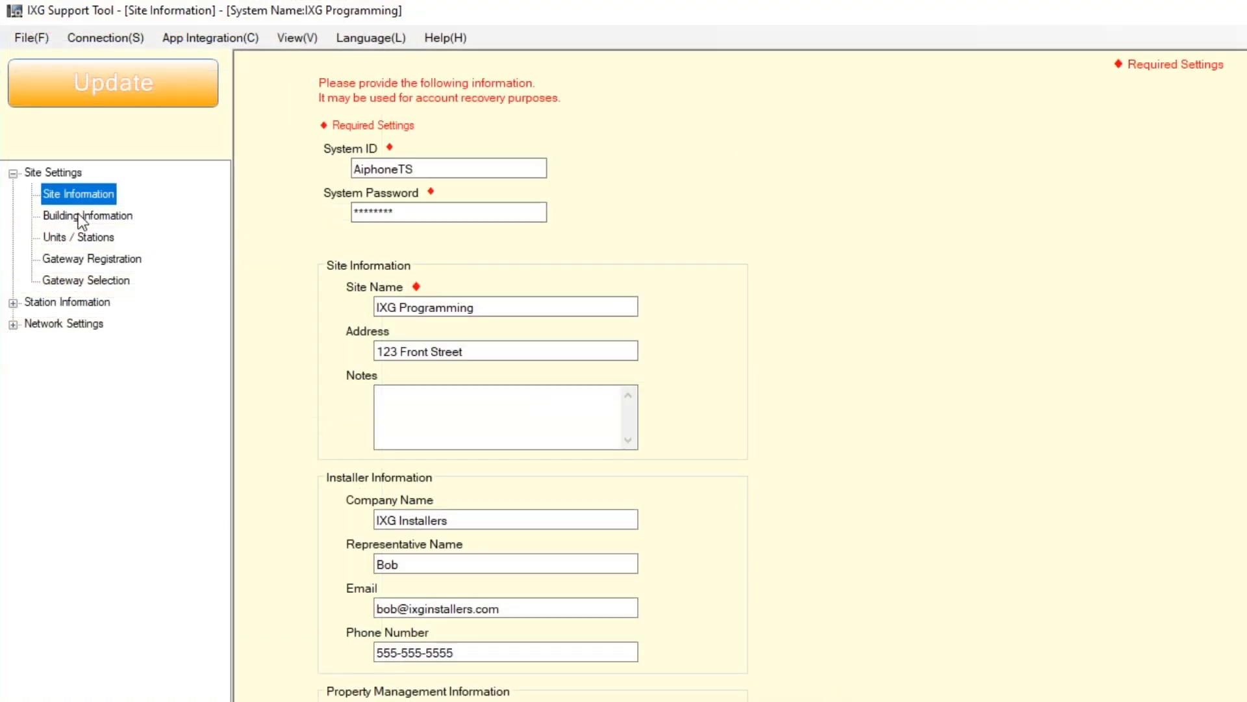
Step: Review the single enabled Building1 in Building Information, then go to Units / Stations
{"action": "left_click", "coordinate": [88, 215]}
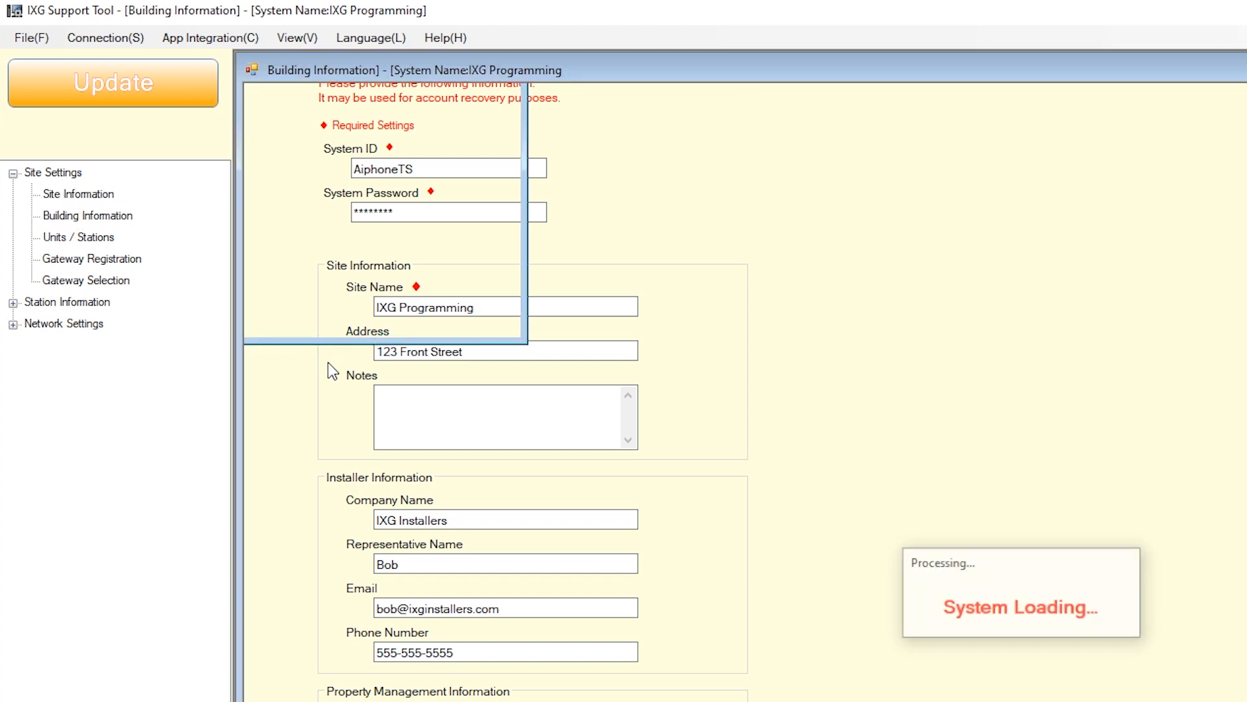
{"action": "left_click", "coordinate": [87, 215]}
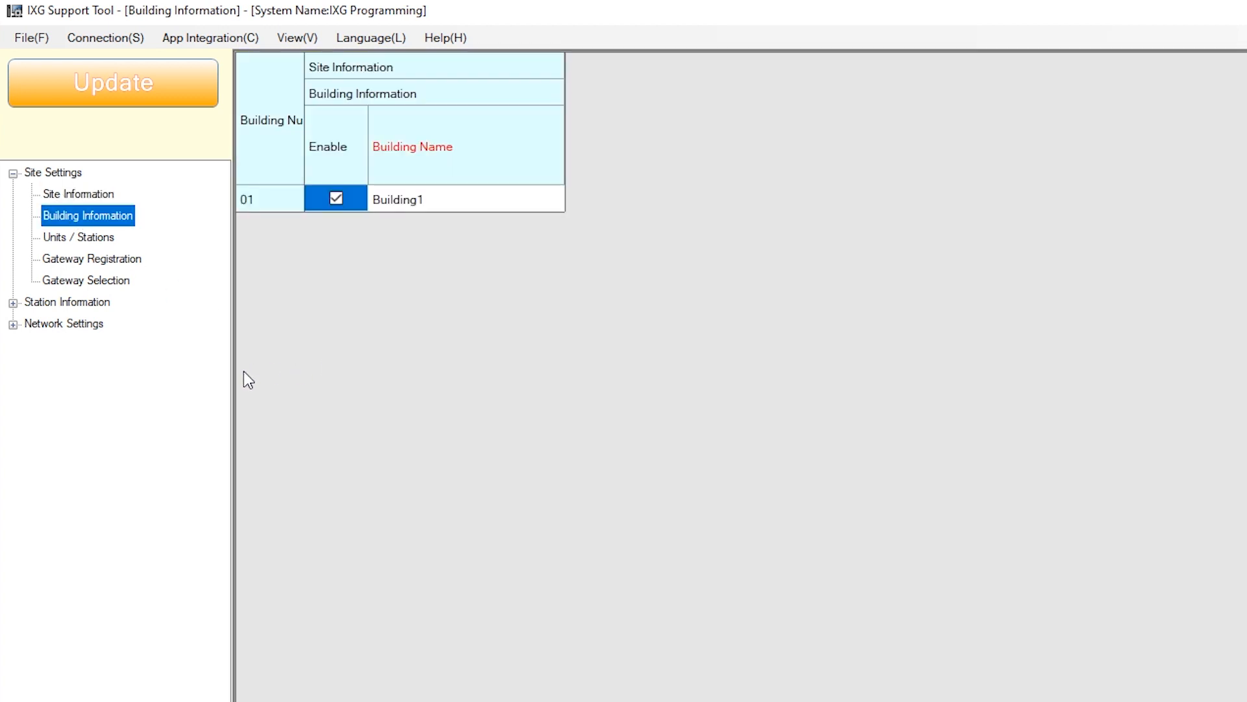
{"action": "mouse_move", "coordinate": [268, 358]}
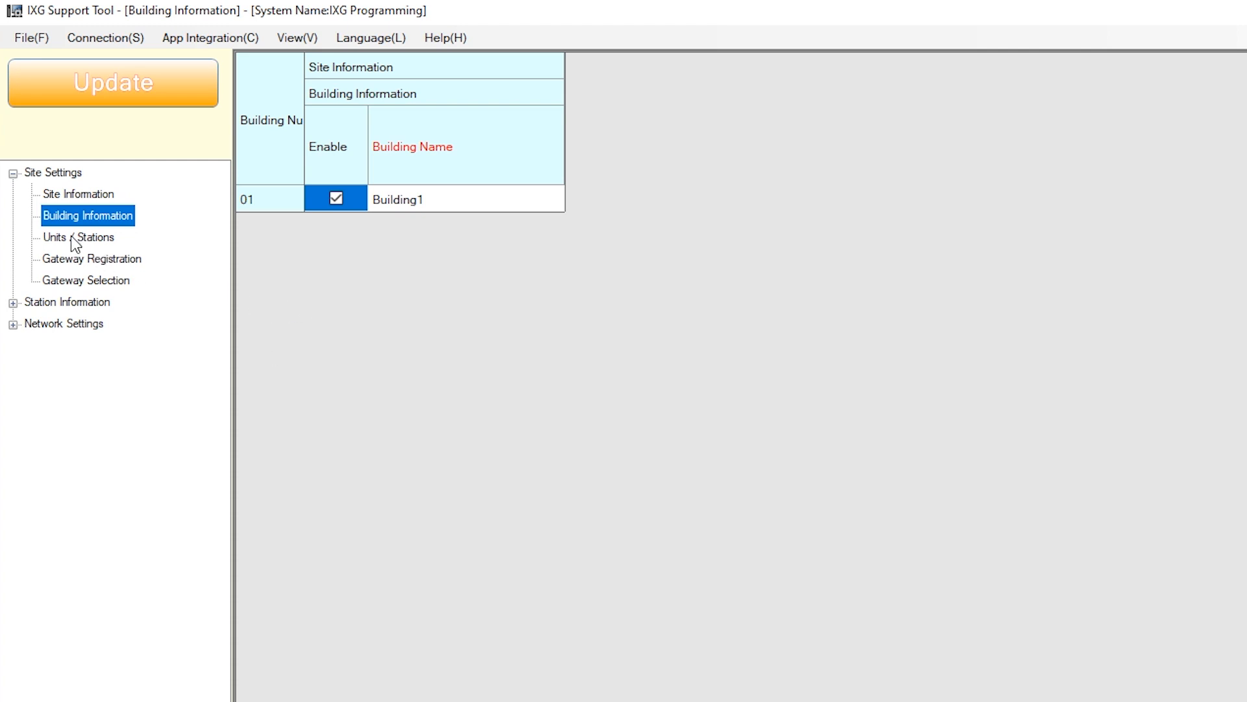
{"action": "left_click", "coordinate": [64, 237]}
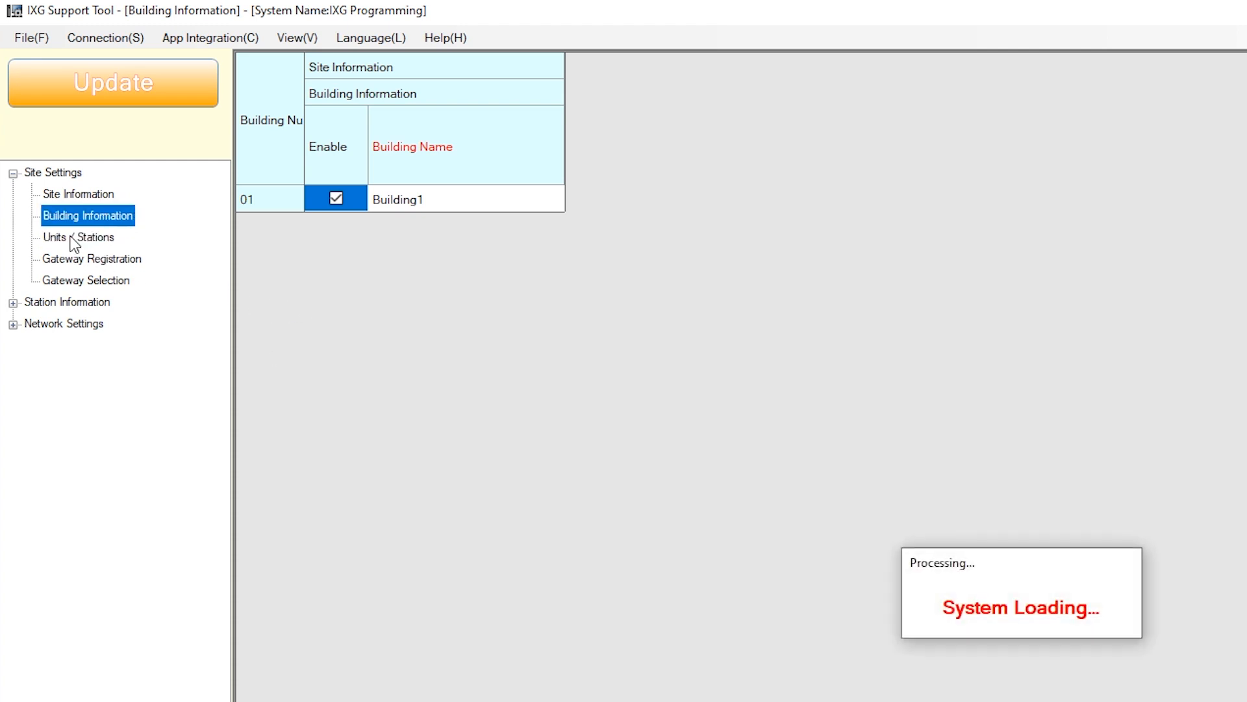
Step: Give the first unit row building number 01 and unit number 100
{"action": "left_click", "coordinate": [77, 237]}
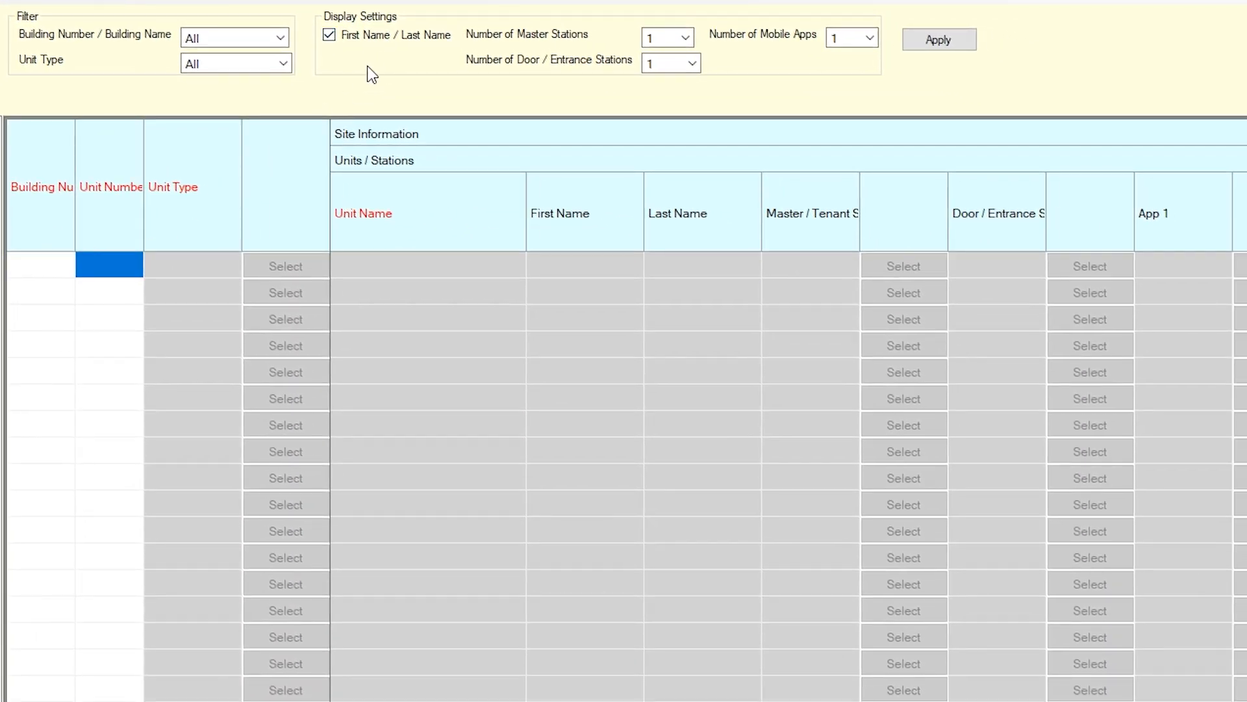
{"action": "mouse_move", "coordinate": [336, 83]}
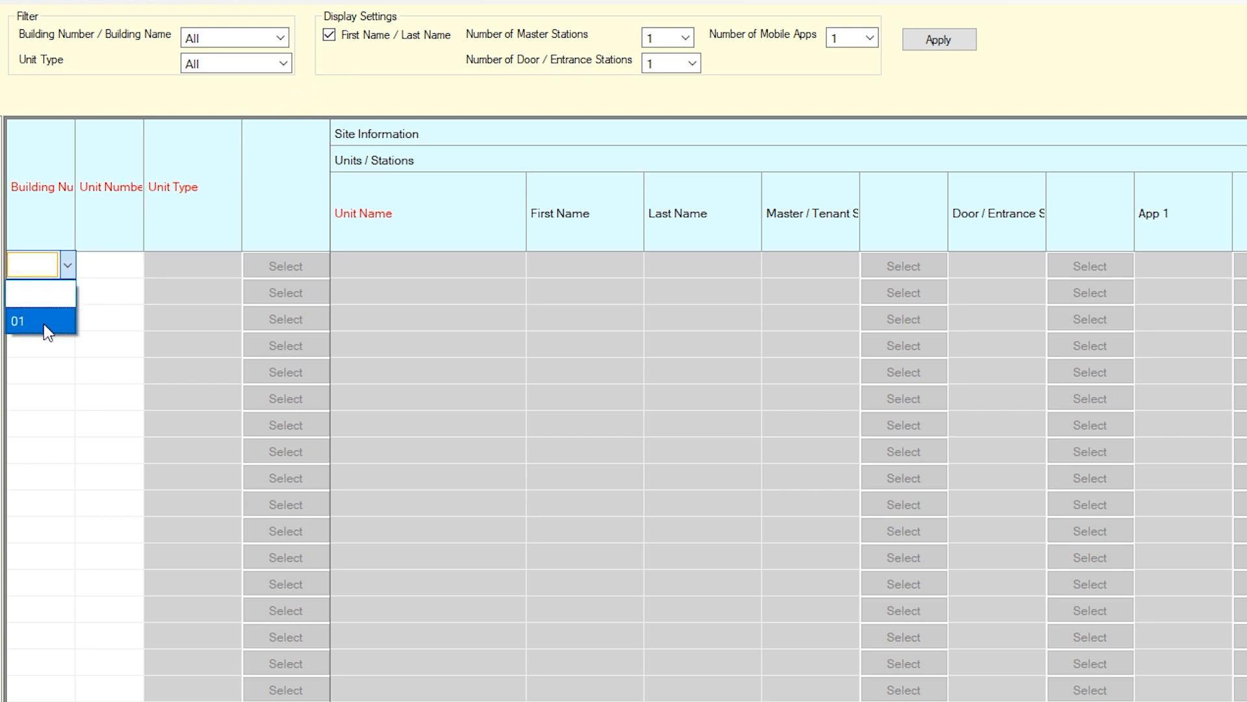
{"action": "left_click", "coordinate": [31, 320]}
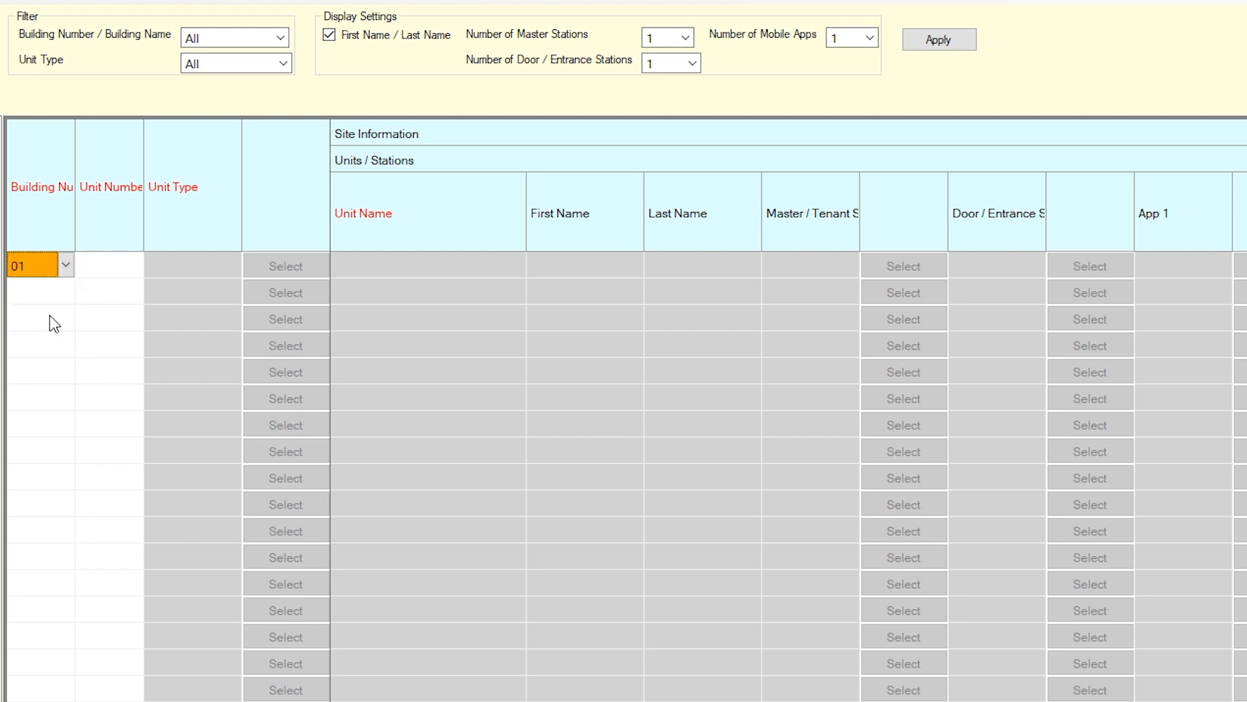
{"action": "mouse_move", "coordinate": [70, 315]}
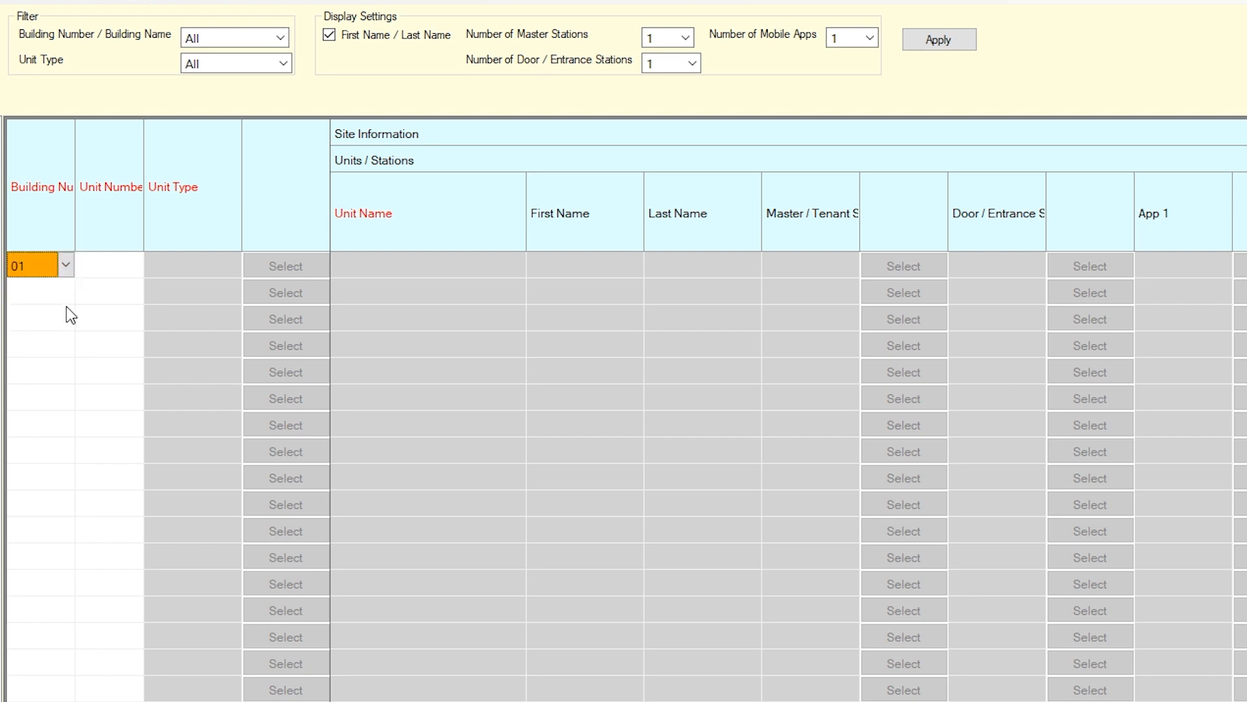
{"action": "mouse_move", "coordinate": [116, 278]}
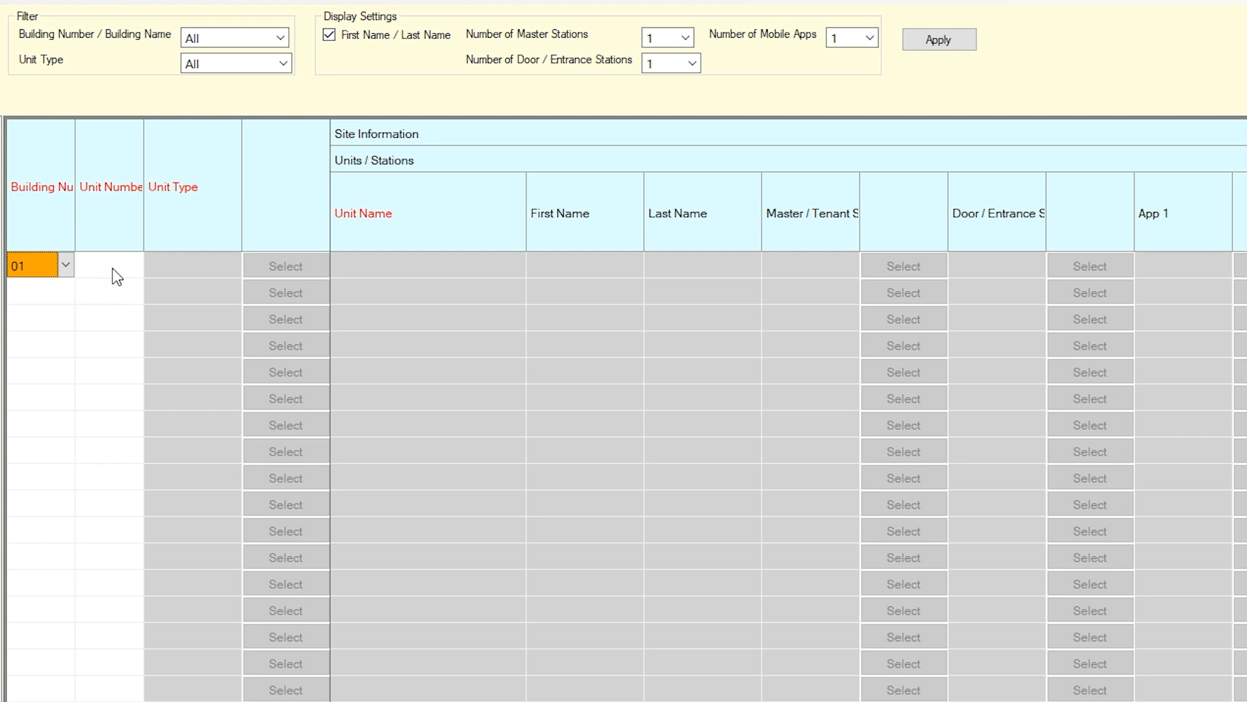
{"action": "left_click", "coordinate": [109, 265]}
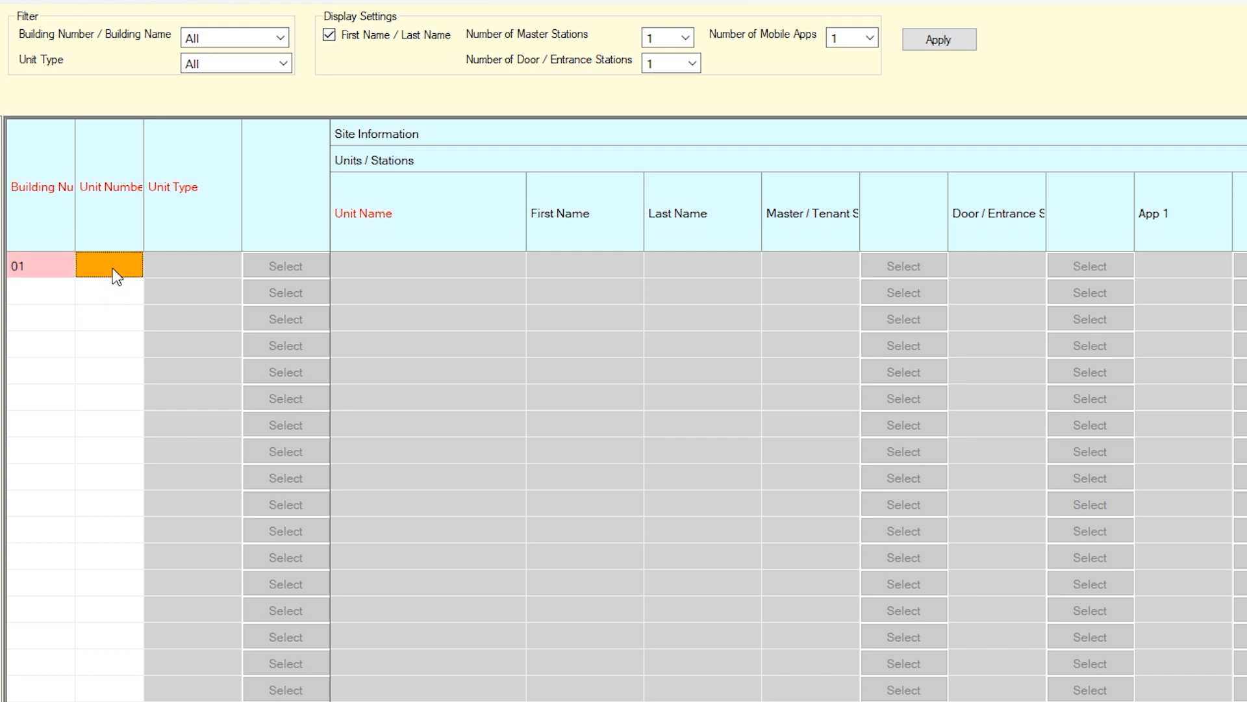
{"action": "type", "text": "100"}
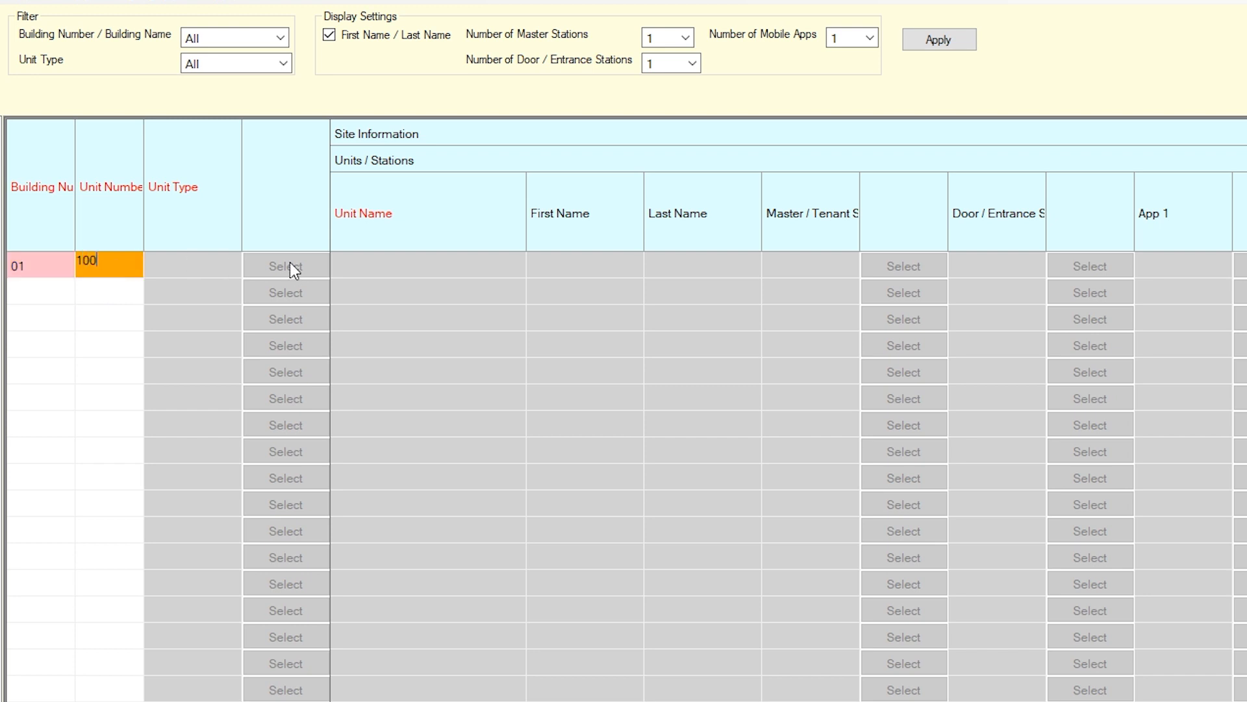
Step: Make unit 100 an Entrance unit with an IXG-DM7 door station and add a second row
{"action": "left_click", "coordinate": [285, 266]}
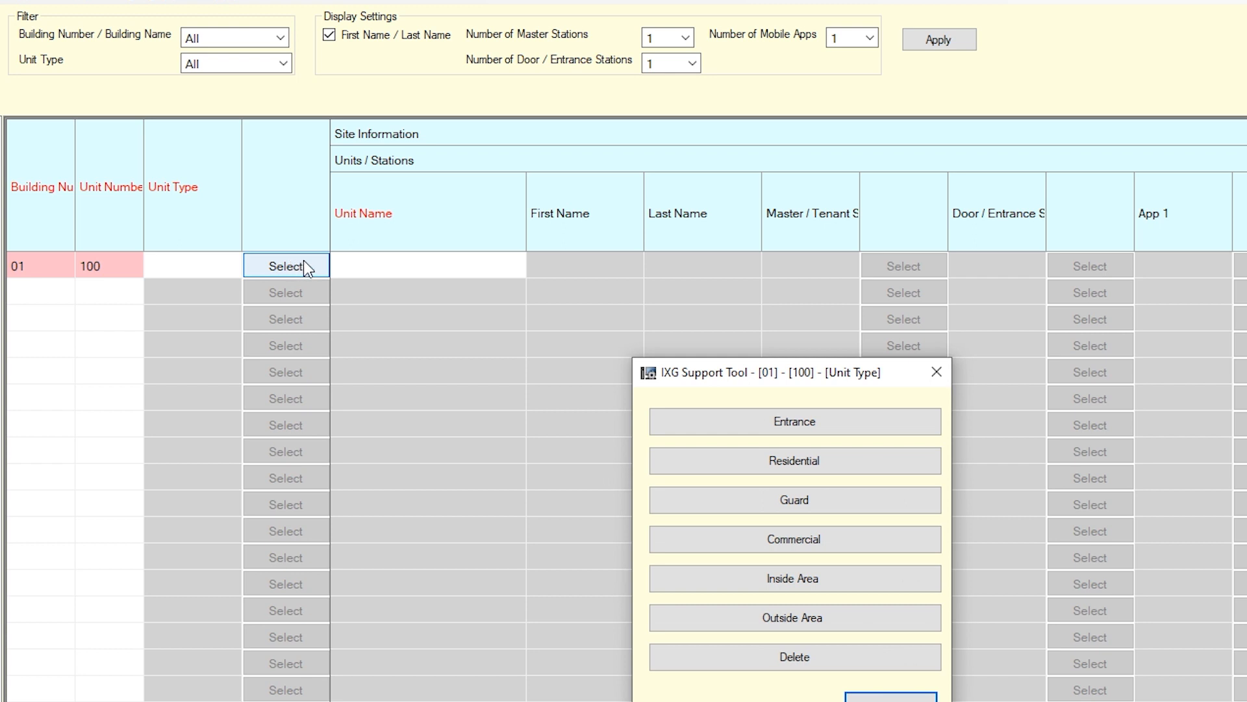
{"action": "mouse_move", "coordinate": [318, 278]}
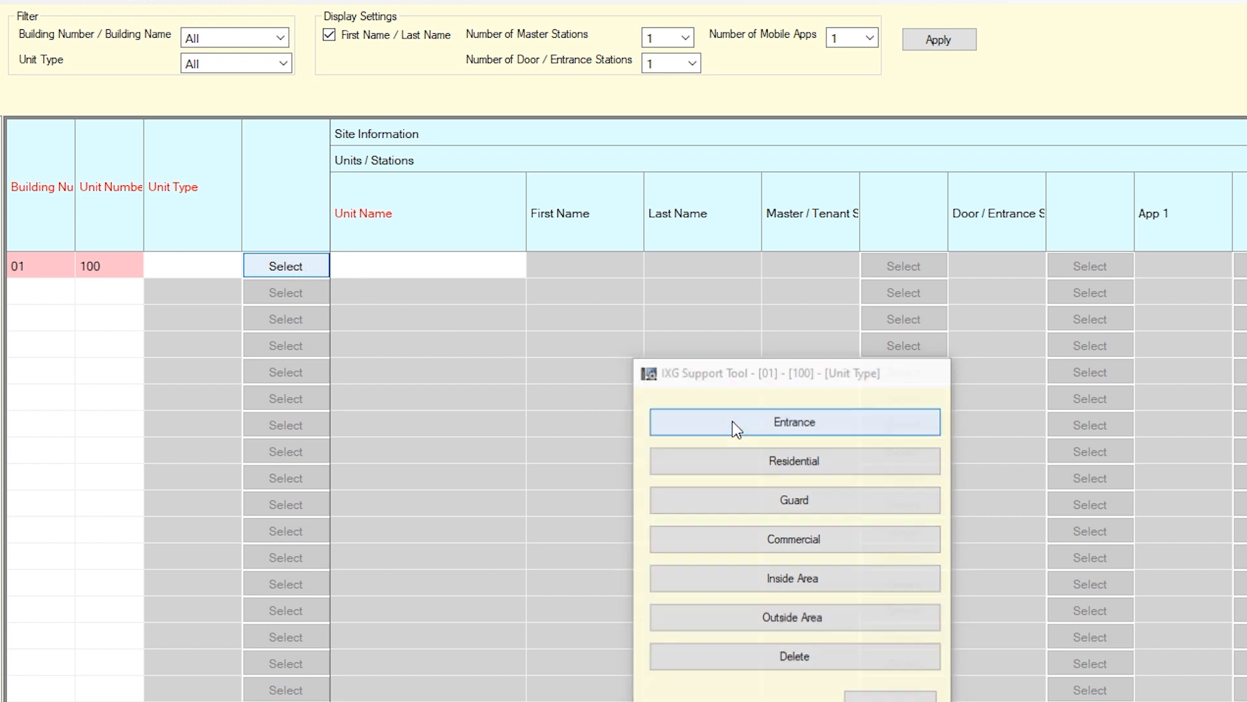
{"action": "left_click", "coordinate": [795, 422]}
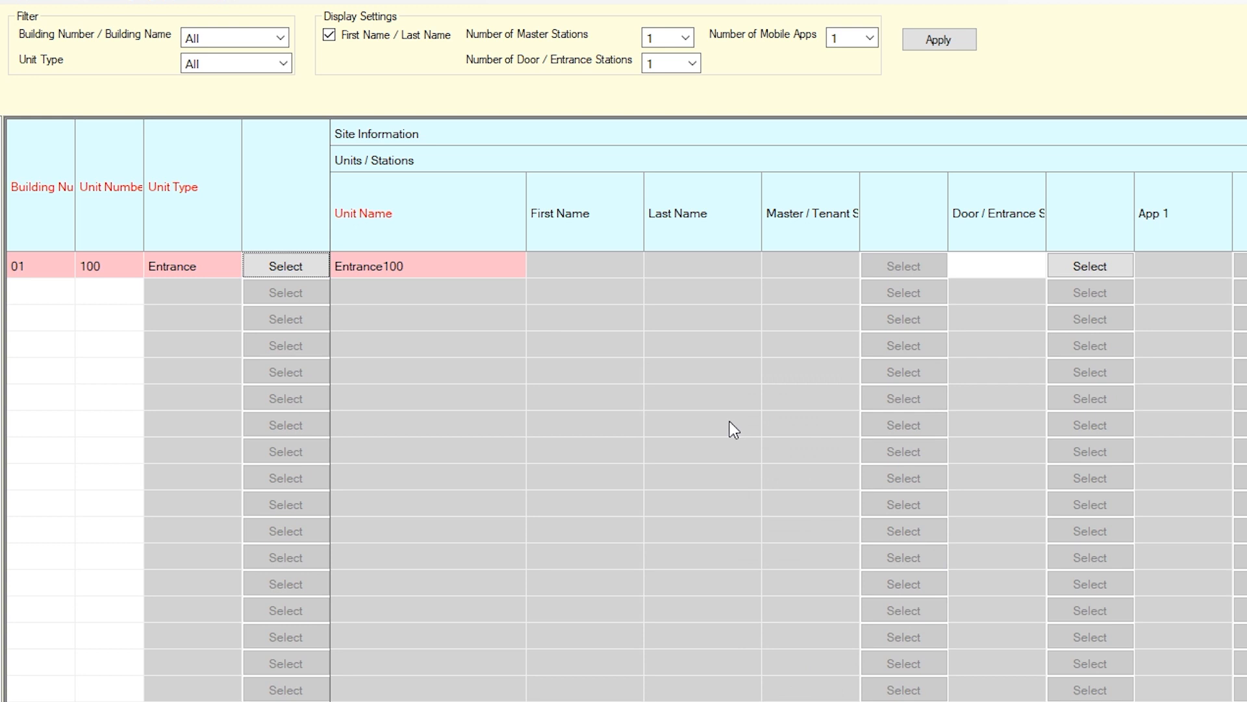
{"action": "mouse_move", "coordinate": [725, 422]}
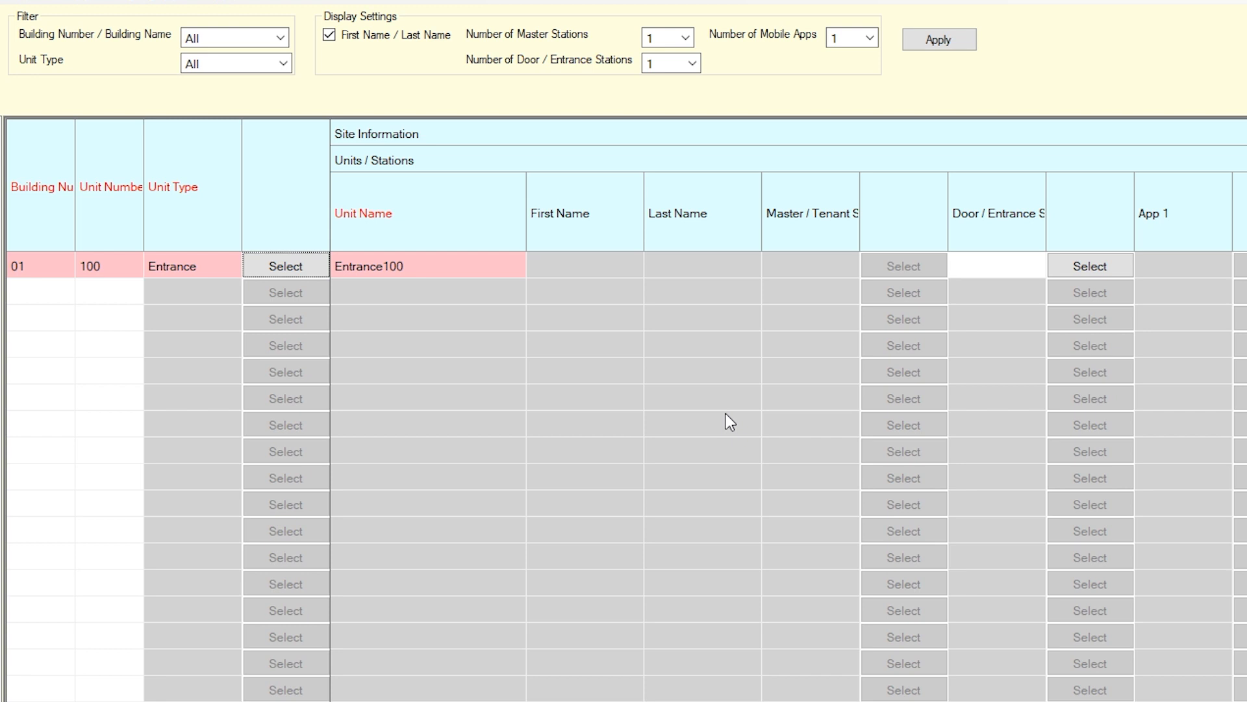
{"action": "left_click", "coordinate": [1090, 266]}
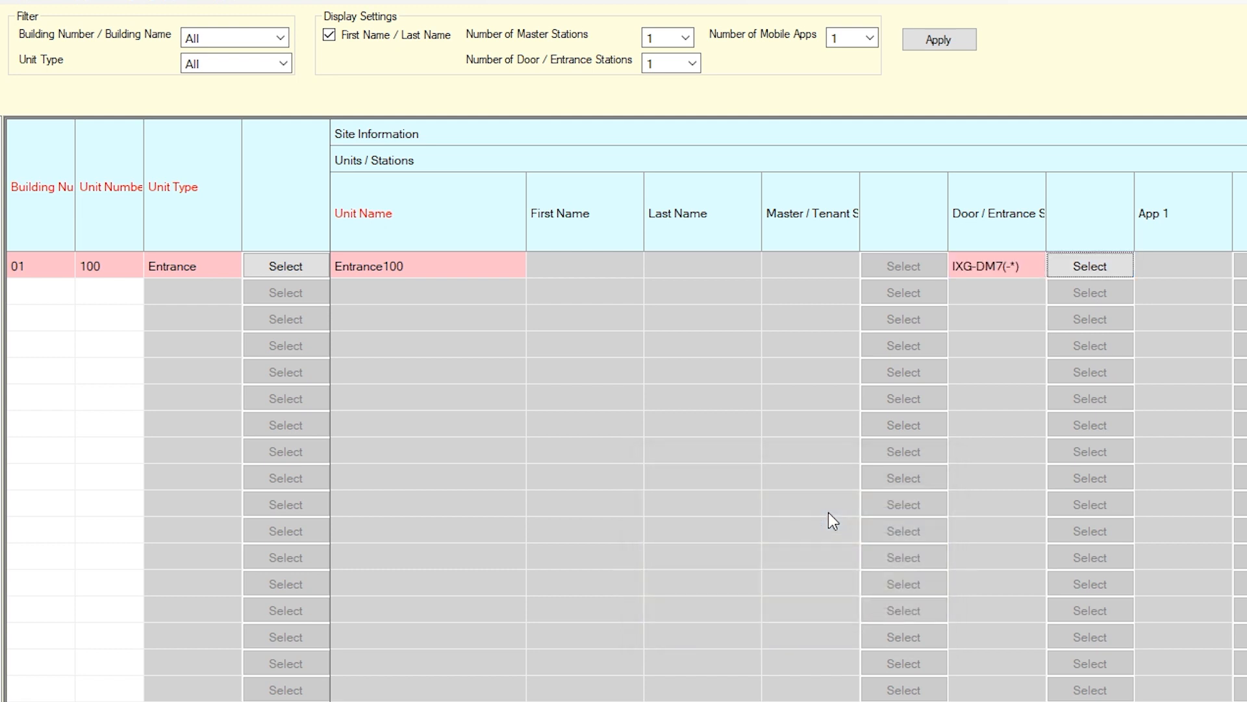
{"action": "mouse_move", "coordinate": [59, 318]}
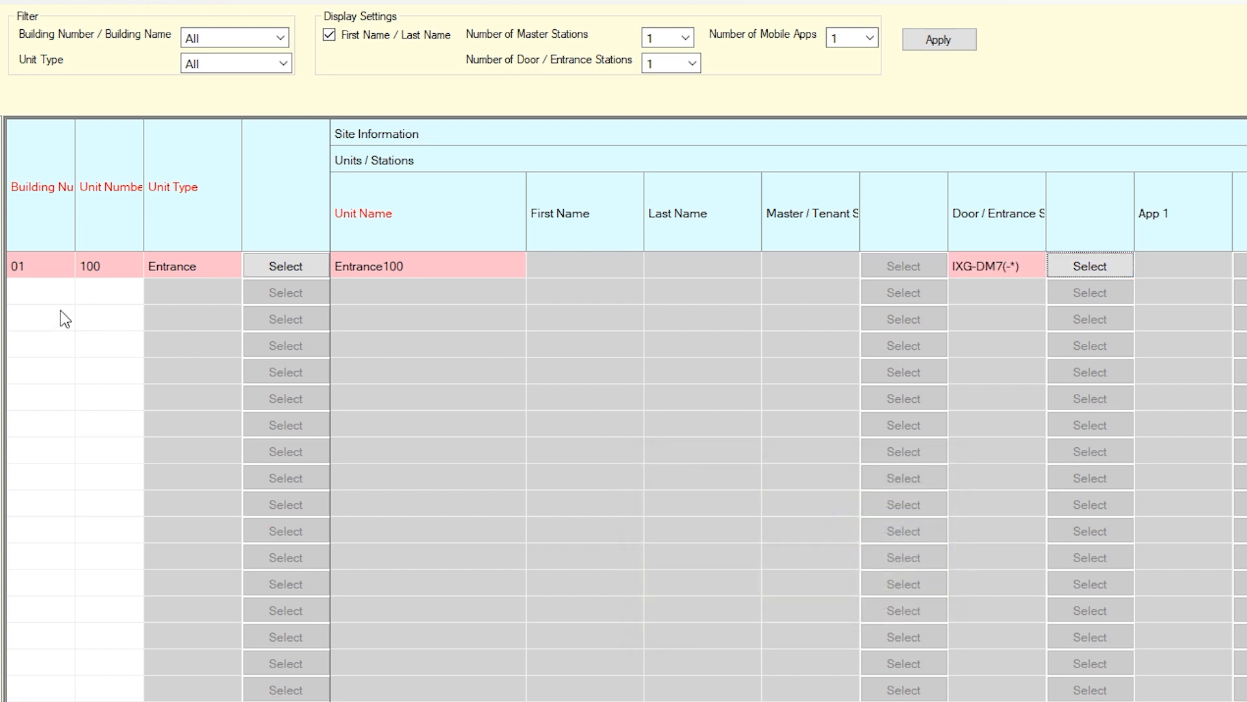
{"action": "left_click", "coordinate": [55, 293]}
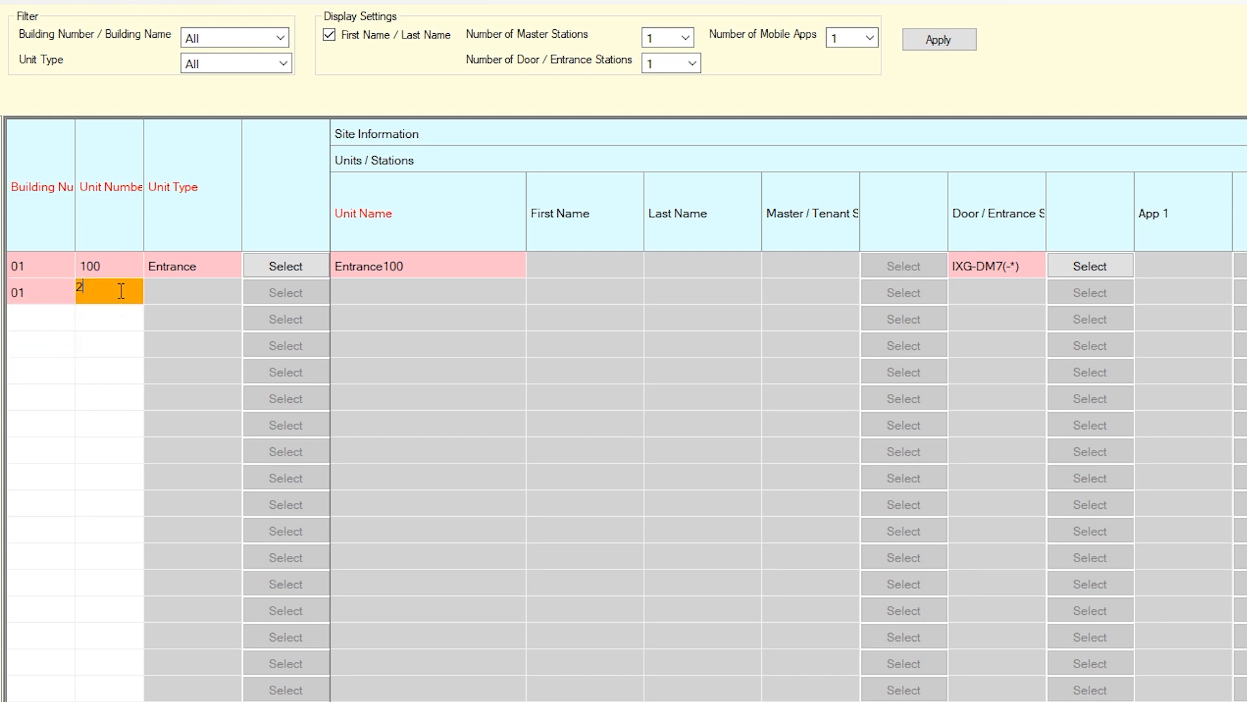
Step: Make unit 200 Residential with an IXG-2C7 master station and an Intercom App as App 1
{"action": "left_click", "coordinate": [285, 293]}
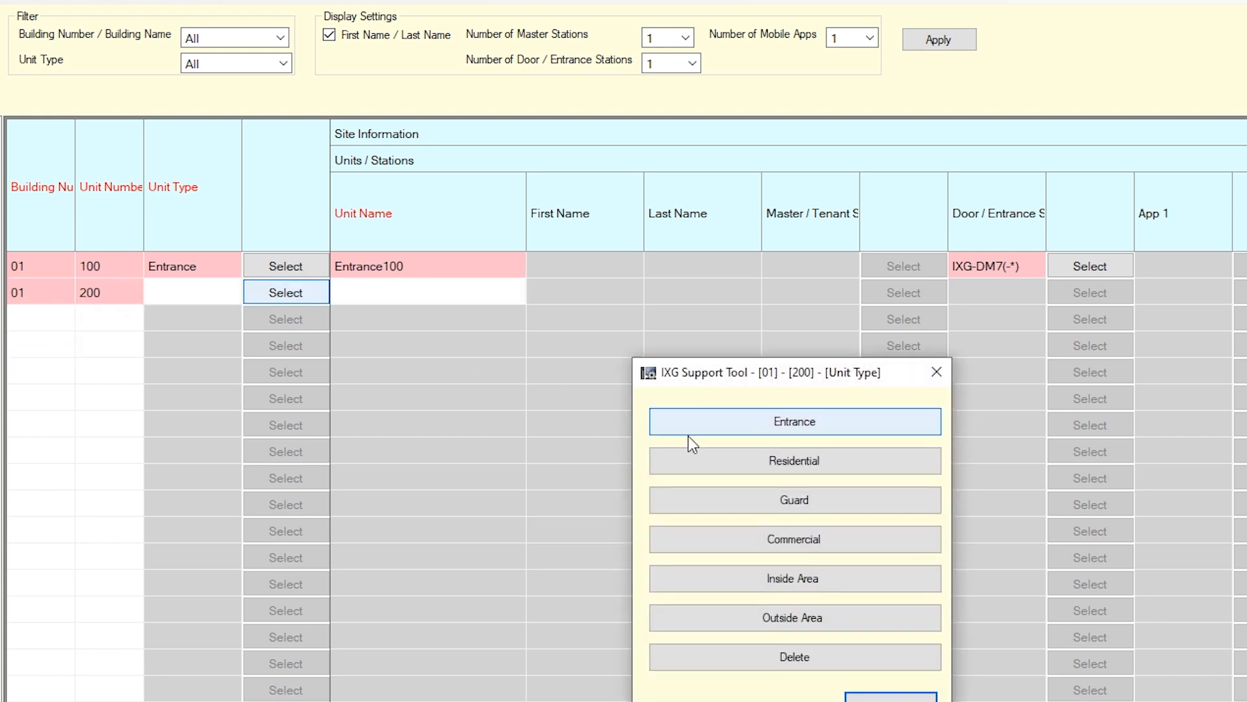
{"action": "left_click", "coordinate": [794, 461]}
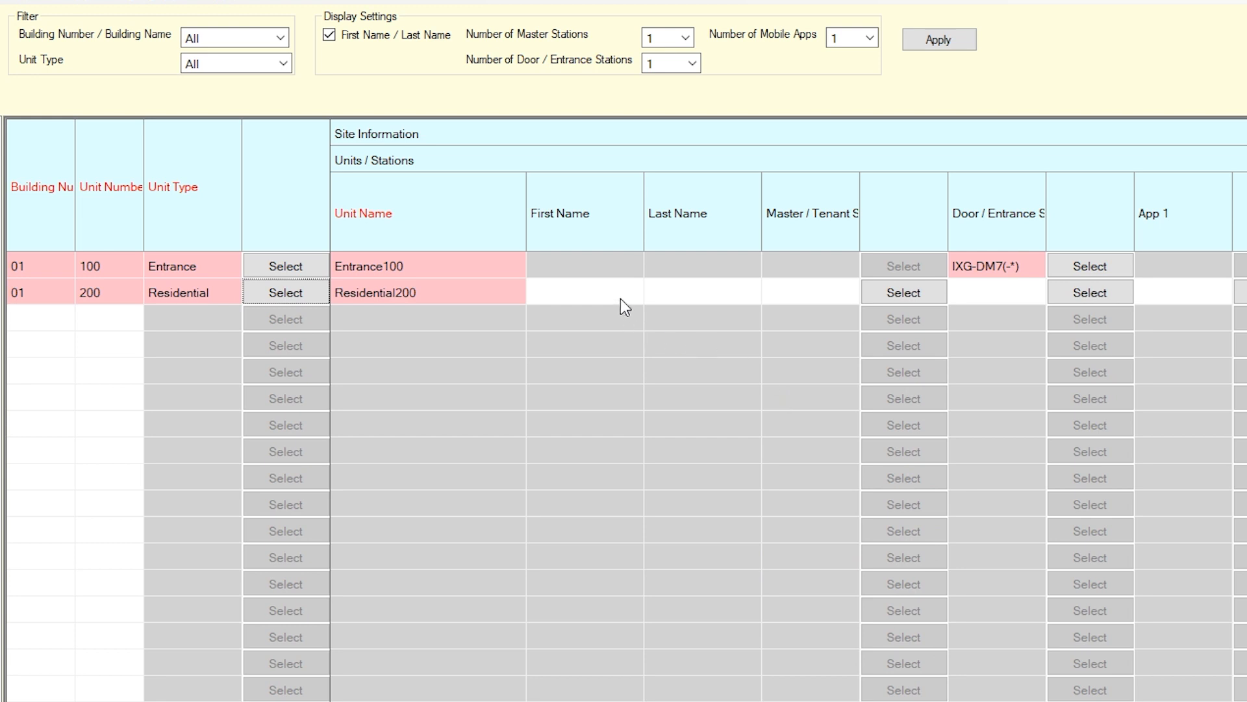
{"action": "left_click", "coordinate": [904, 292]}
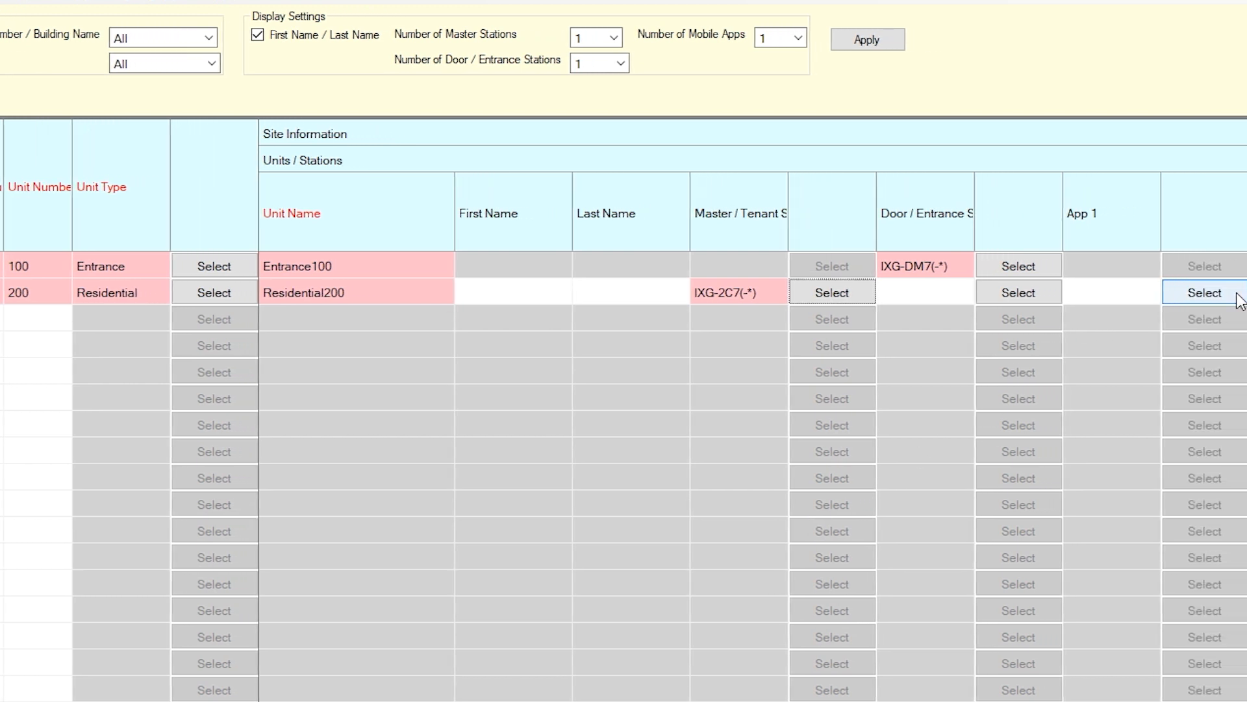
{"action": "left_click", "coordinate": [1204, 293]}
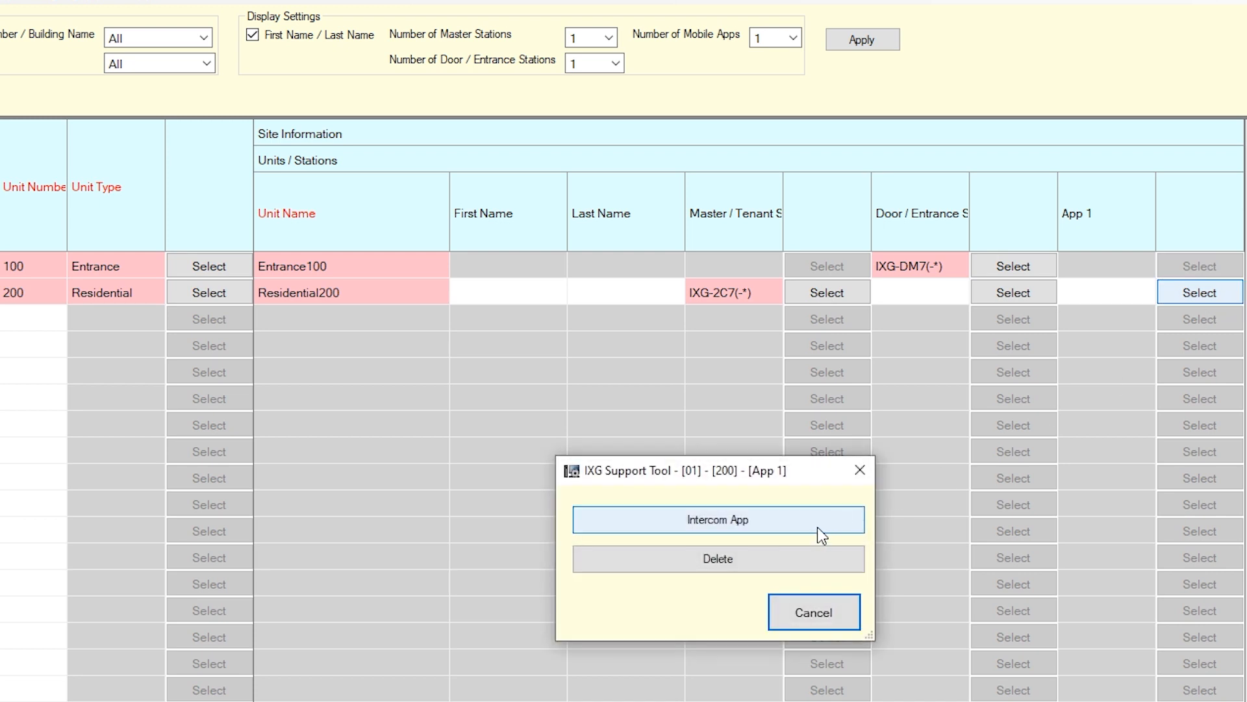
{"action": "left_click", "coordinate": [718, 520]}
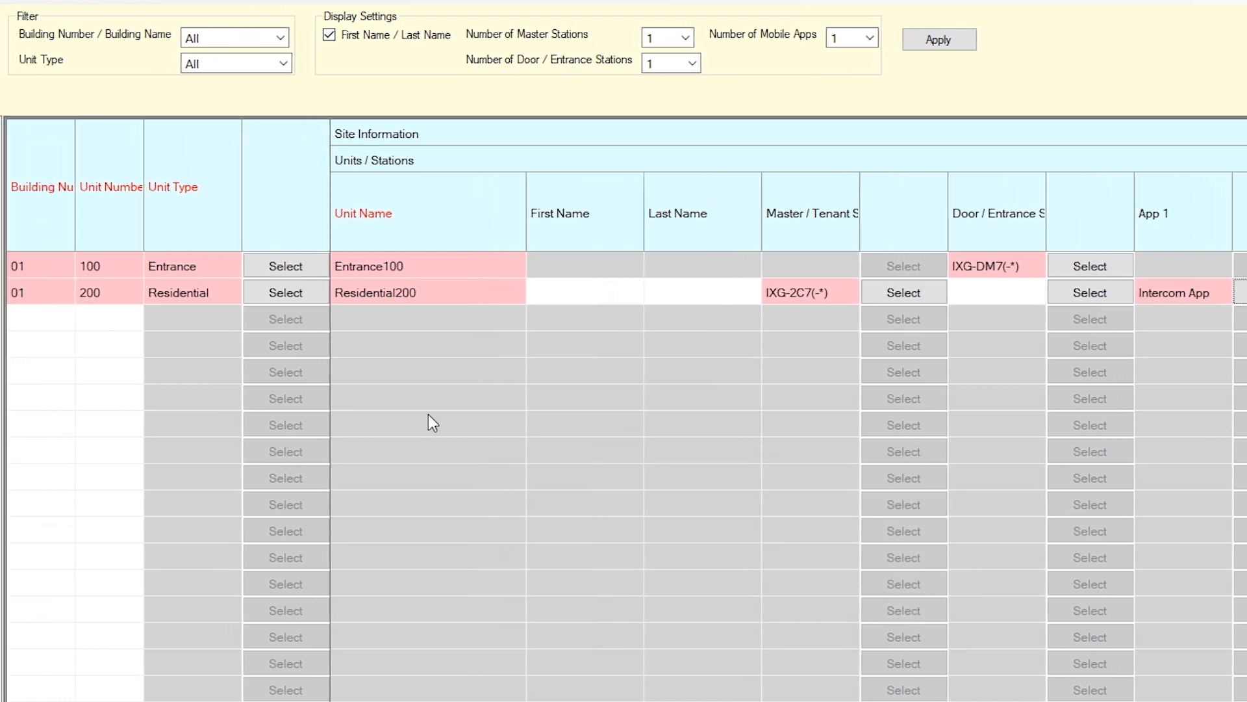
{"action": "left_click", "coordinate": [33, 327]}
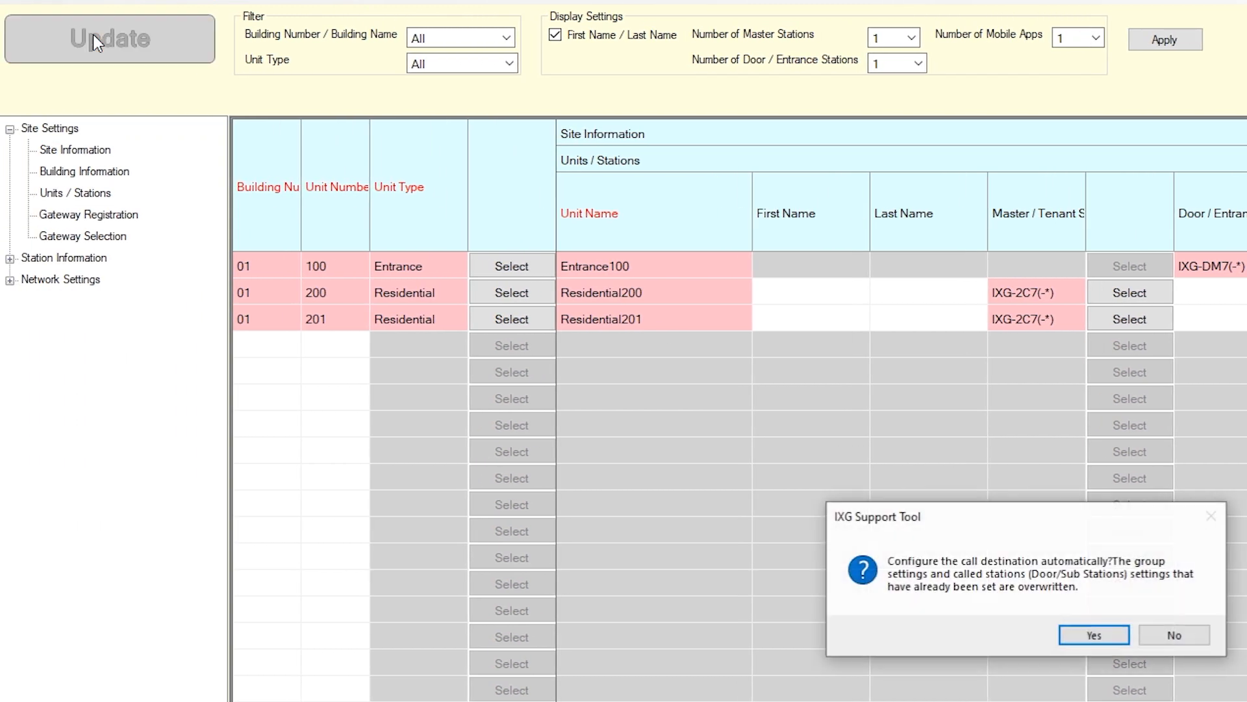
{"action": "mouse_move", "coordinate": [871, 622]}
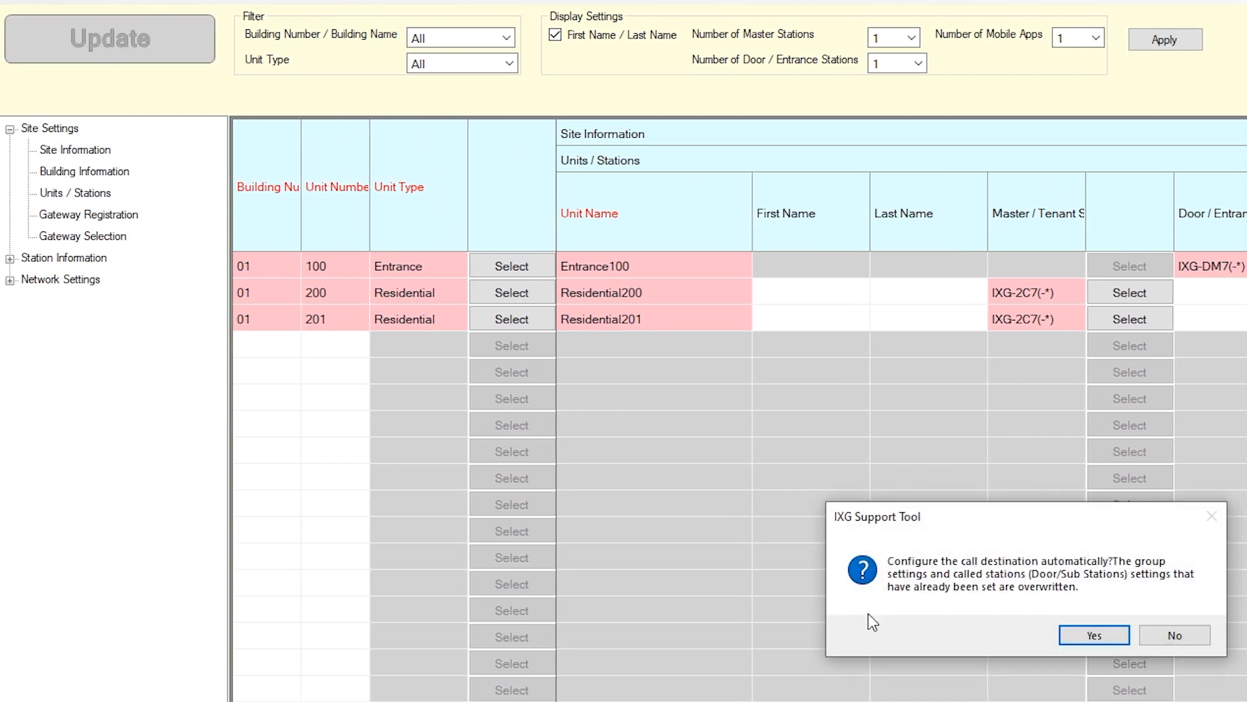
Step: Save the units, accept automatic call destination setup, and dismiss the Settings updated notice
{"action": "left_click", "coordinate": [1093, 634]}
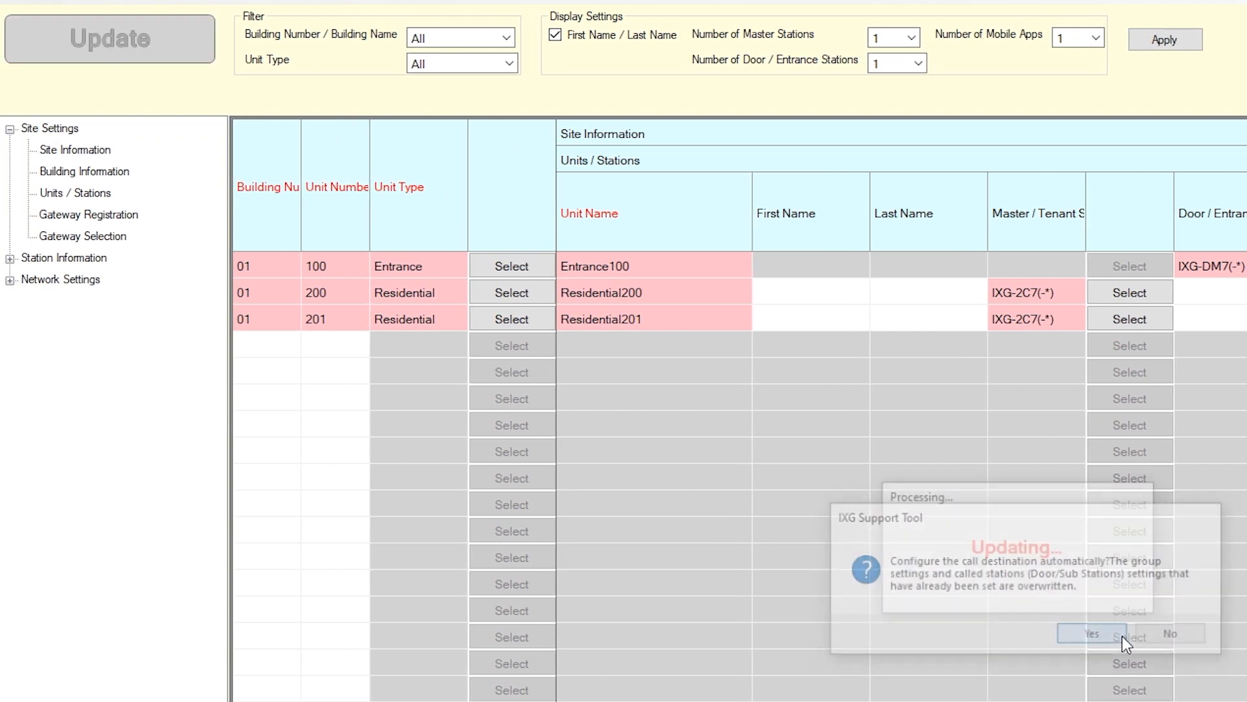
{"action": "left_click", "coordinate": [1094, 634]}
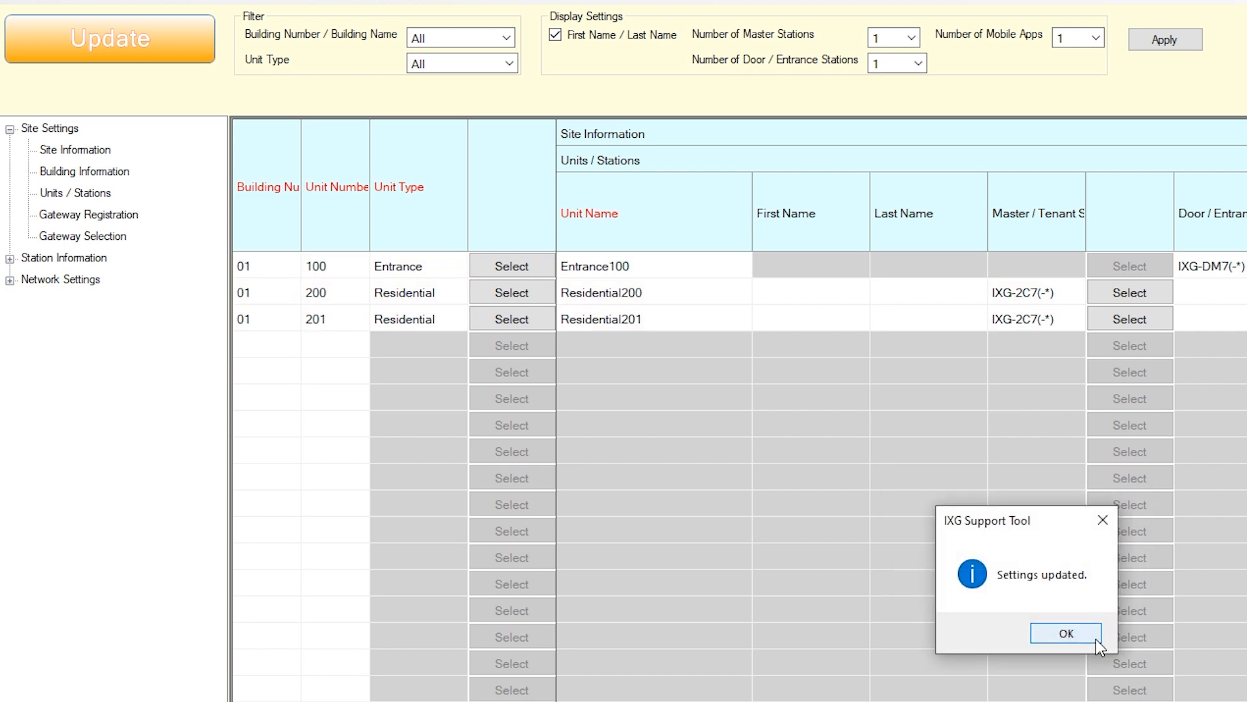
{"action": "left_click", "coordinate": [1066, 633]}
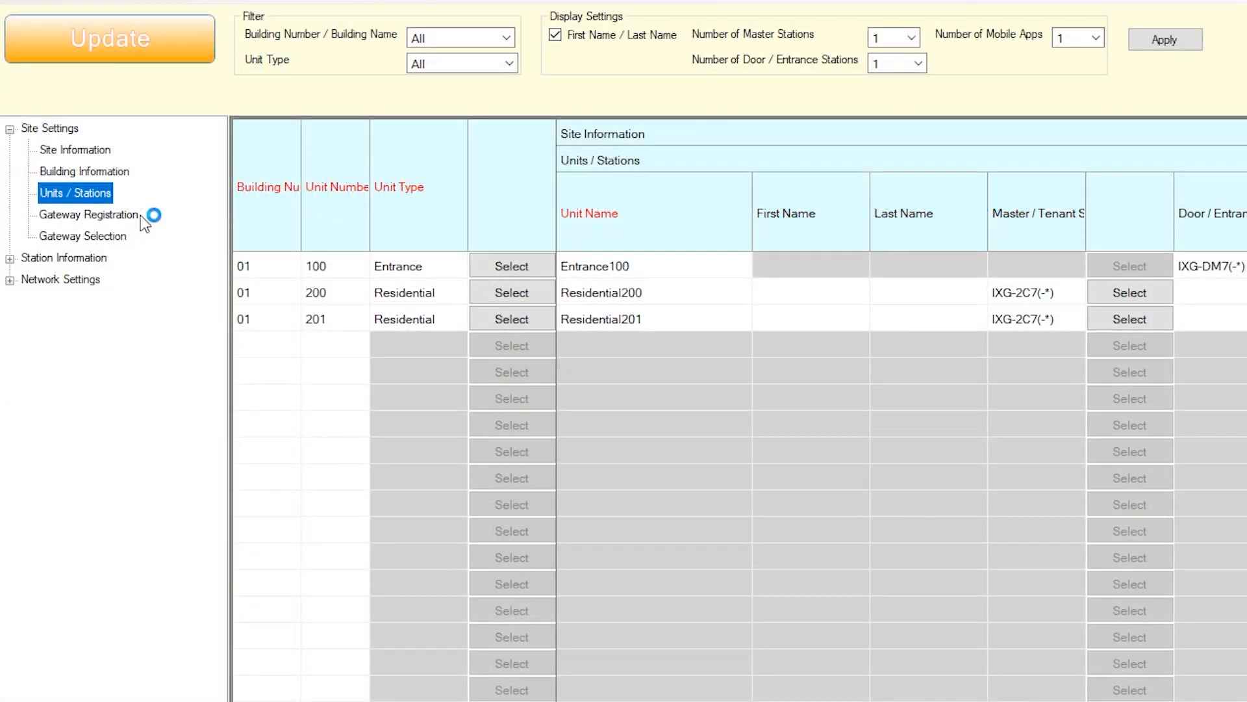
Step: Enable gateway 1 as Gateway Adaptor1 in Gateway Registration and save it
{"action": "left_click", "coordinate": [89, 214]}
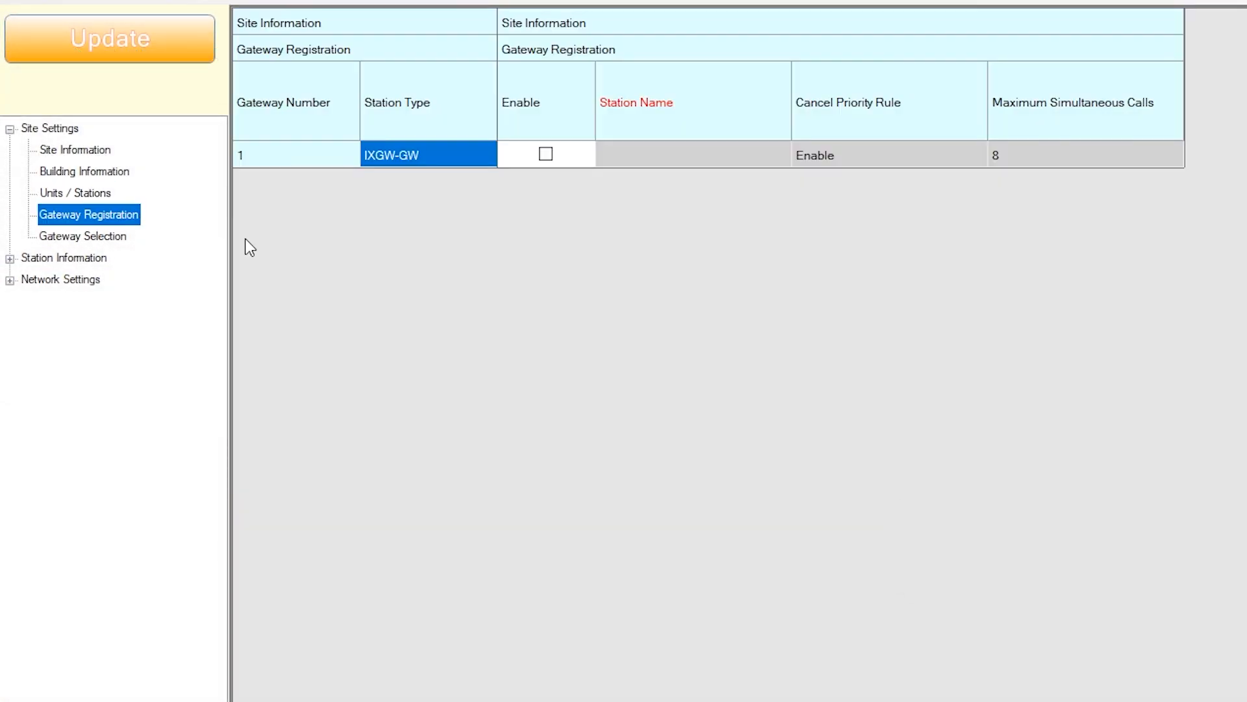
{"action": "left_click", "coordinate": [545, 154]}
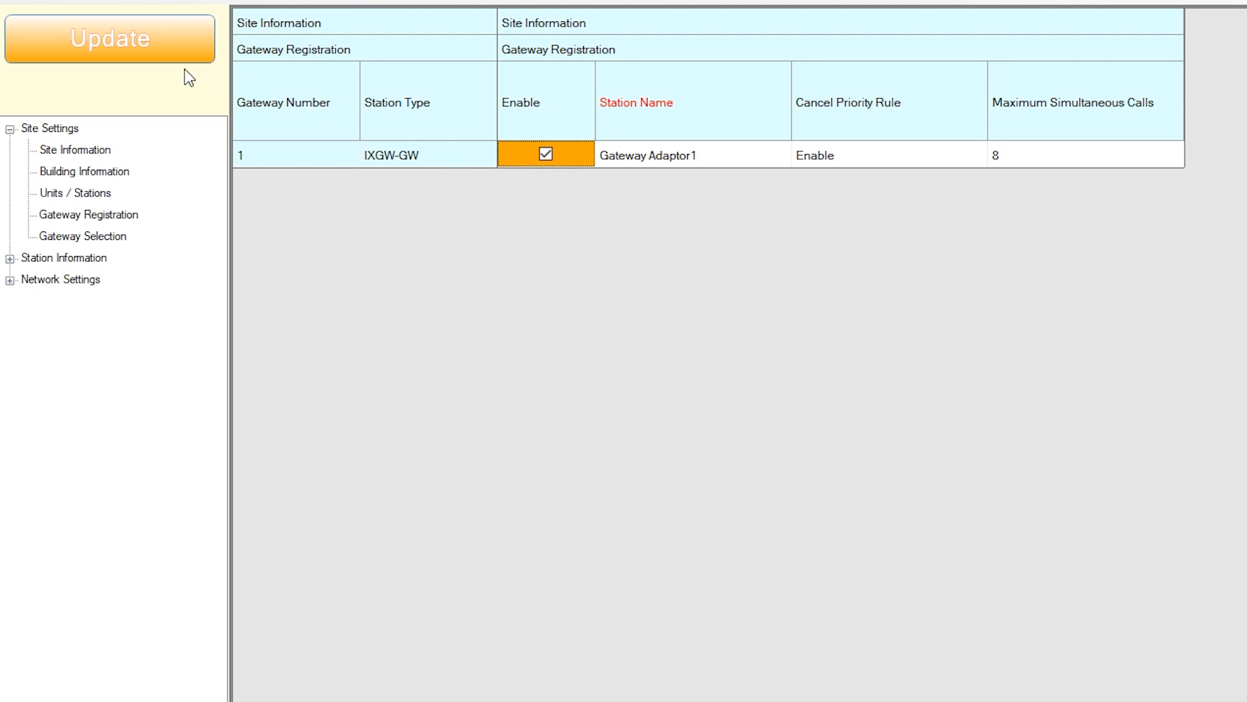
{"action": "left_click", "coordinate": [116, 38]}
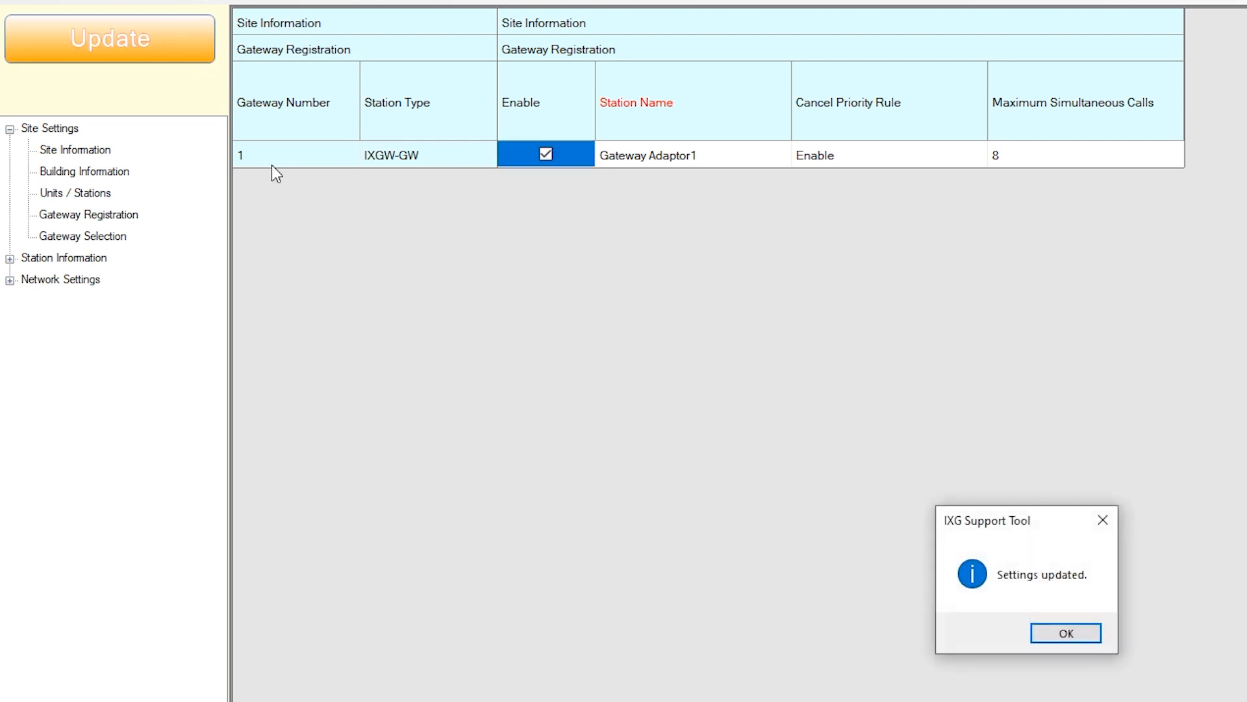
{"action": "left_click", "coordinate": [1066, 632]}
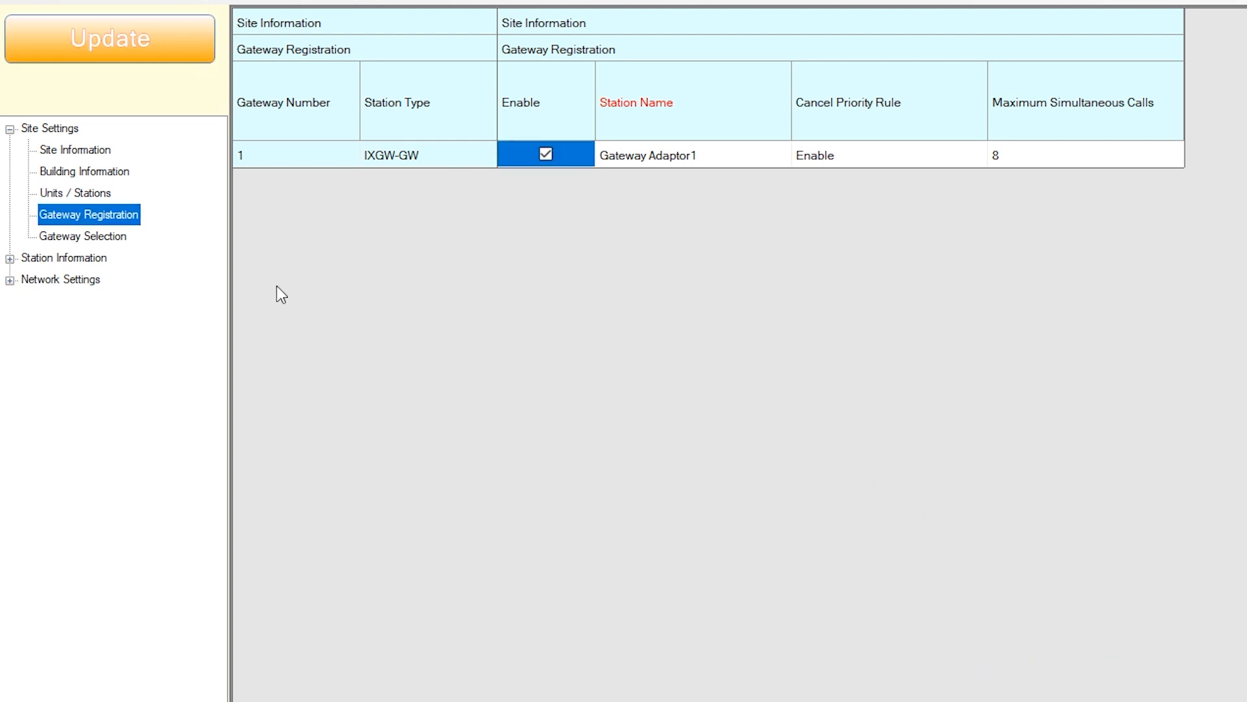
{"action": "left_click", "coordinate": [82, 236]}
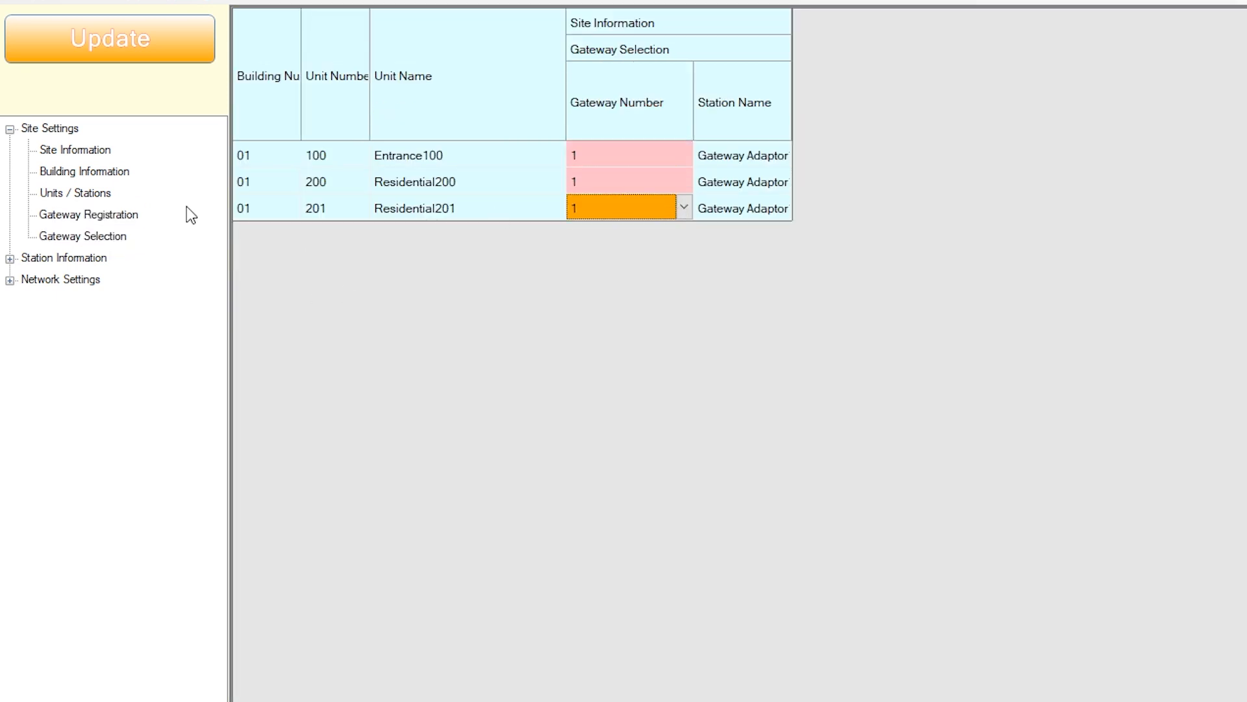
Step: Dismiss the update notice and set gateway number 1 for the unit rows
{"action": "left_click", "coordinate": [108, 38]}
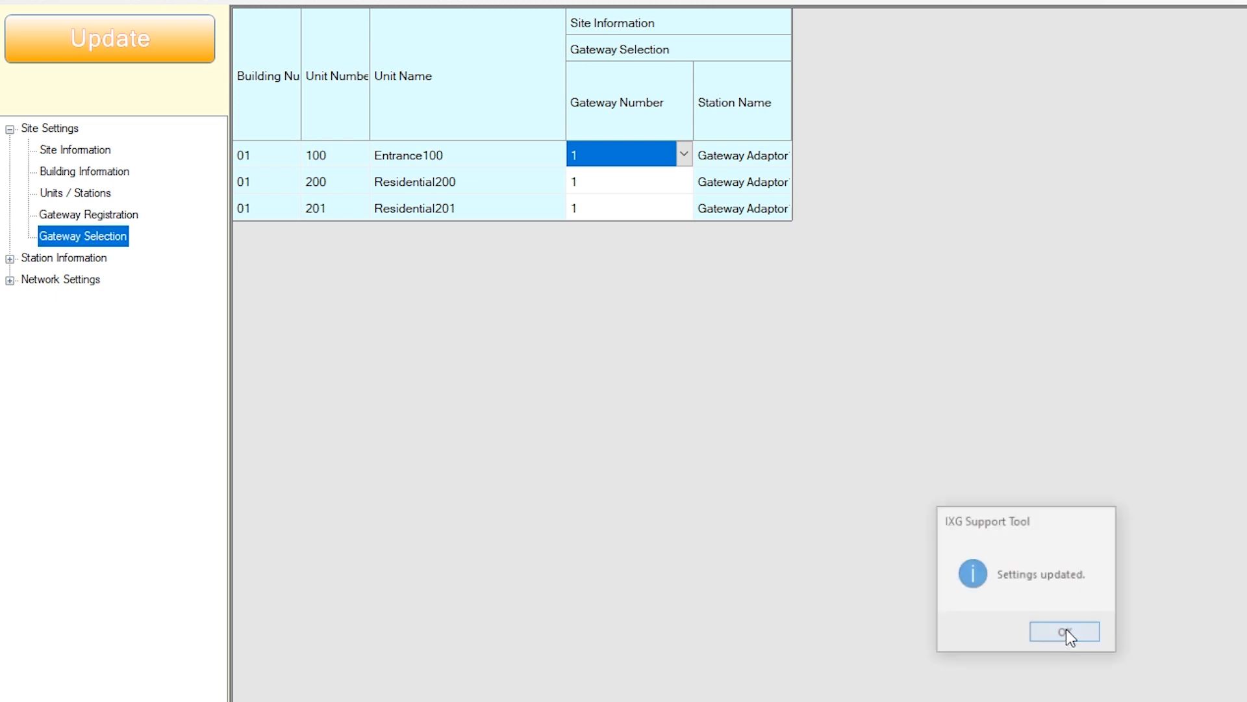
{"action": "left_click", "coordinate": [1061, 632]}
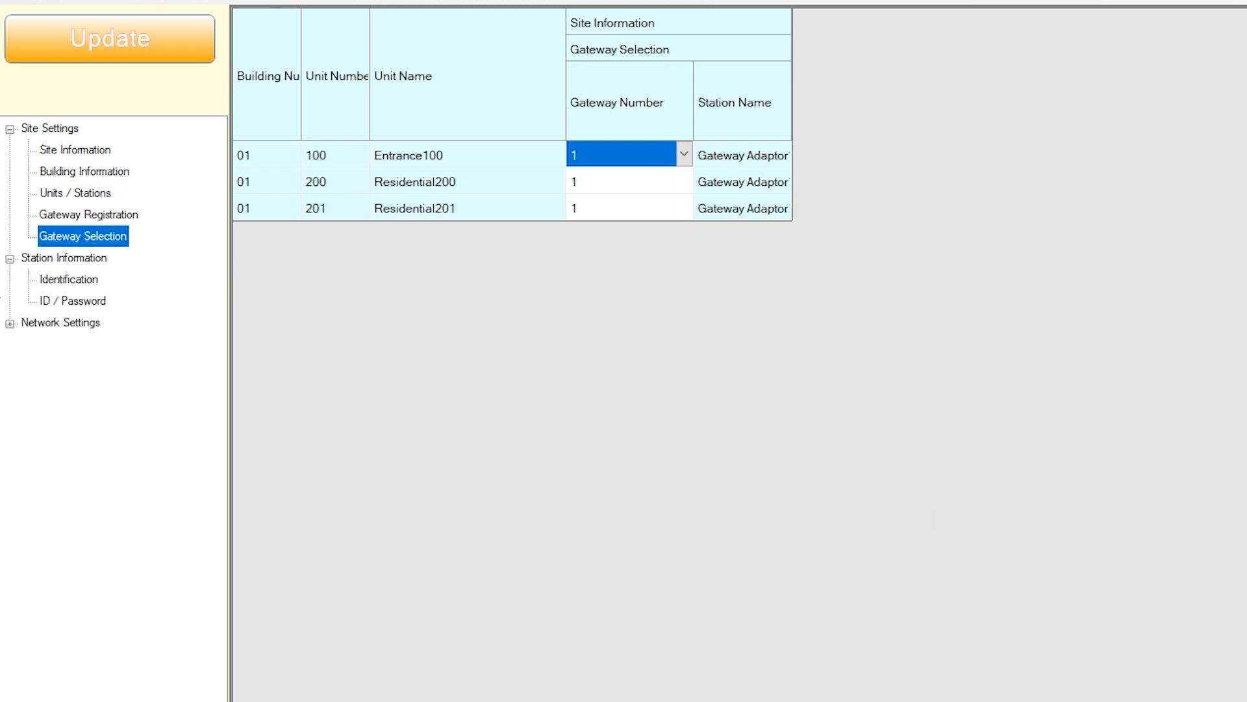
{"action": "mouse_move", "coordinate": [37, 344]}
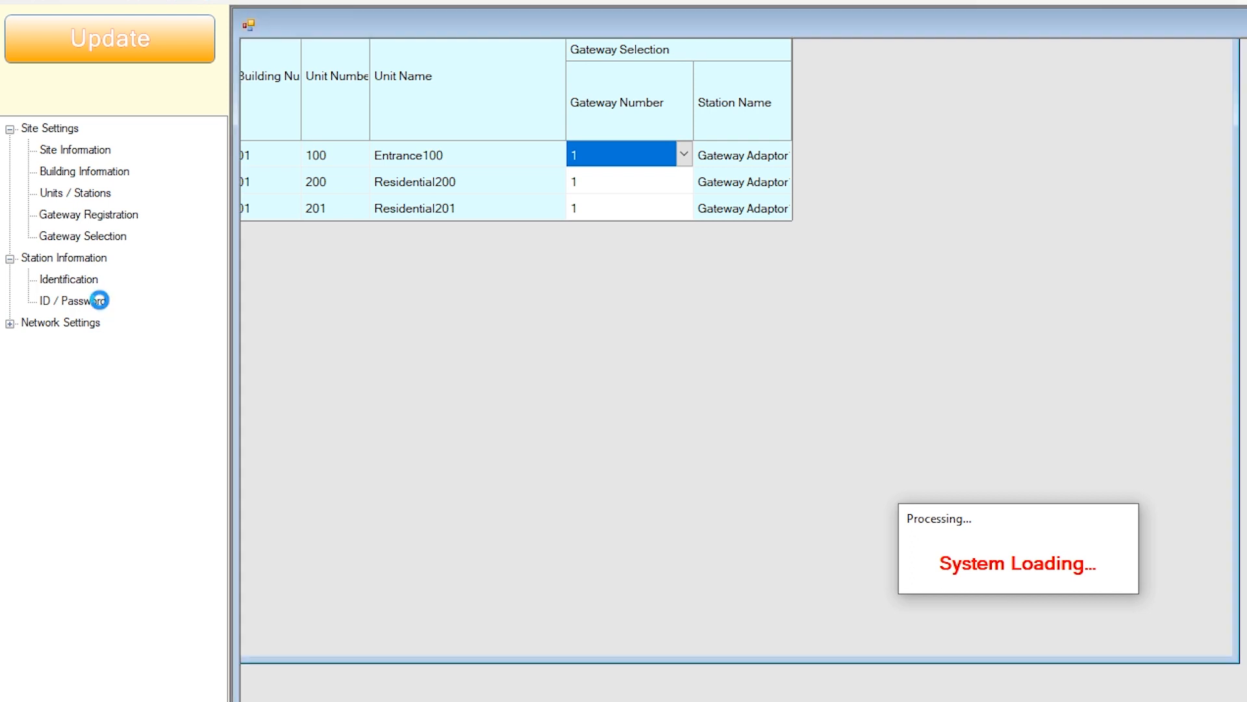
Step: View the AiphoneTS administrator ID table, then go to the IP Address settings
{"action": "left_click", "coordinate": [65, 299]}
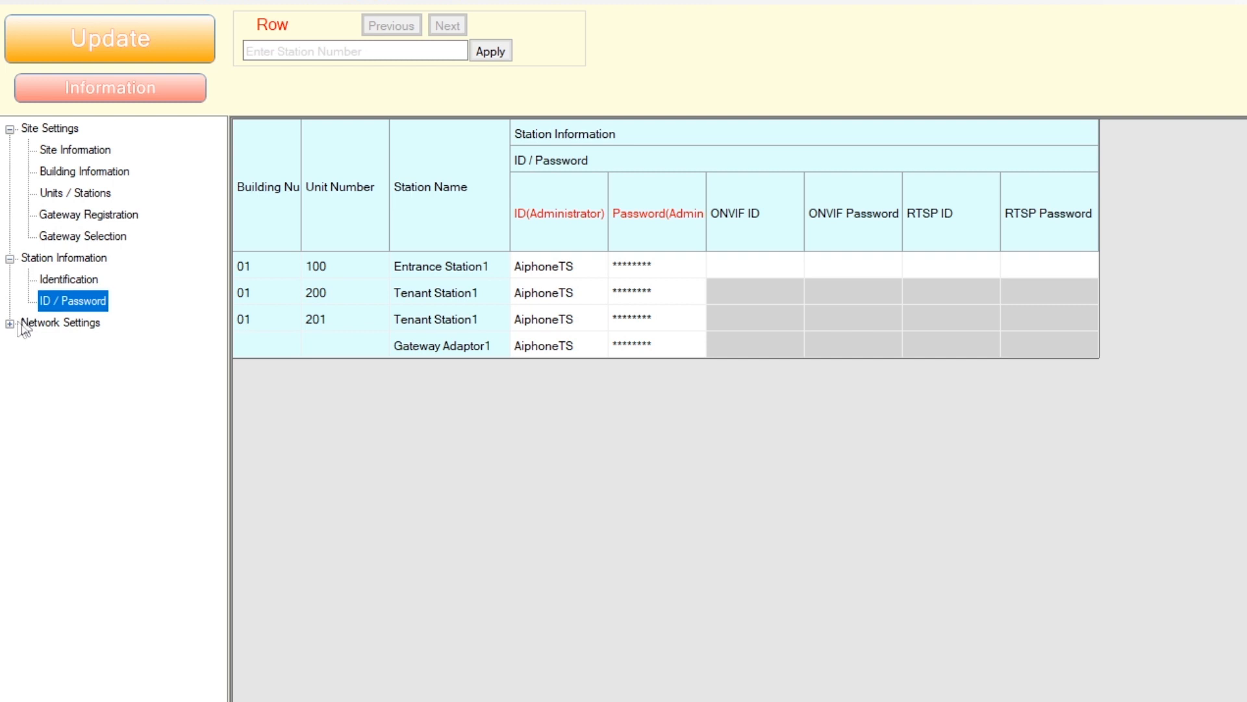
{"action": "left_click", "coordinate": [10, 322]}
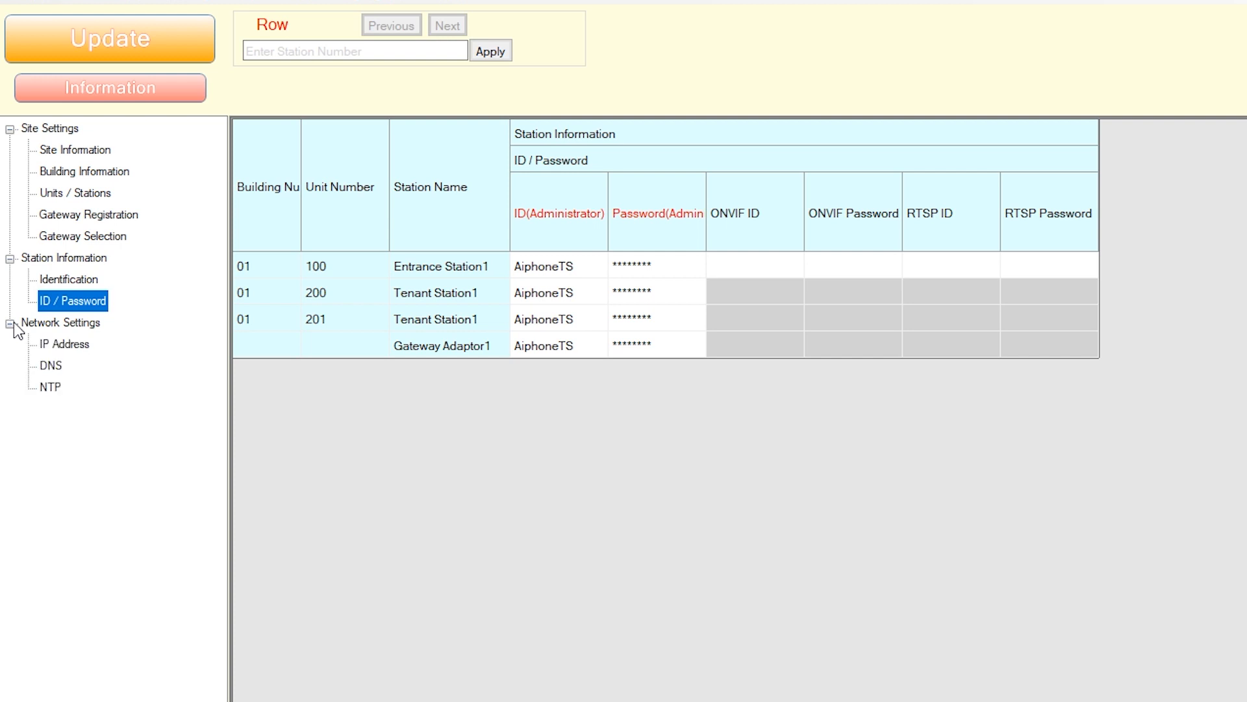
{"action": "left_click", "coordinate": [64, 344]}
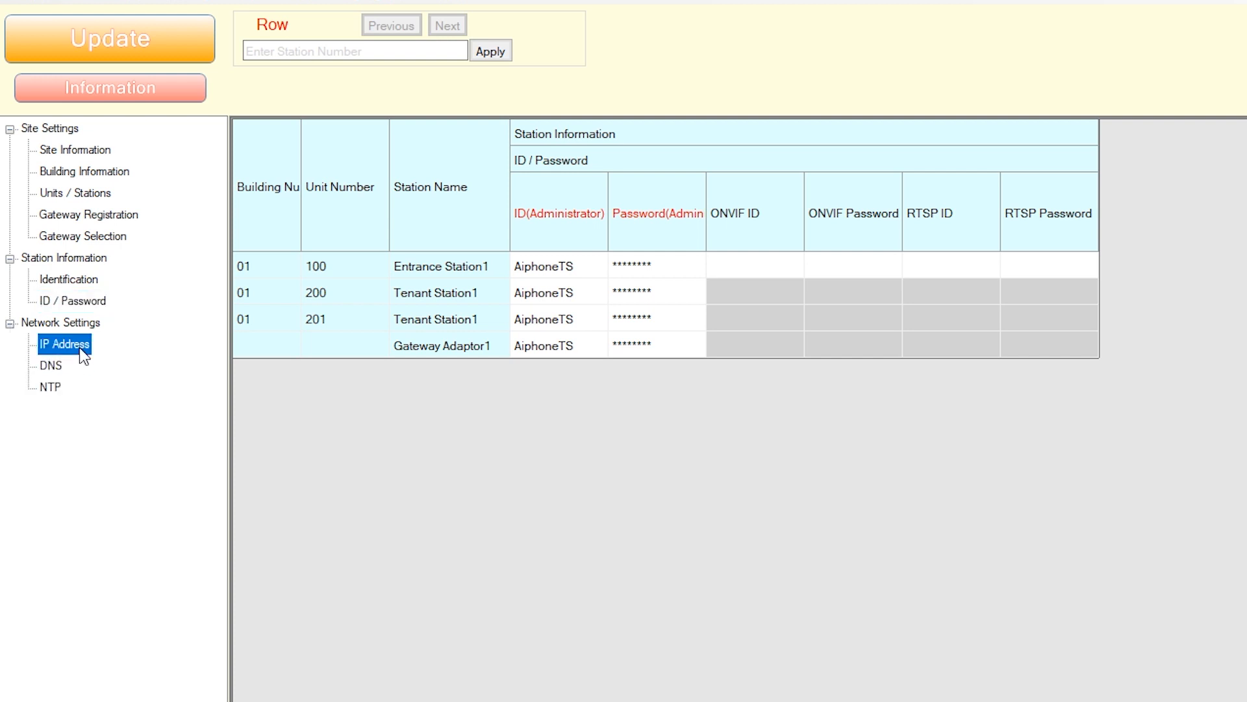
Step: Load the IP address grid listing all four stations as static IPv4
{"action": "left_click", "coordinate": [63, 343]}
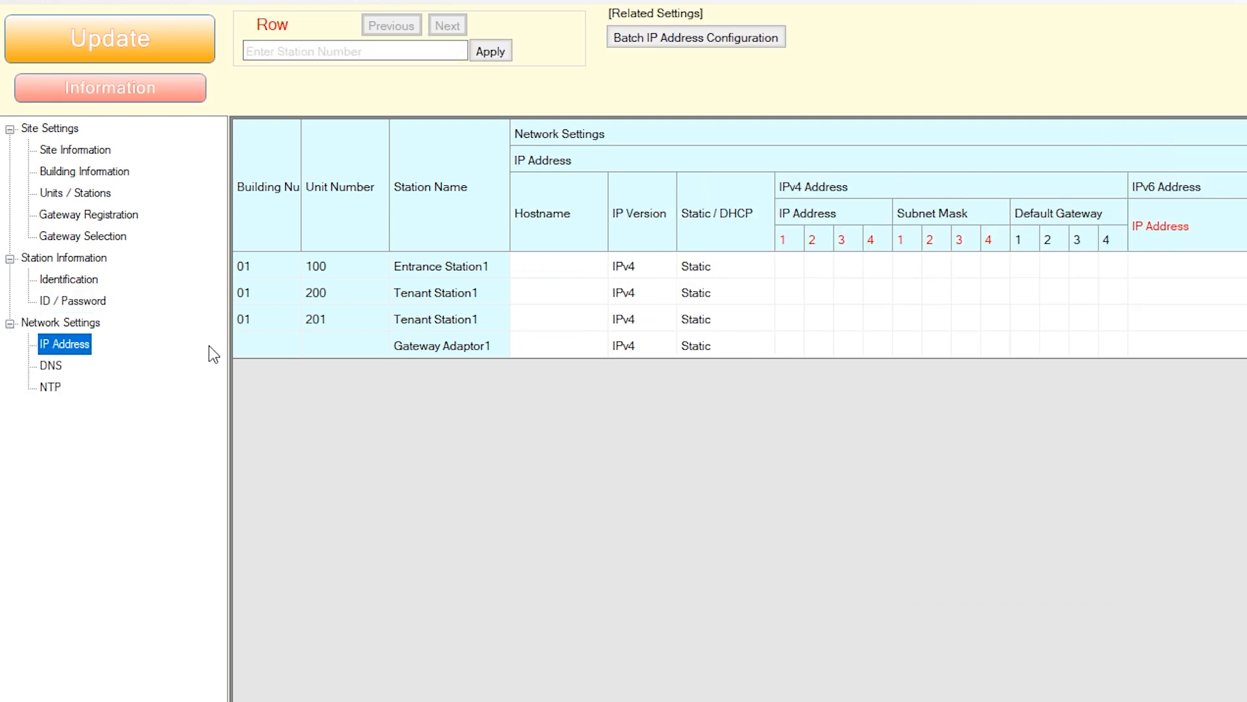
{"action": "mouse_move", "coordinate": [778, 61]}
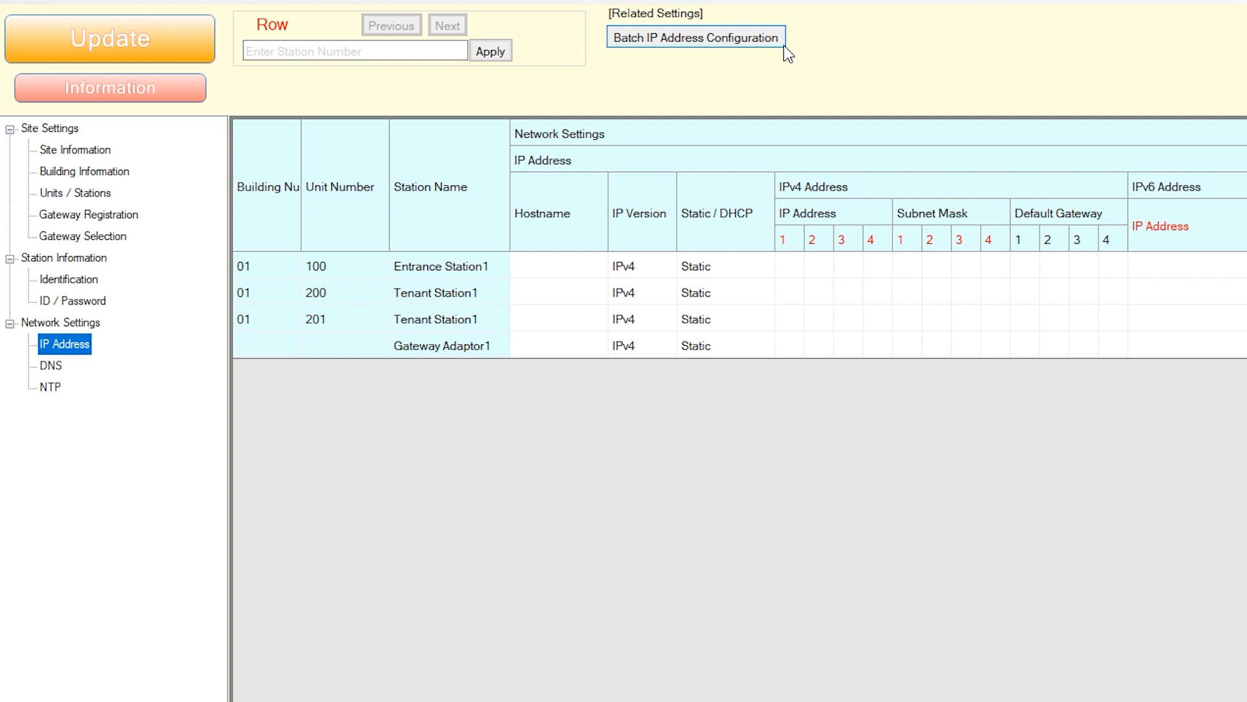
Step: Batch-assign static IPs 192.168.1.10–13 with mask 255.255.255.0 to all four stations
{"action": "left_click", "coordinate": [694, 37]}
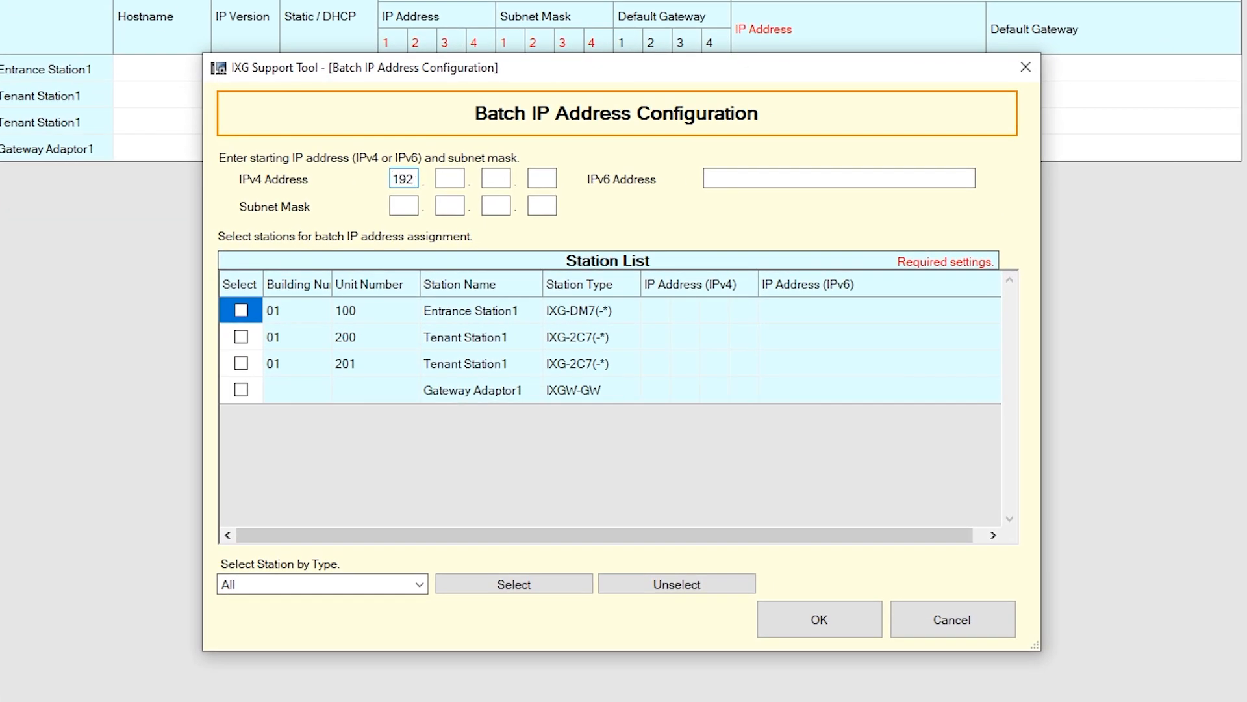
{"action": "type", "text": "168"}
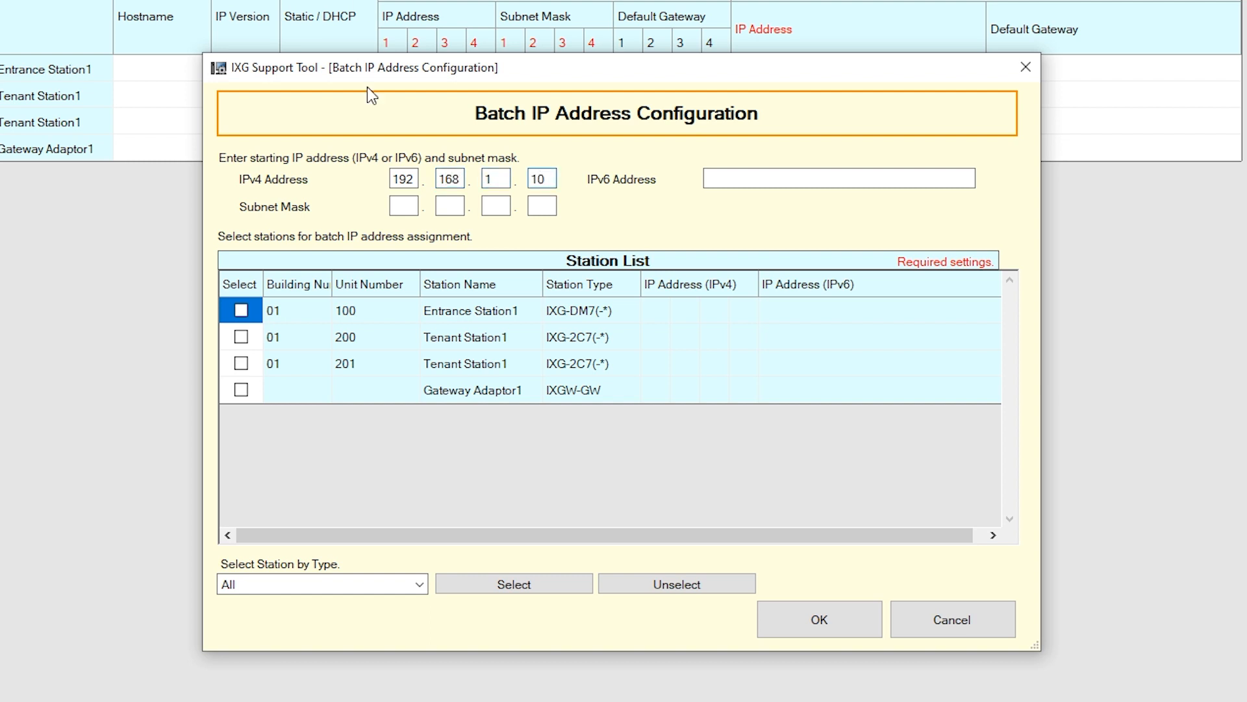
{"action": "type", "text": "255.255.255.0"}
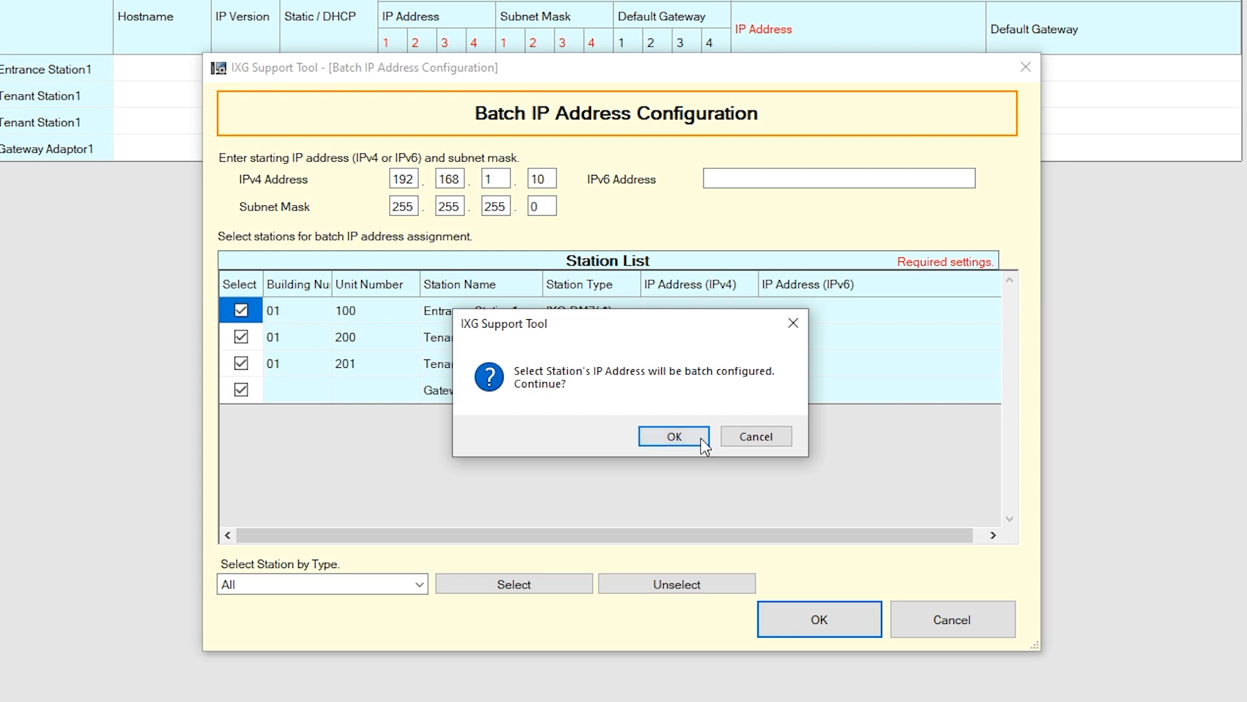
{"action": "left_click", "coordinate": [674, 436]}
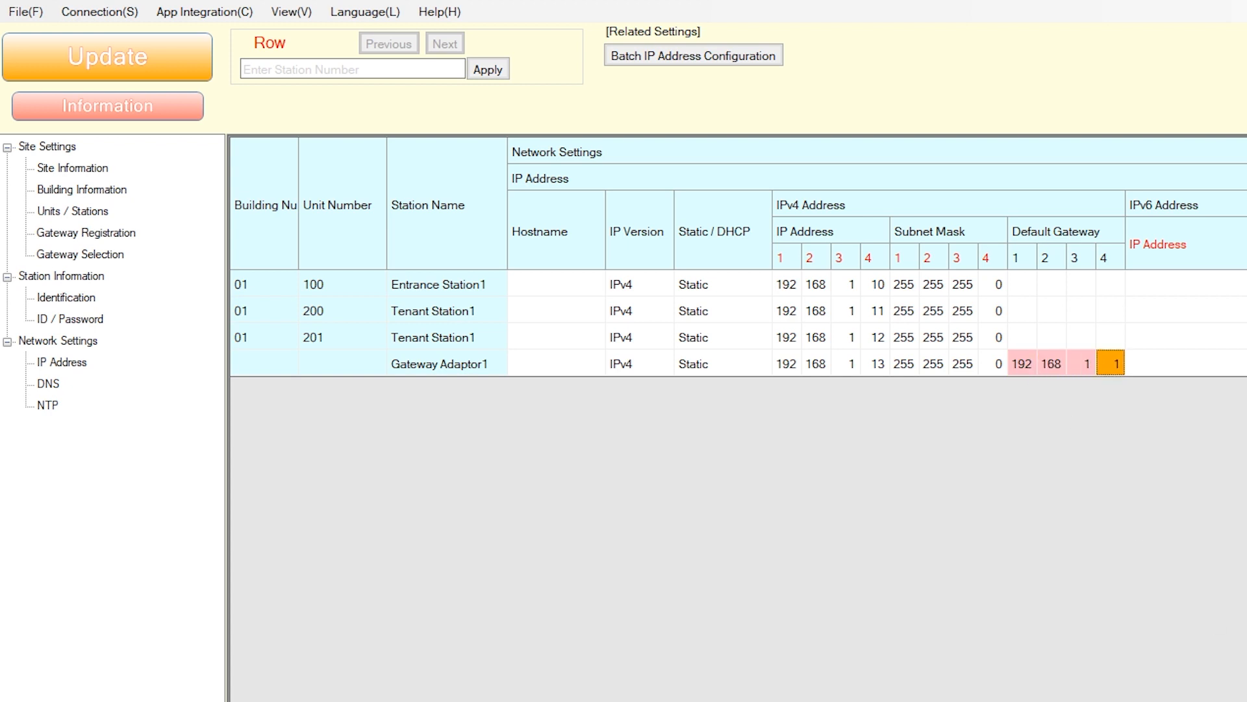
{"action": "mouse_move", "coordinate": [193, 69]}
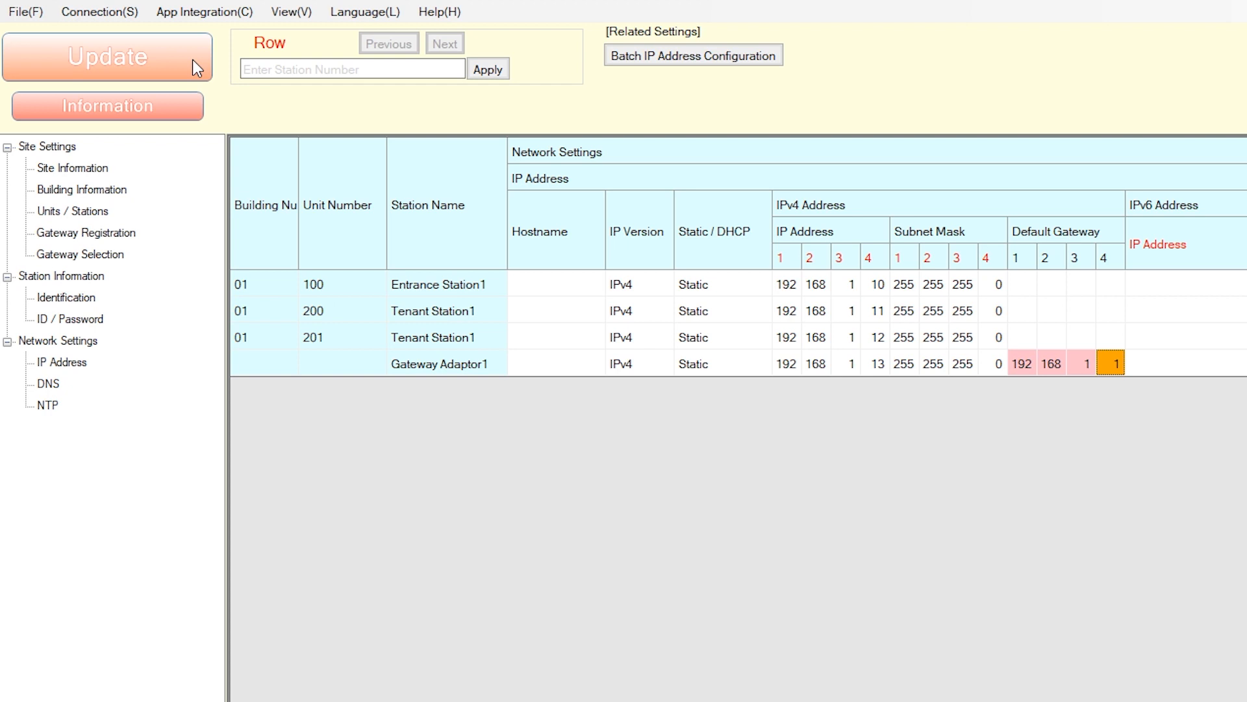
Step: Save the station IPs and Gateway Adaptor1's default gateway 192.168.1.1
{"action": "left_click", "coordinate": [106, 56]}
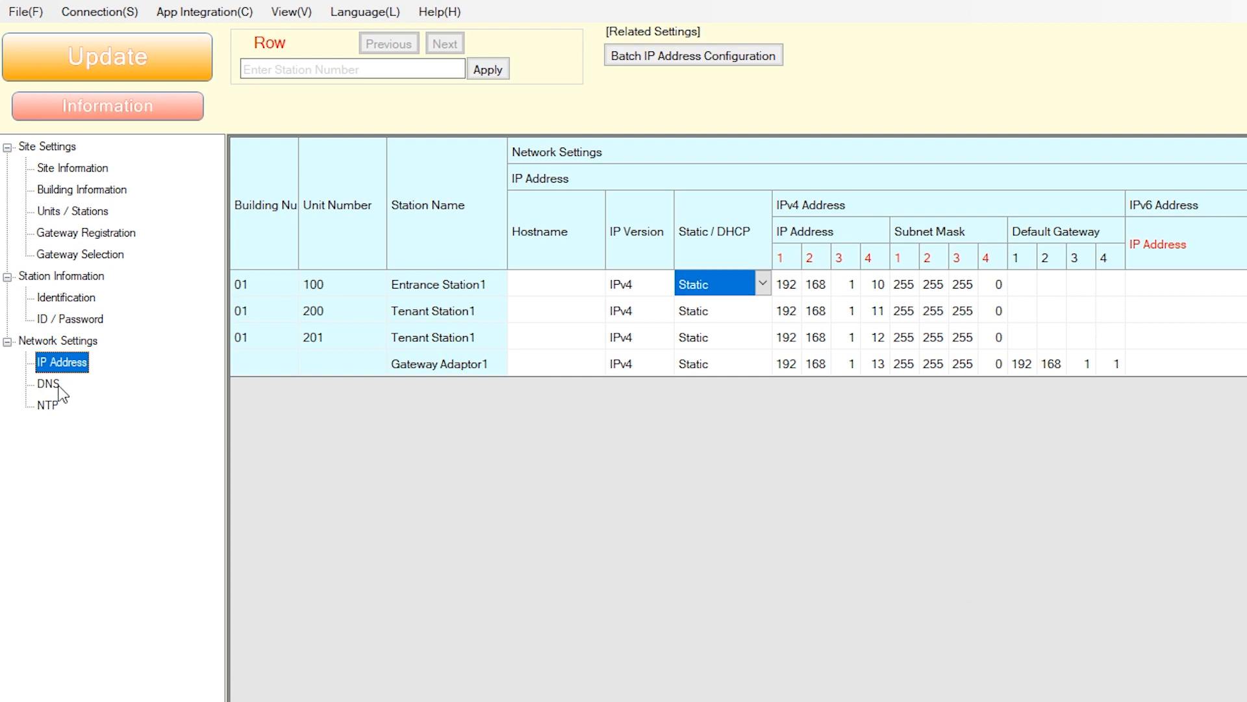
Step: Give Gateway Adaptor1 the primary IPv4 DNS server 8.8.8.8
{"action": "left_click", "coordinate": [40, 384]}
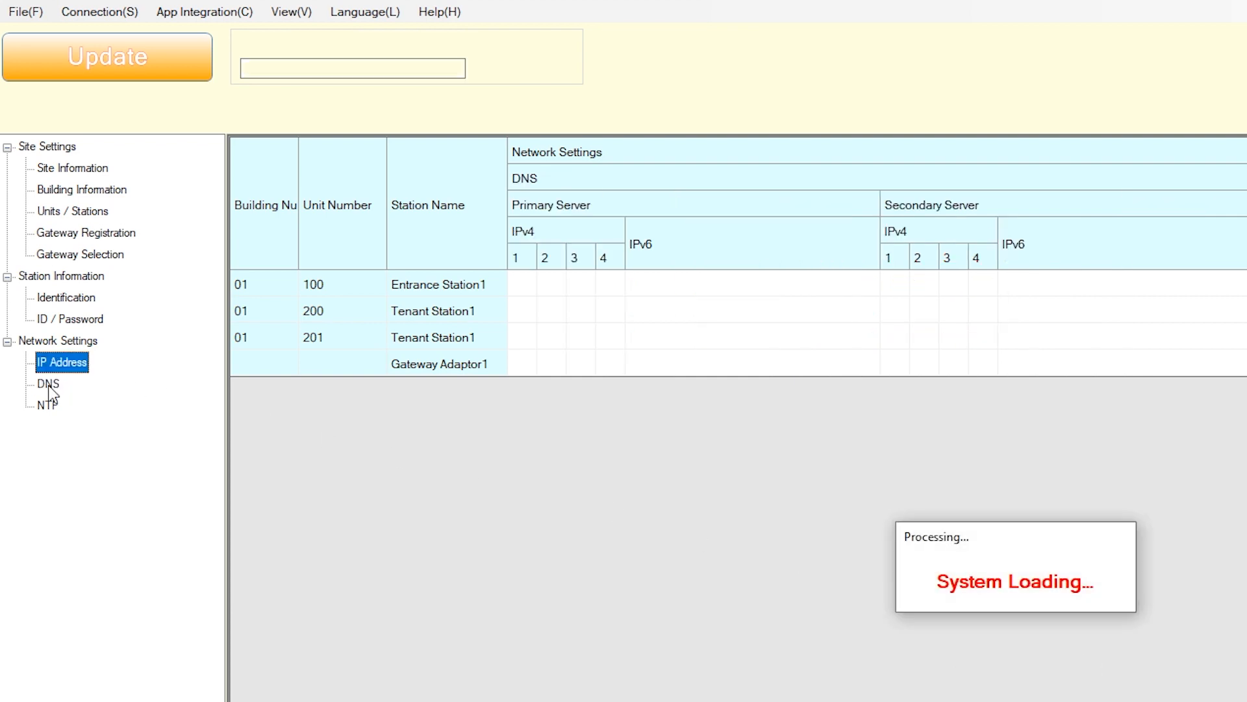
{"action": "left_click", "coordinate": [94, 12]}
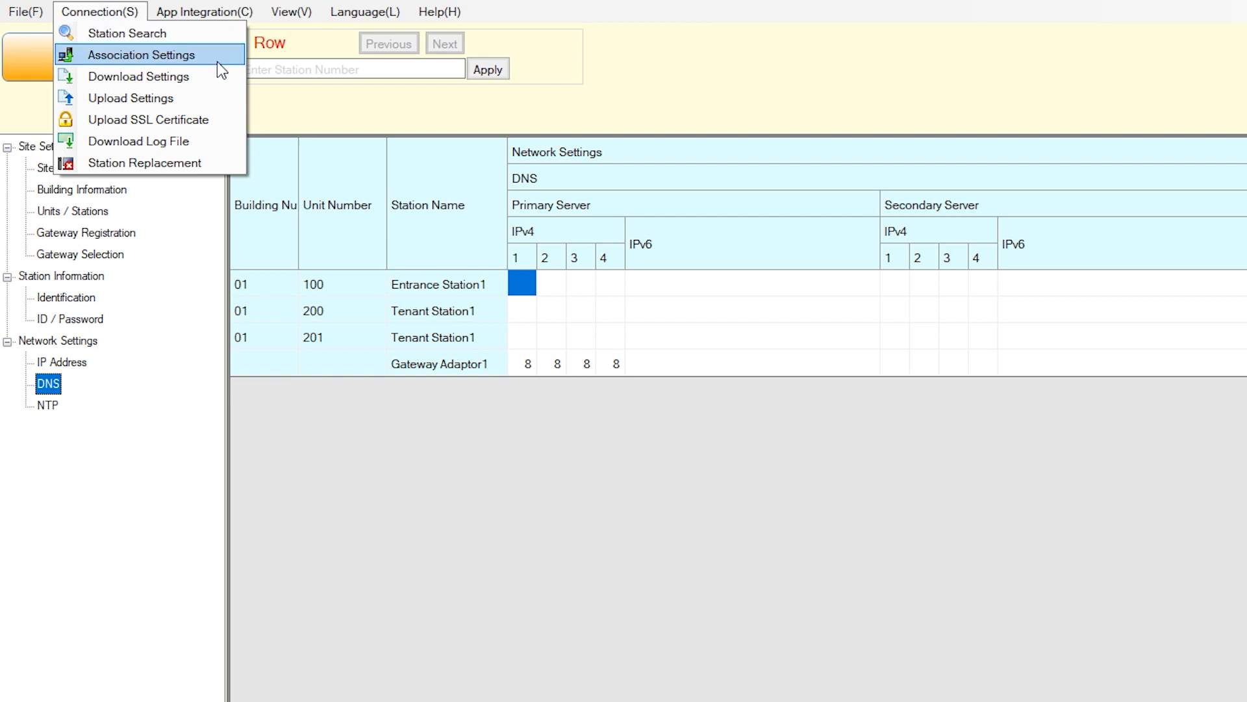
Step: Associate the Entrance Station1, unit 200, unit 201 and Gateway Adaptor1 setting files with their devices
{"action": "left_click", "coordinate": [145, 54]}
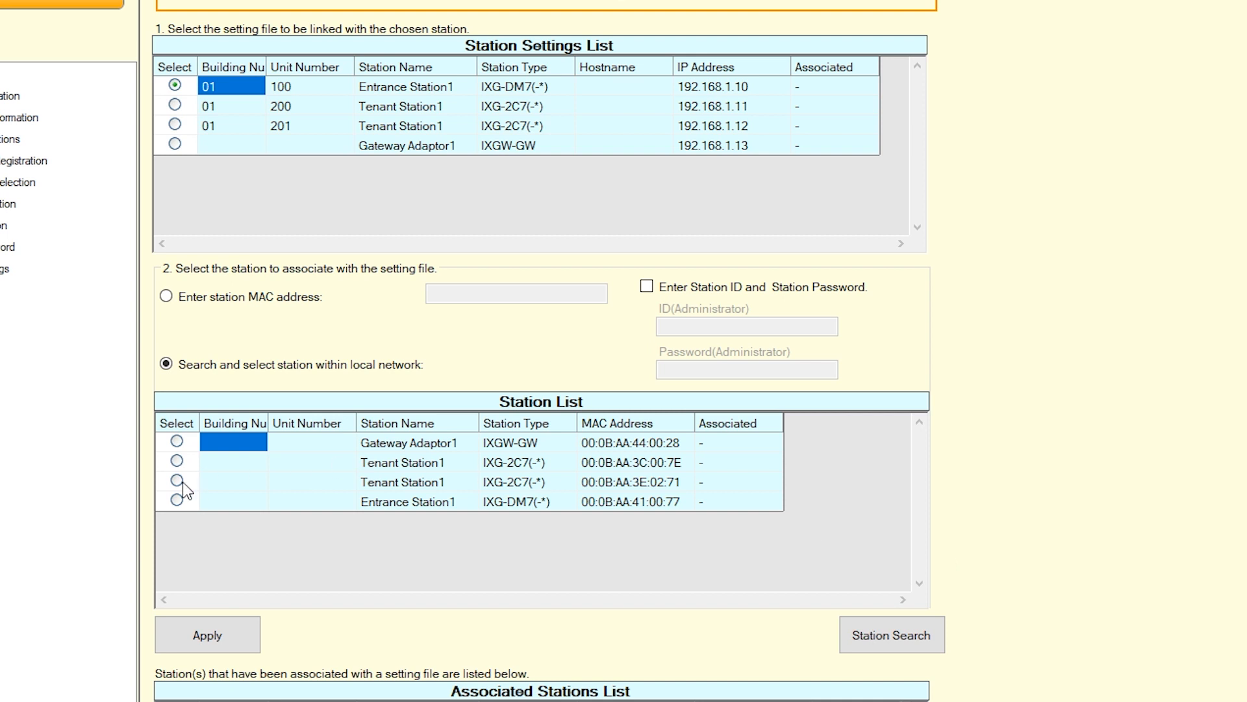
{"action": "left_click", "coordinate": [176, 501]}
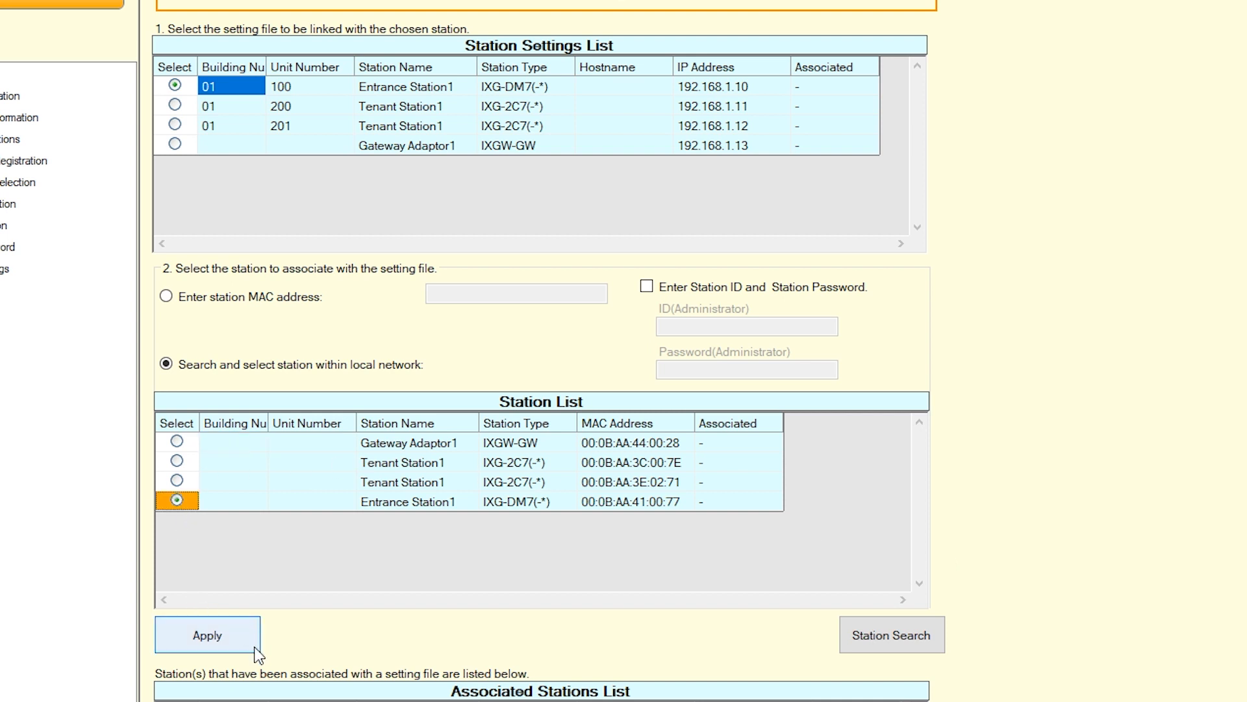
{"action": "left_click", "coordinate": [207, 636]}
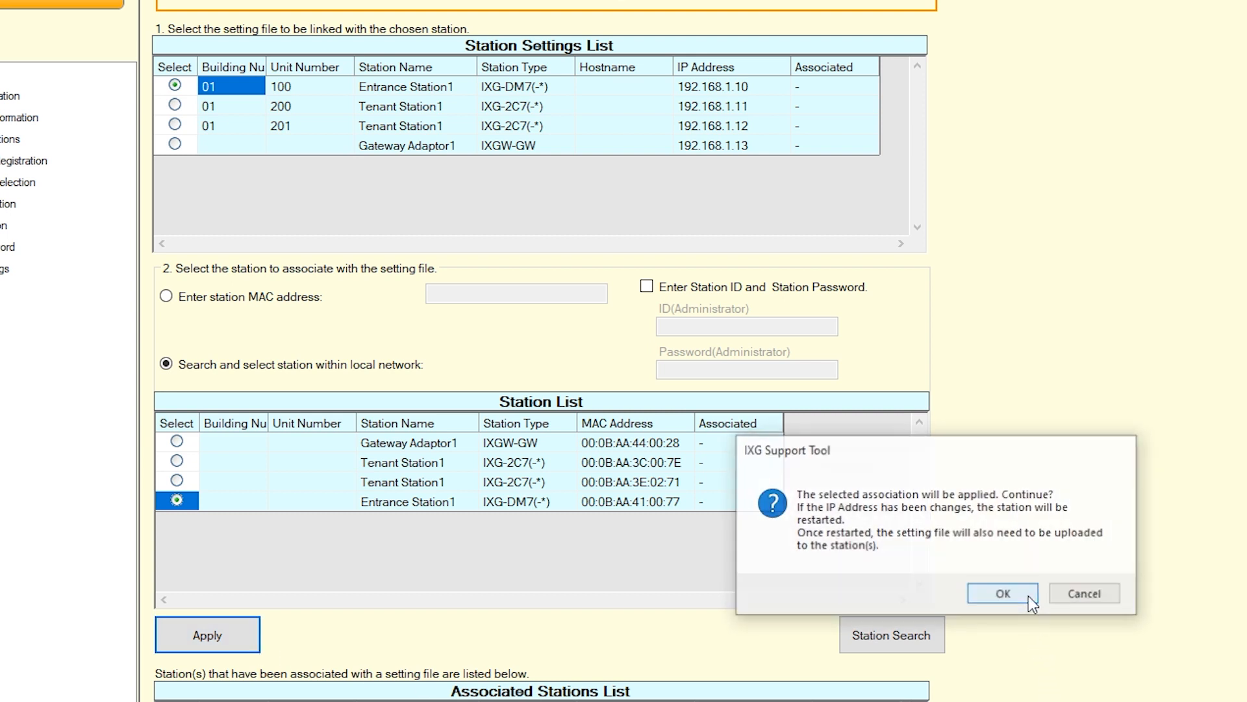
{"action": "left_click", "coordinate": [1003, 593]}
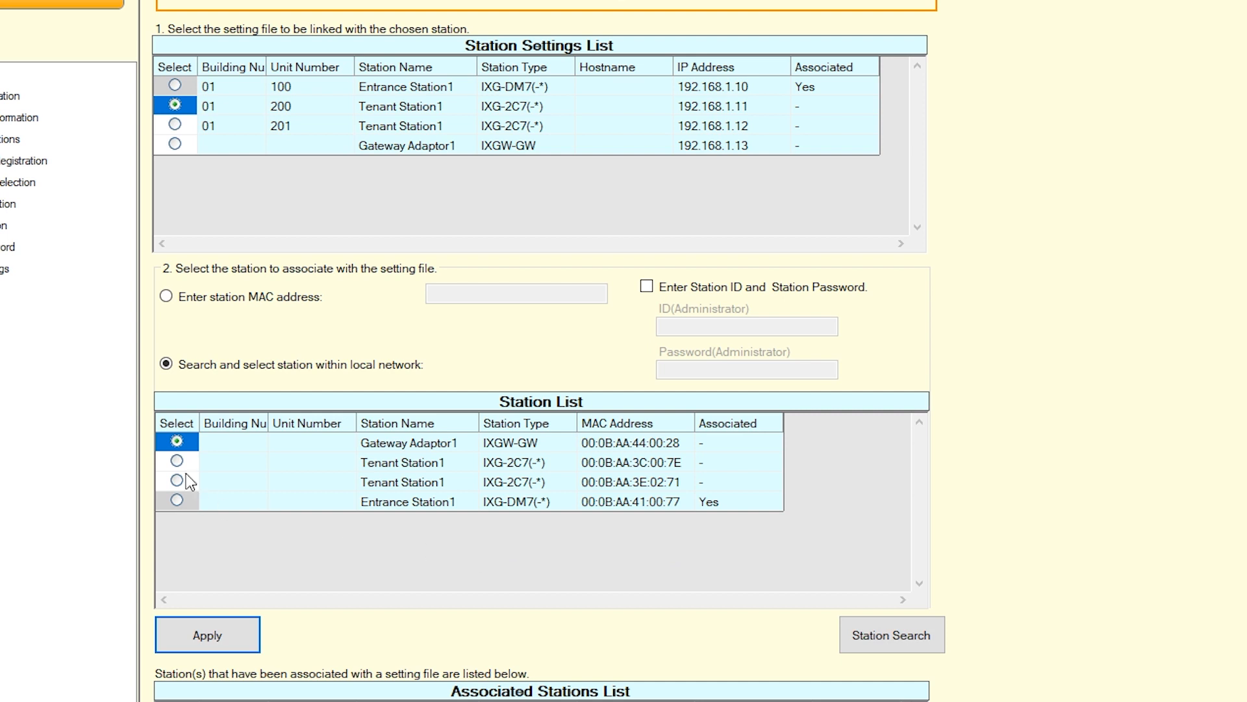
{"action": "left_click", "coordinate": [176, 461]}
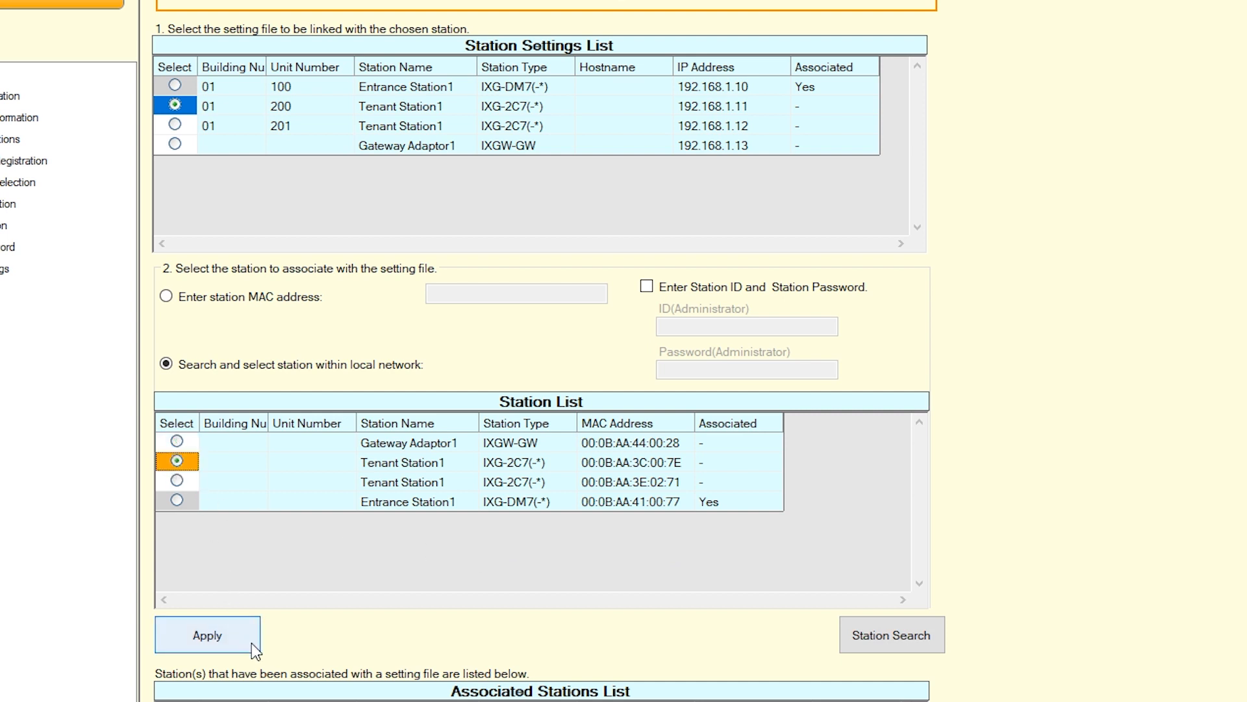
{"action": "left_click", "coordinate": [208, 634]}
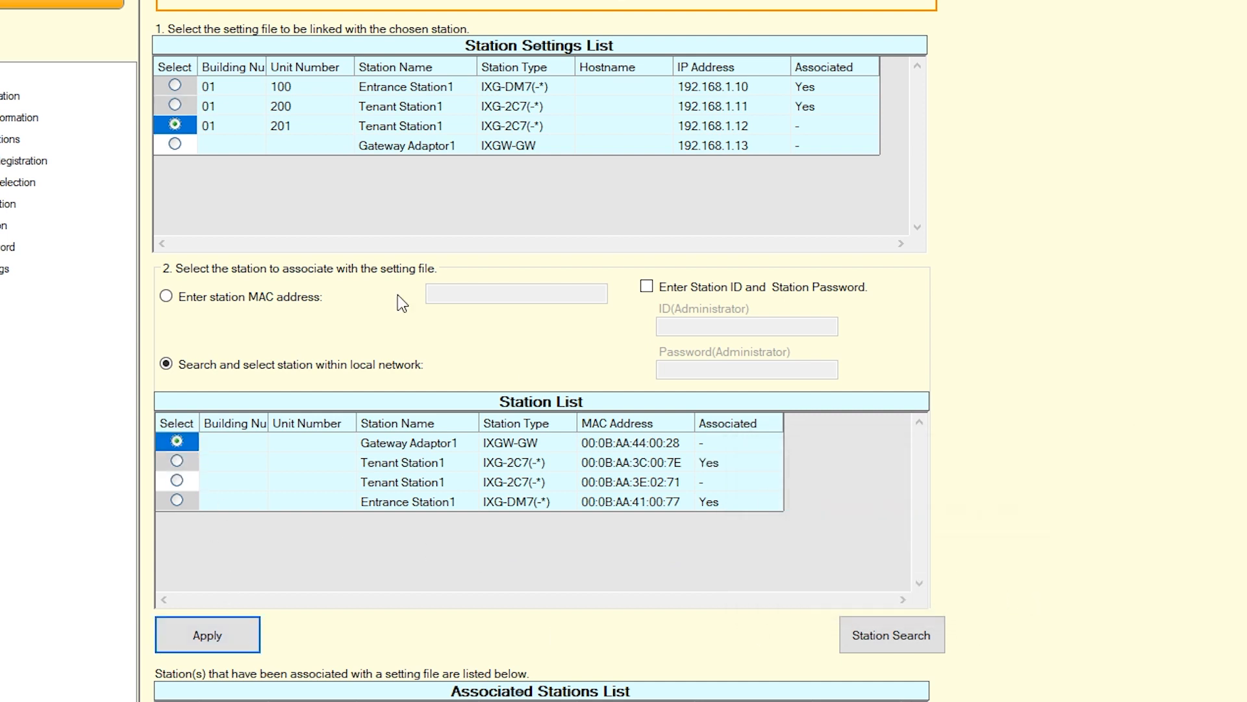
{"action": "left_click", "coordinate": [176, 481]}
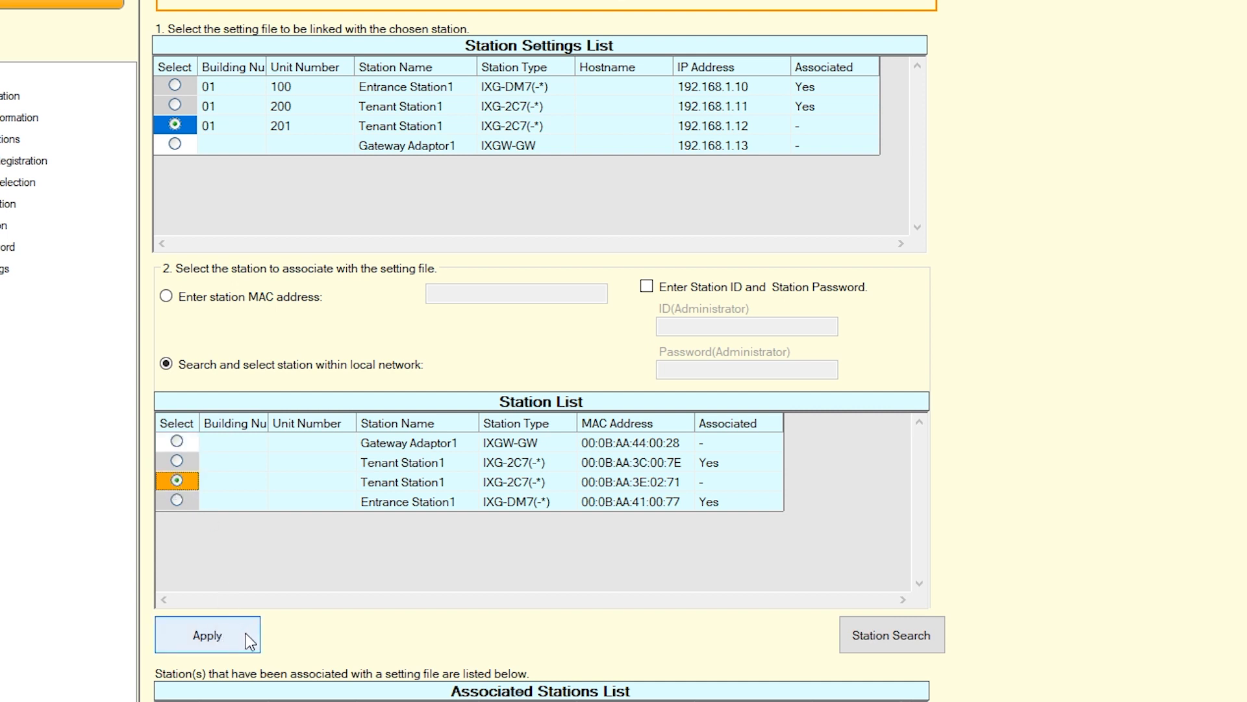
{"action": "left_click", "coordinate": [207, 635]}
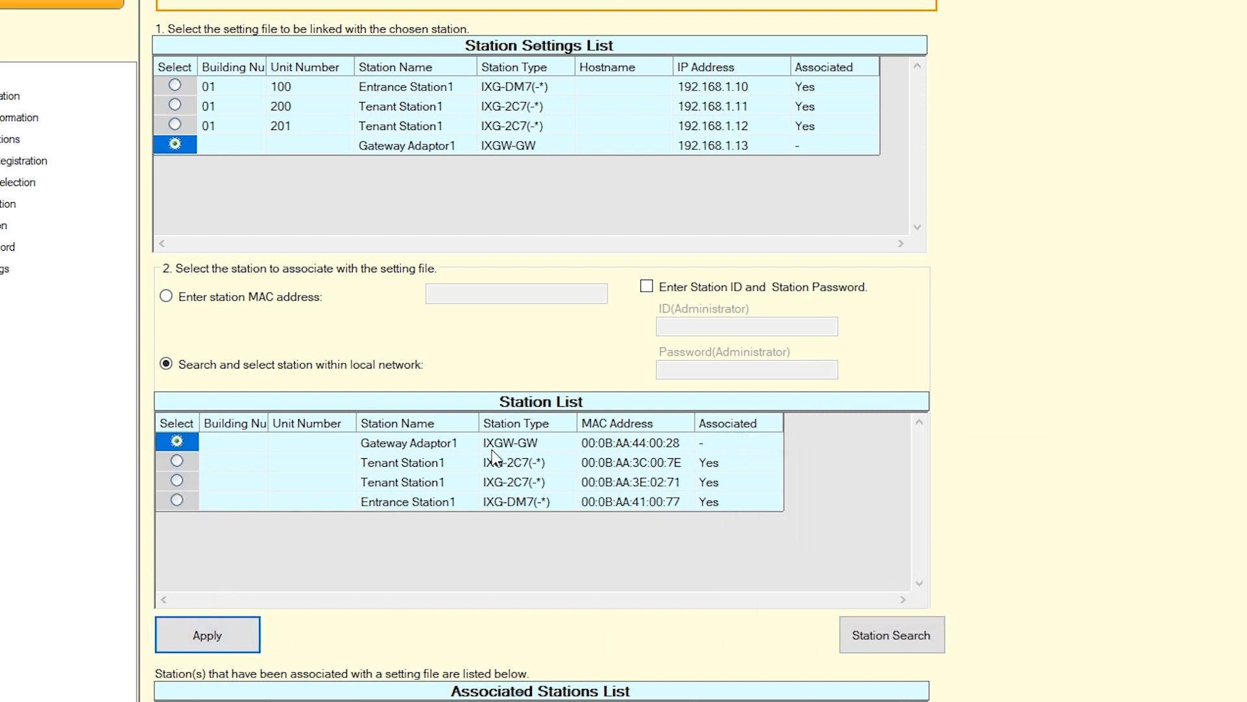
{"action": "left_click", "coordinate": [207, 634]}
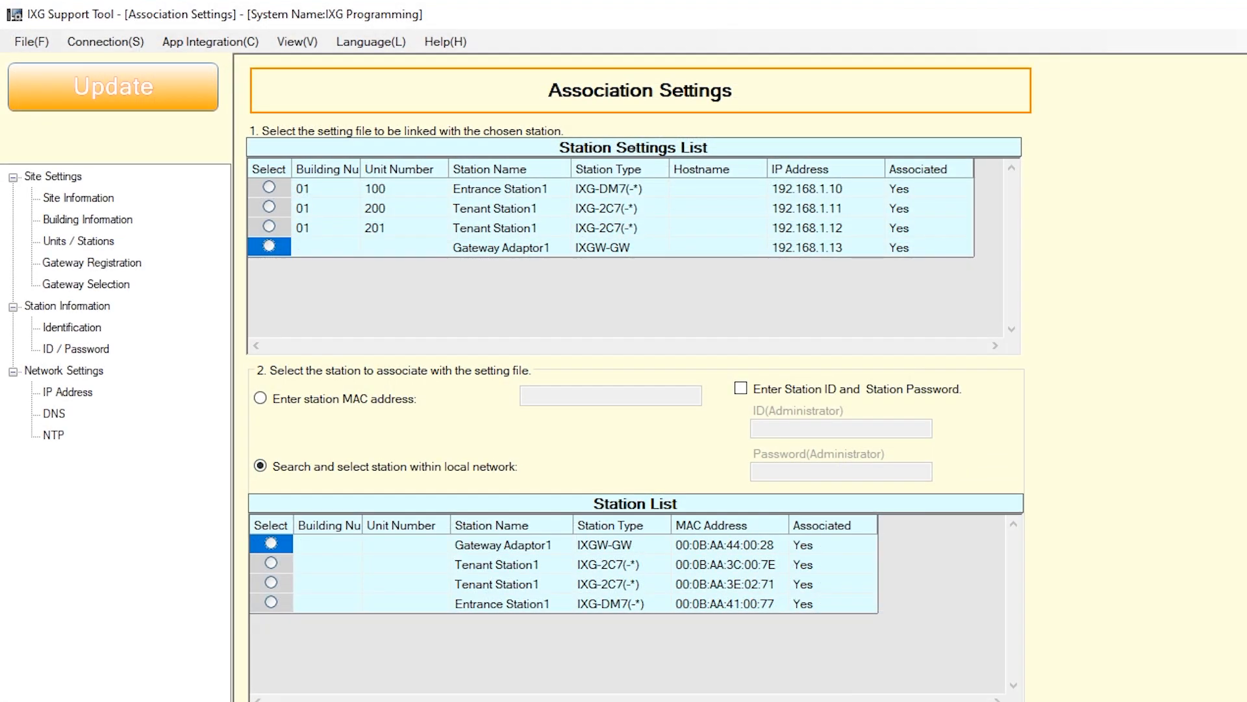
Step: Upload the setting files to all four selected stations, each reporting Success
{"action": "left_click", "coordinate": [104, 41]}
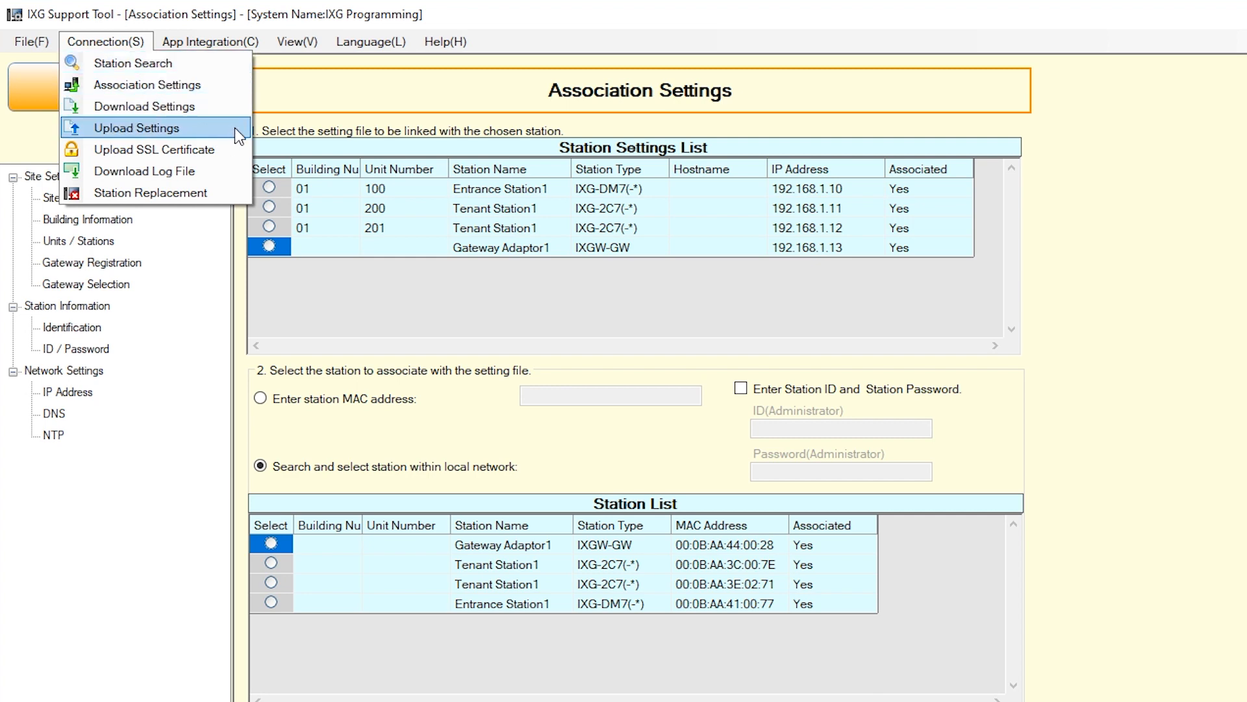
{"action": "left_click", "coordinate": [134, 128]}
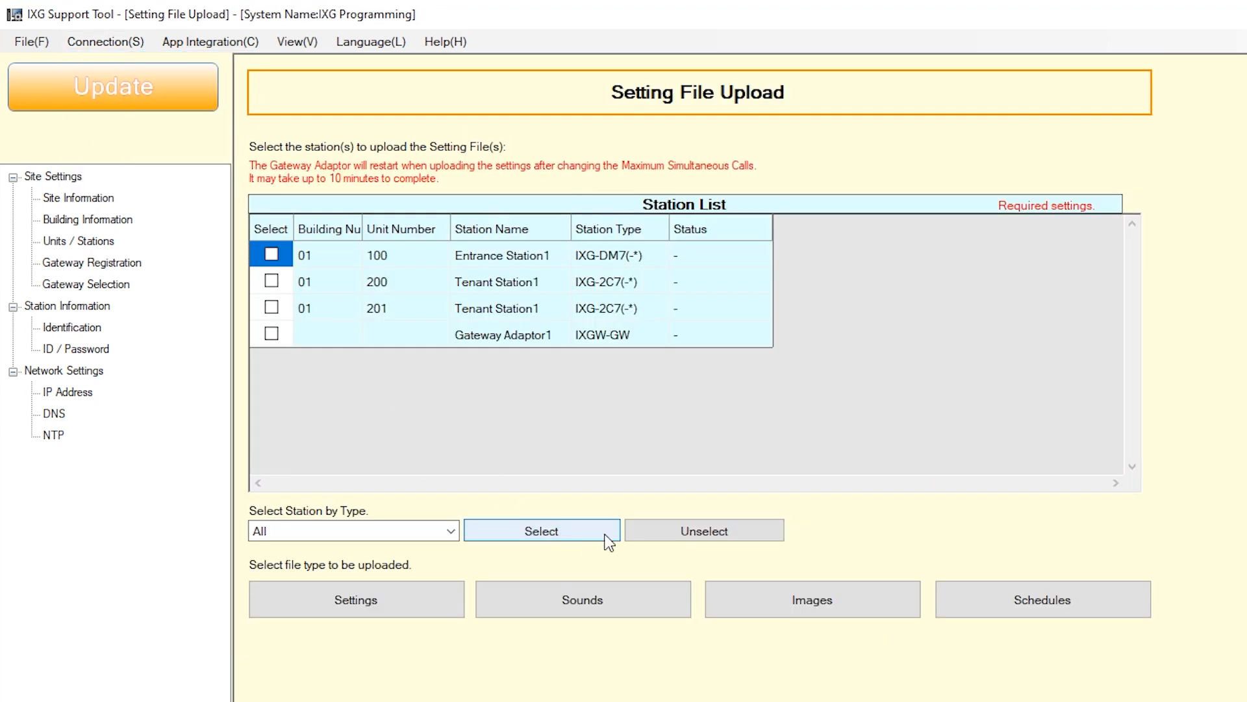
{"action": "left_click", "coordinate": [541, 531]}
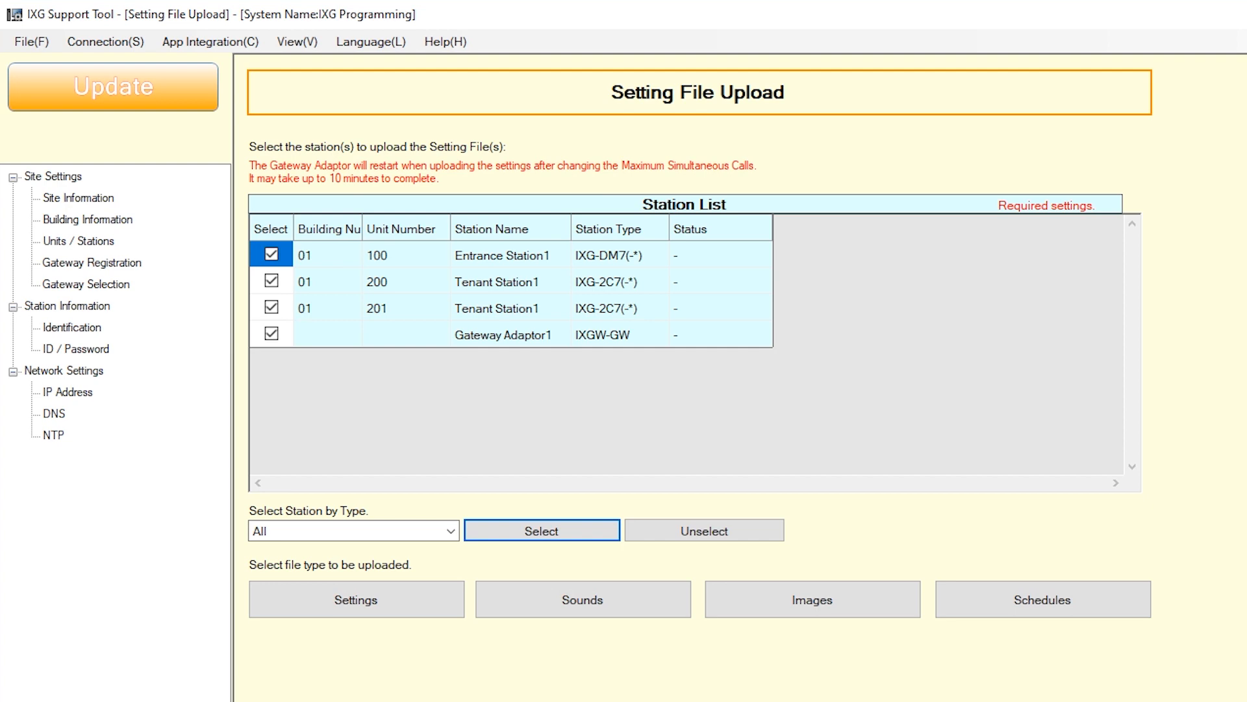
{"action": "left_click", "coordinate": [356, 599]}
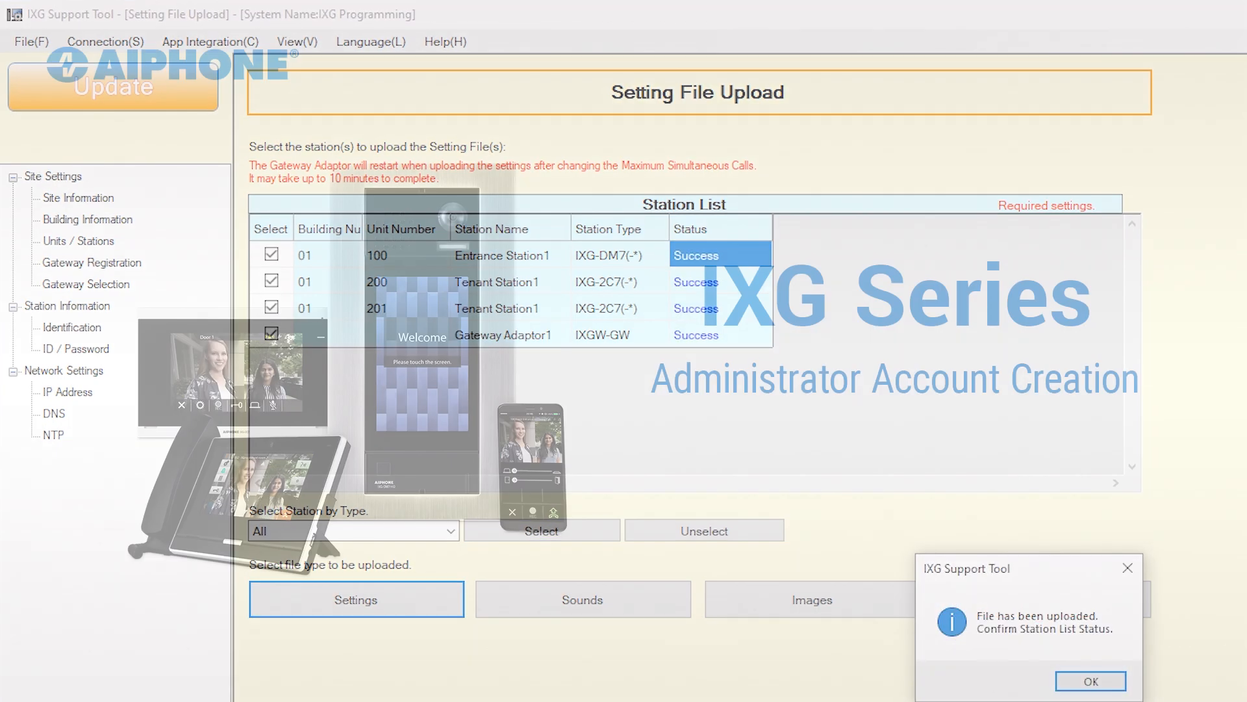
Step: Create administrator ID IXGProgrammingVideo with a password and email address
{"action": "left_click", "coordinate": [1094, 680]}
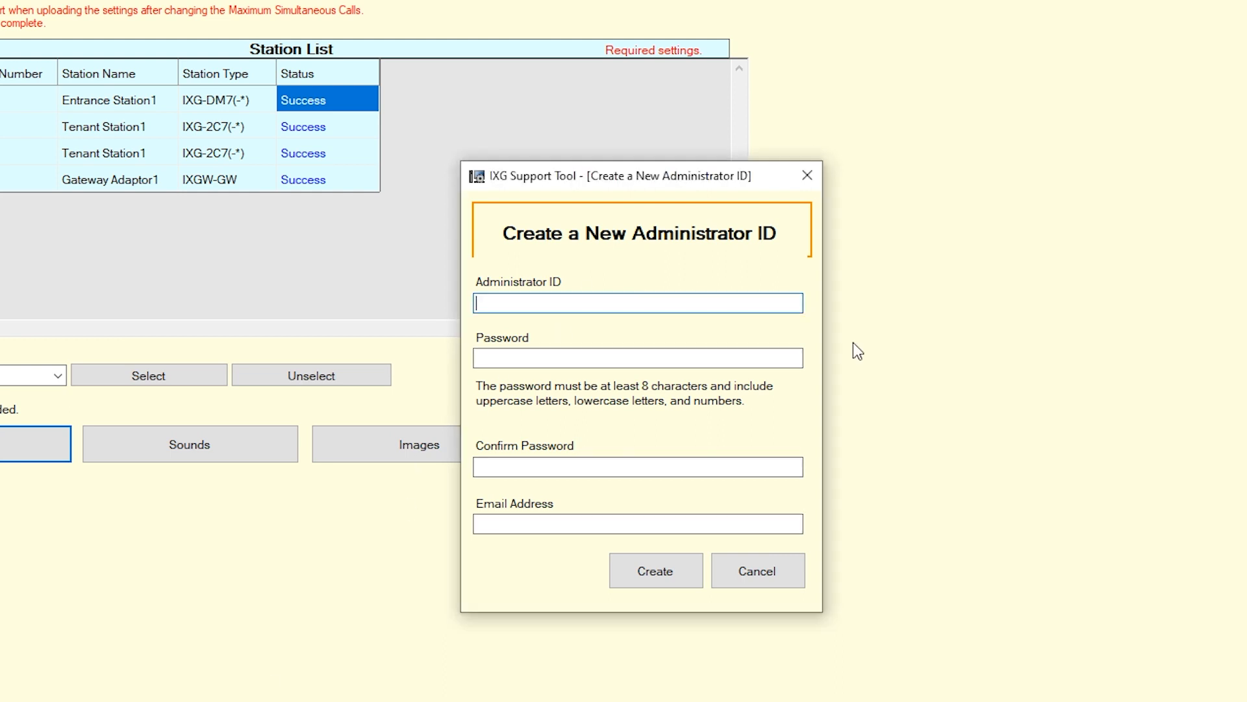
{"action": "type", "text": "IXGProgrammingVideo"}
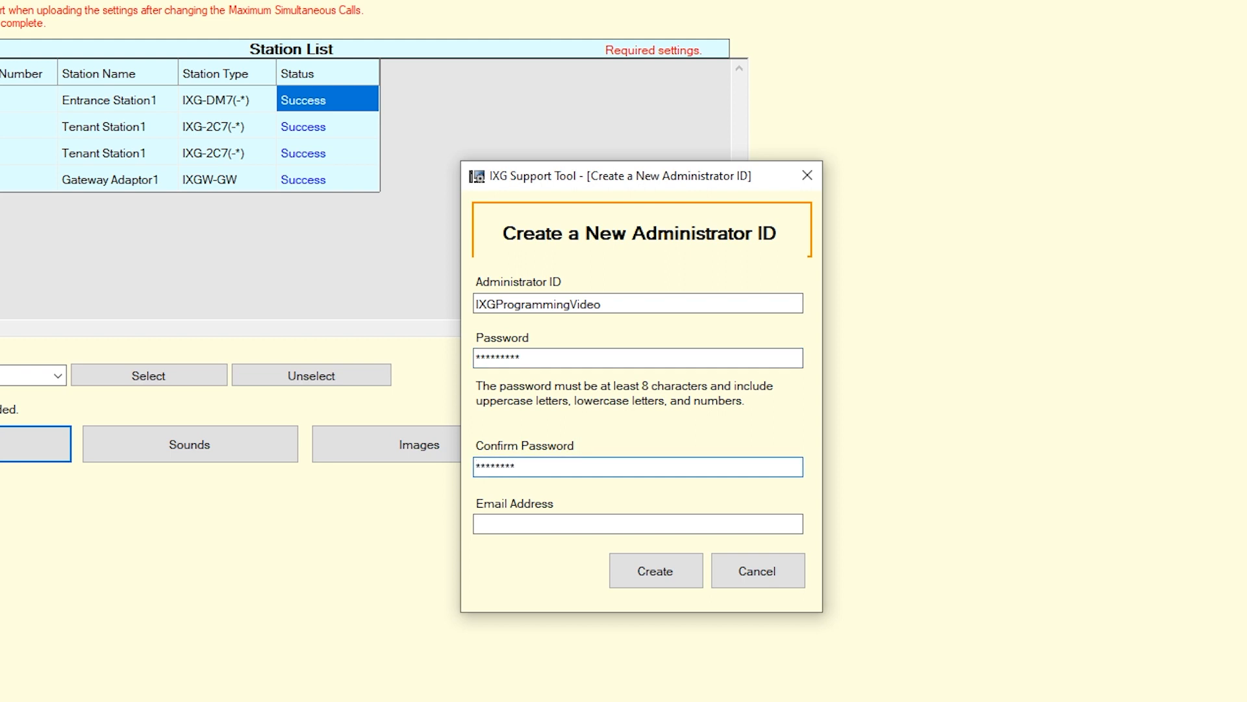
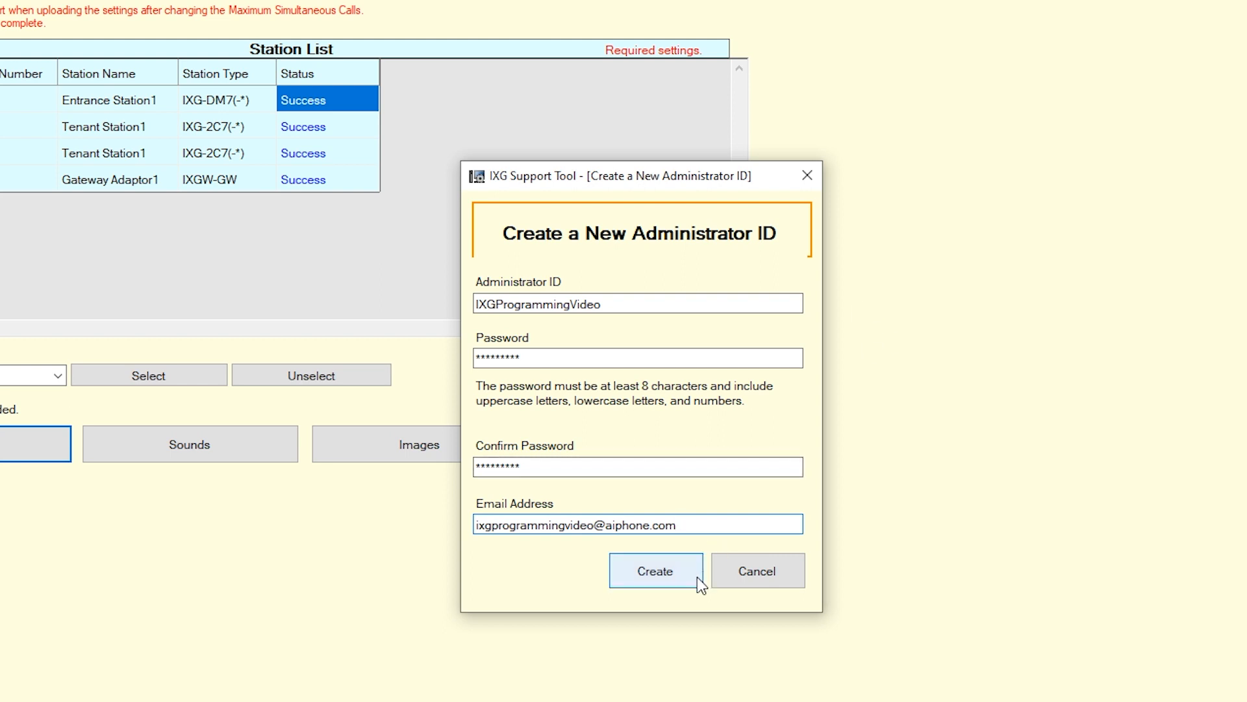
{"action": "left_click", "coordinate": [655, 570]}
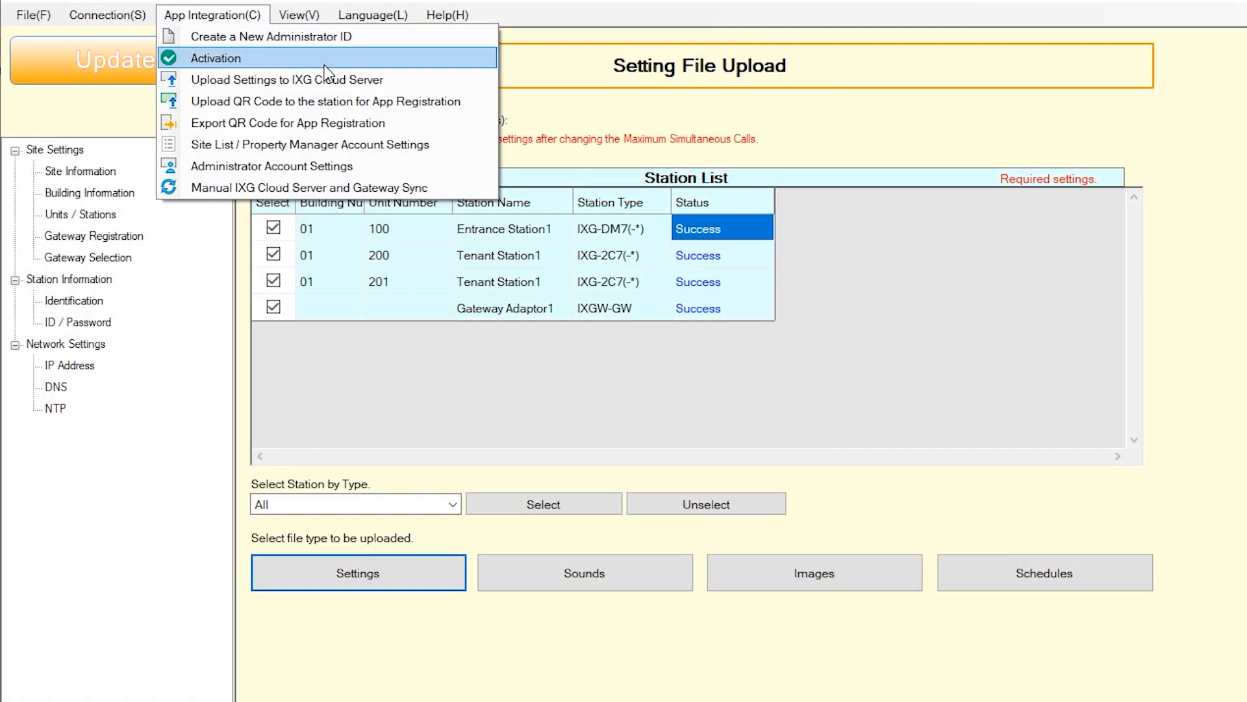
{"action": "left_click", "coordinate": [215, 58]}
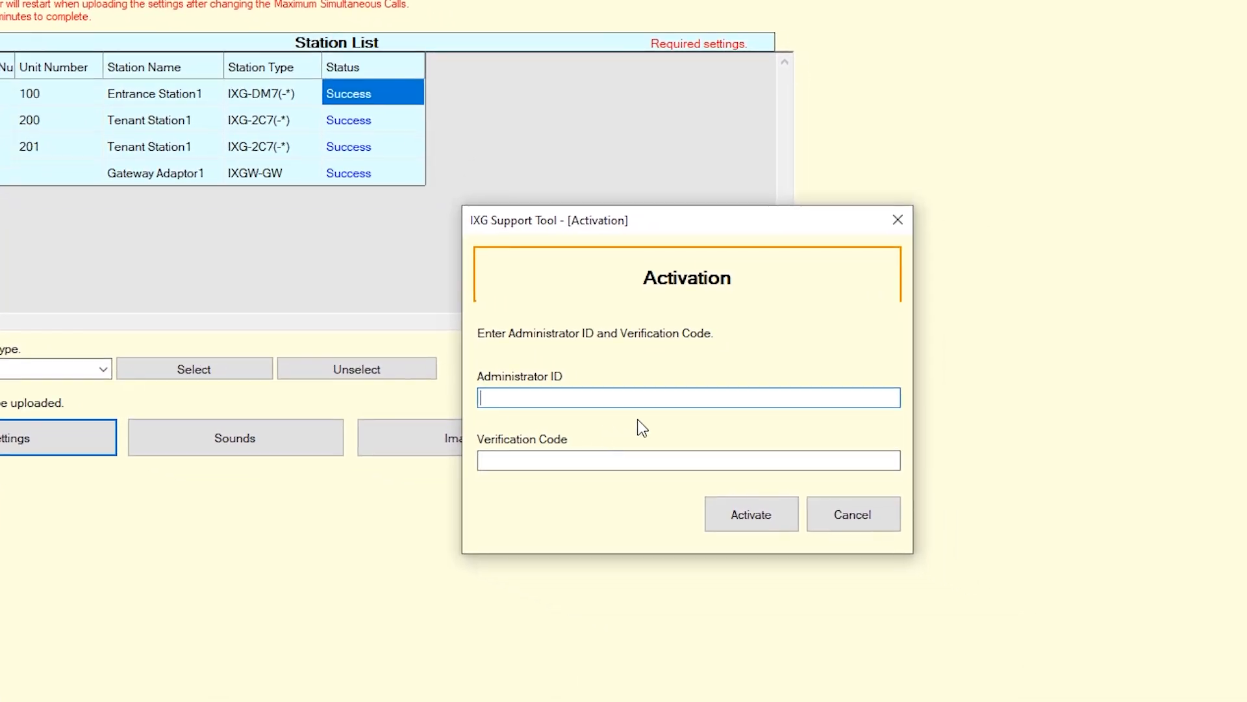
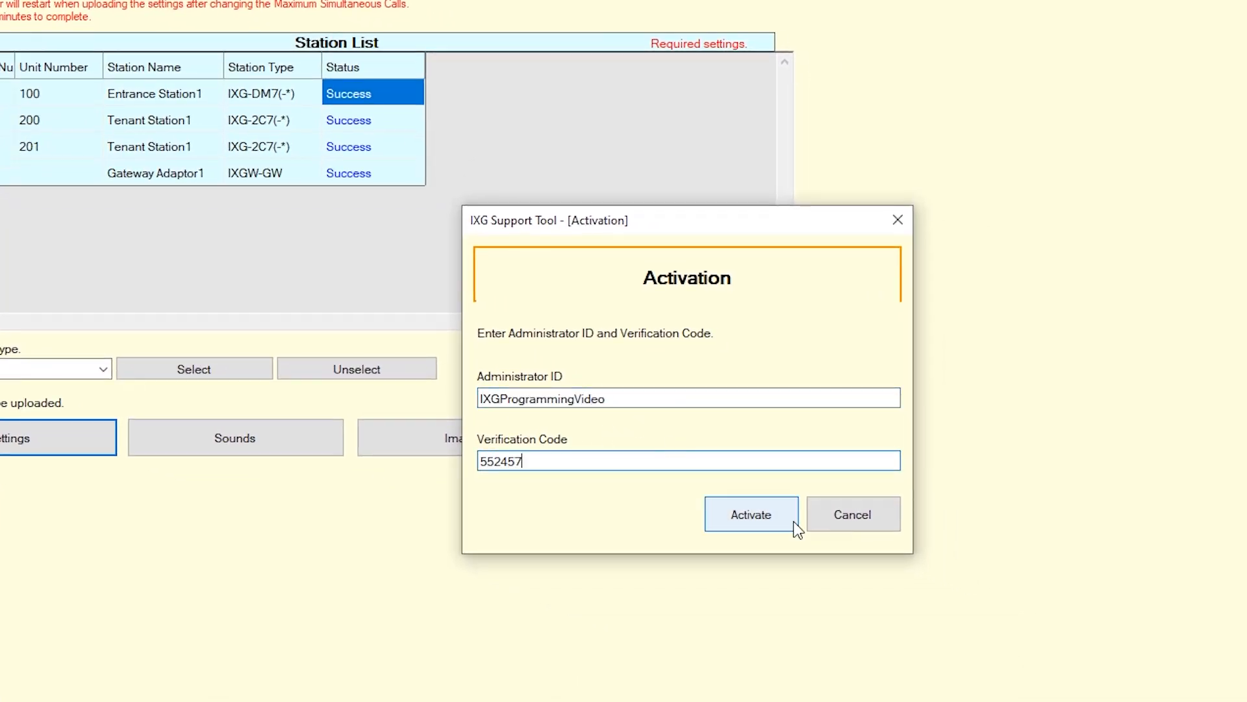
{"action": "left_click", "coordinate": [751, 513]}
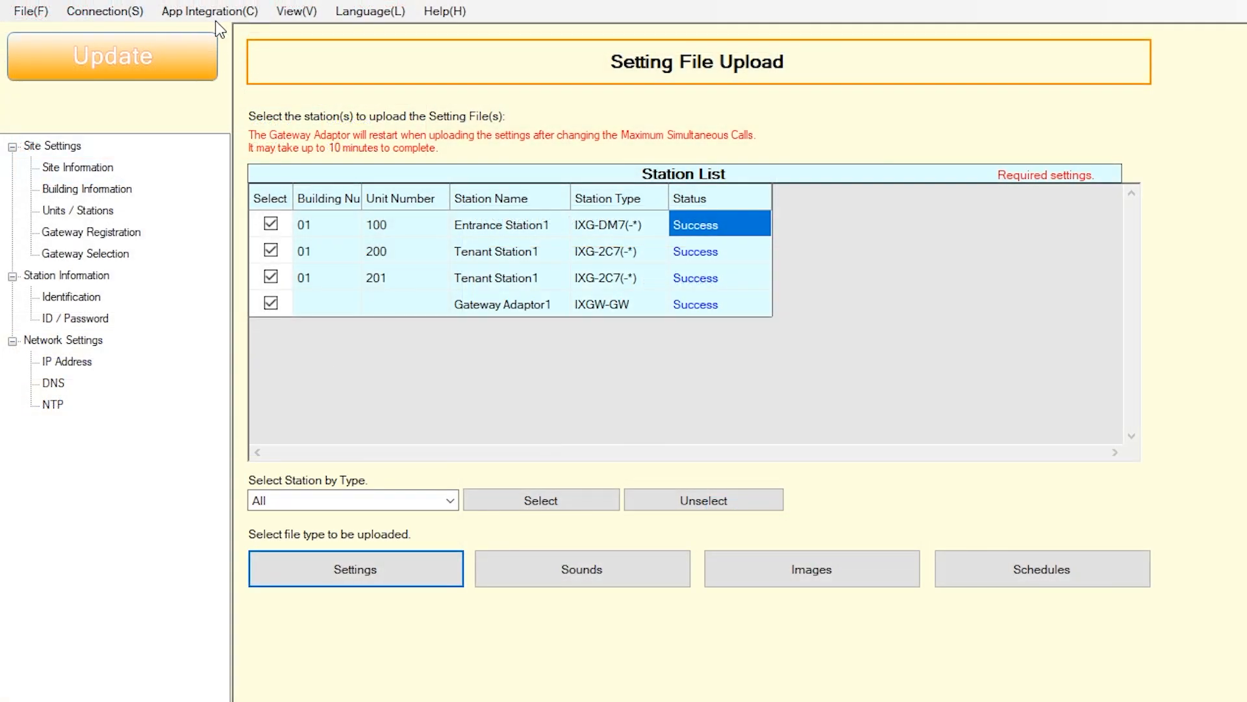
Step: Log in to the IXG Cloud Server as AiphoneTS to send QR codes to stations
{"action": "left_click", "coordinate": [209, 11]}
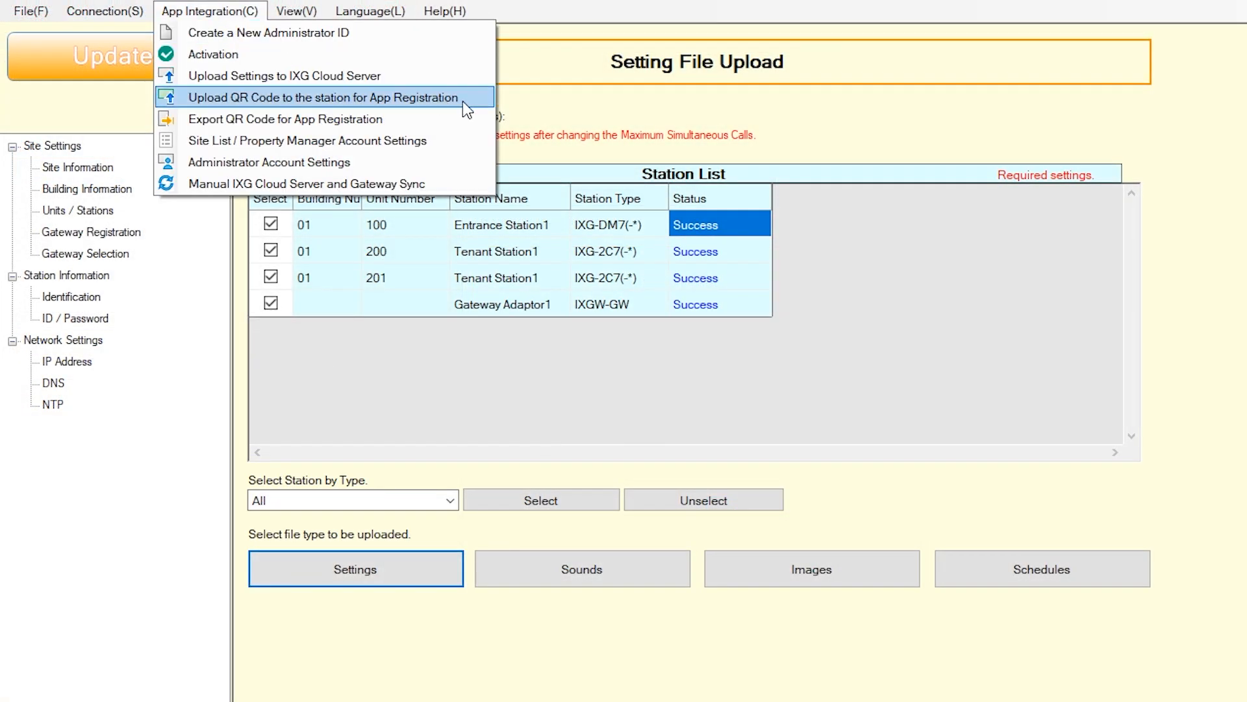
{"action": "left_click", "coordinate": [322, 96]}
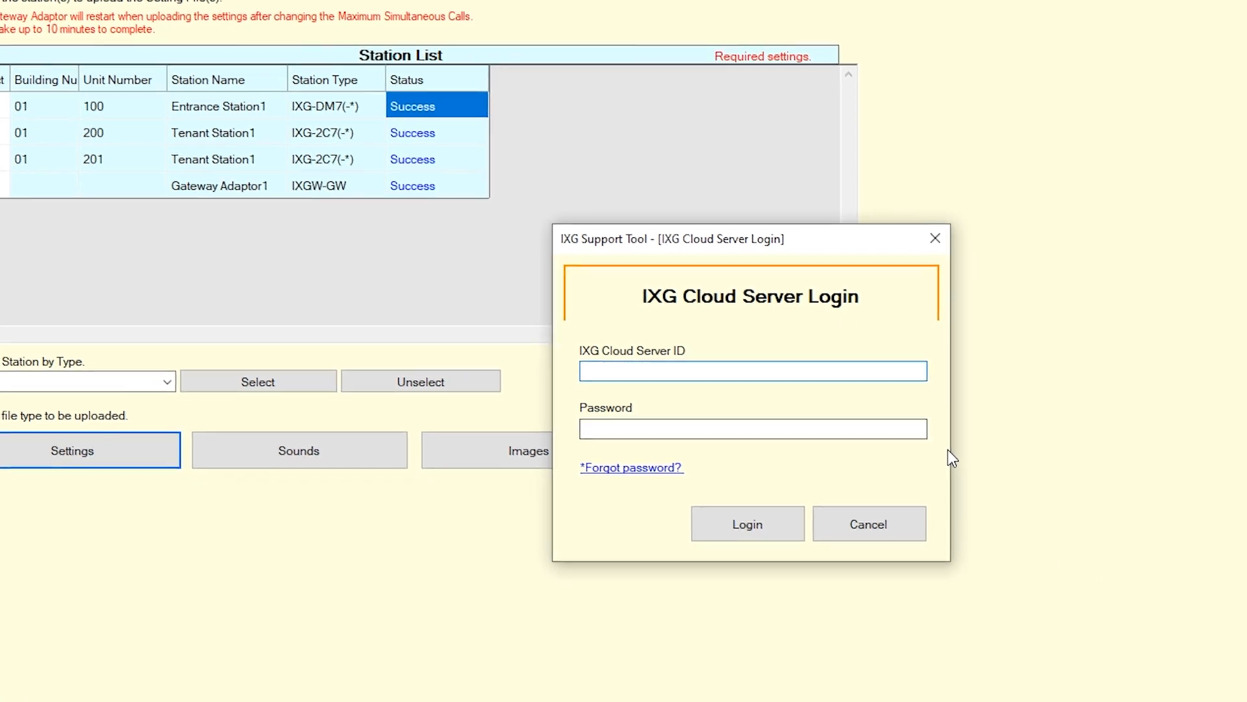
{"action": "type", "text": "AiphoneTS"}
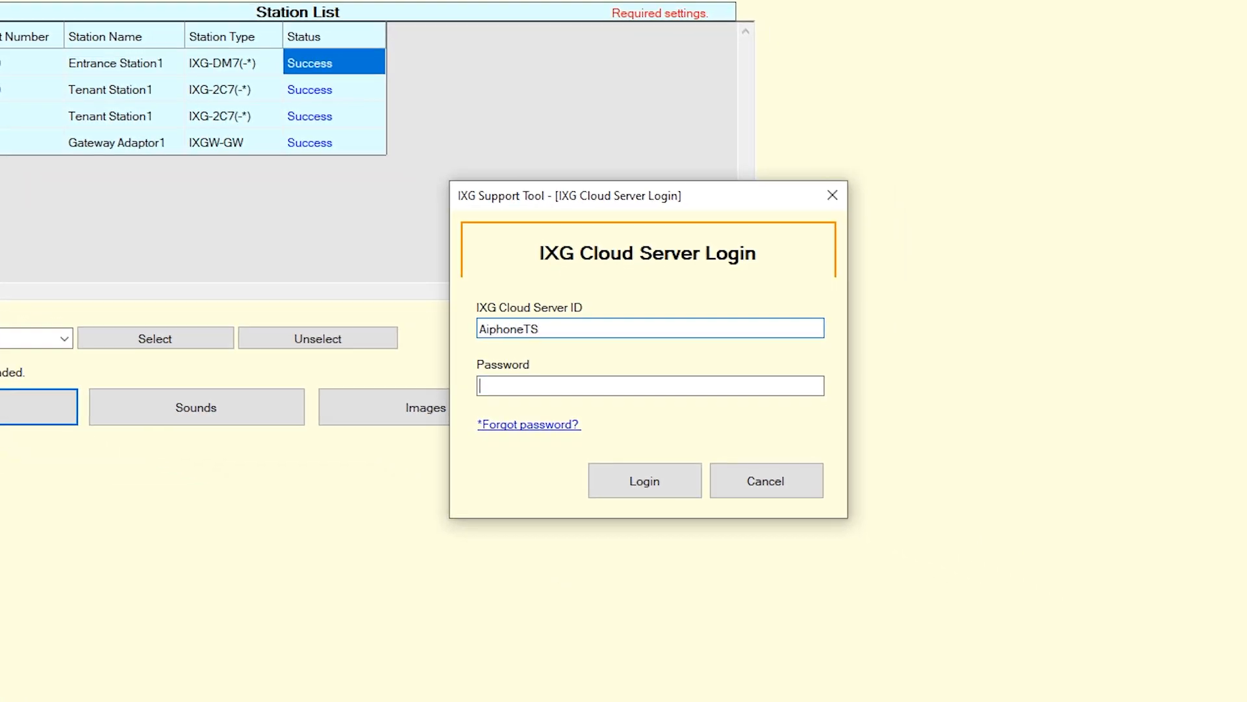
{"action": "type", "text": "**"}
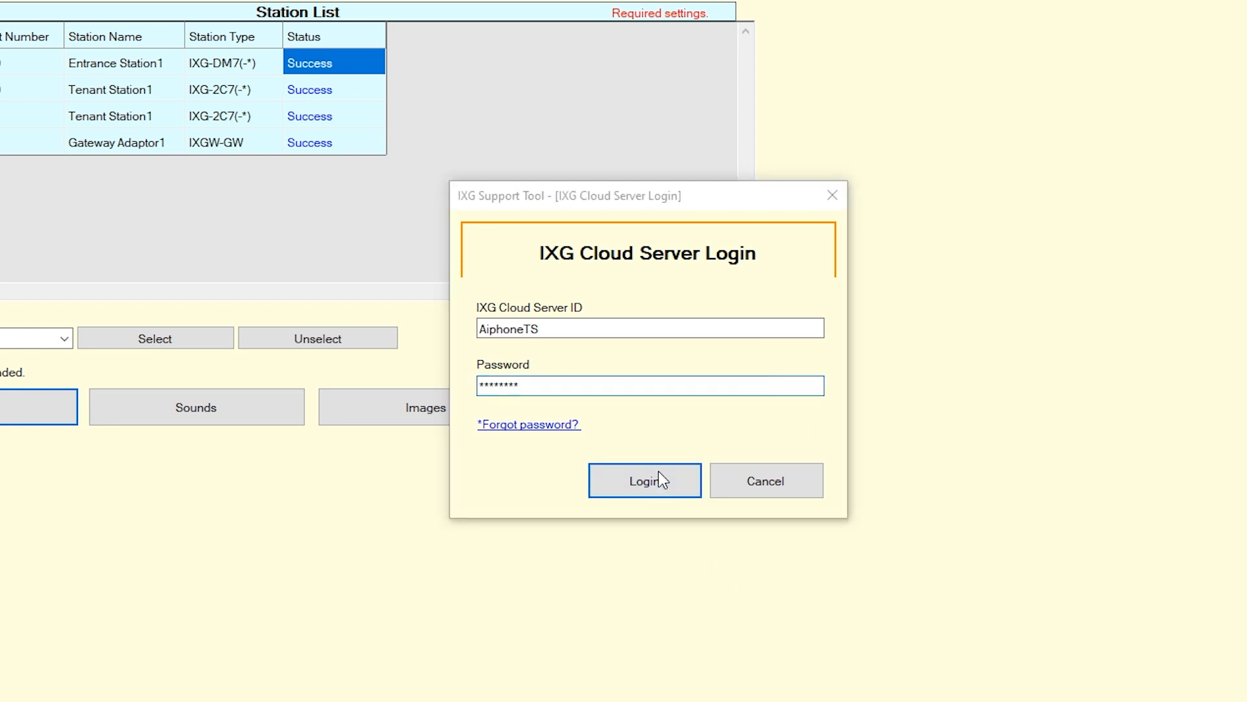
{"action": "left_click", "coordinate": [645, 480]}
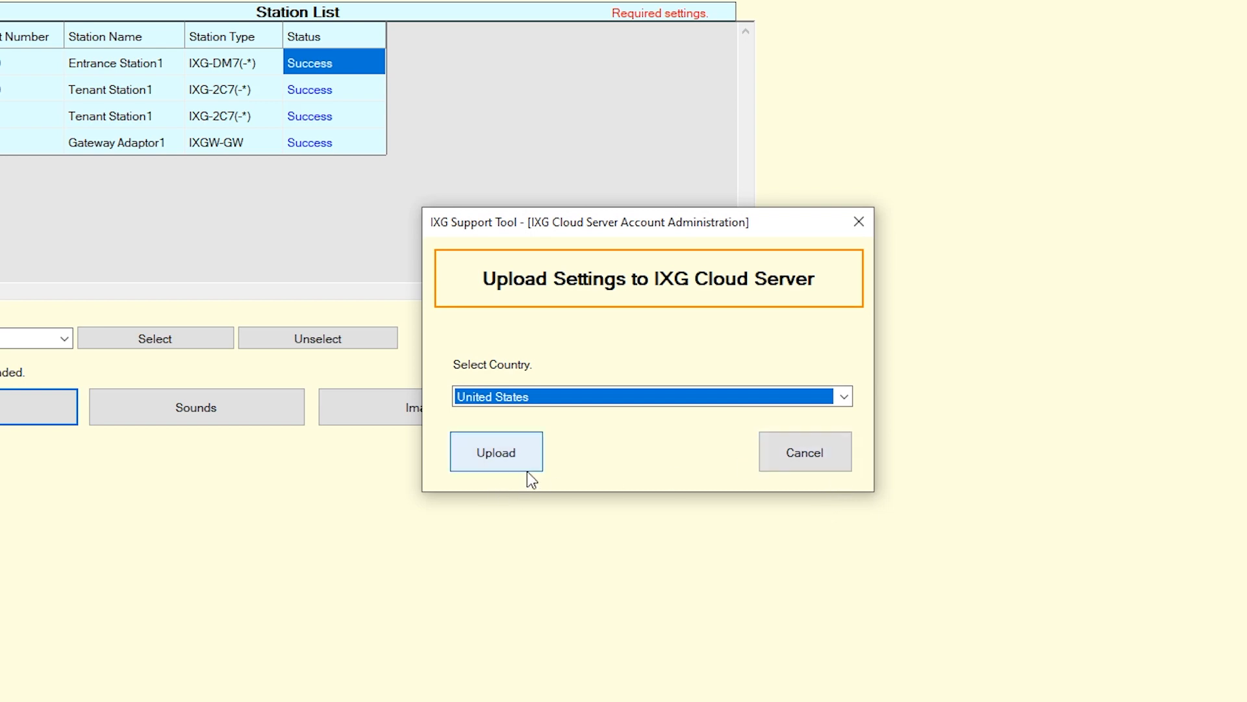
Step: Upload settings to the cloud, accept the license, and confirm sending QR codes to tenants
{"action": "left_click", "coordinate": [495, 451]}
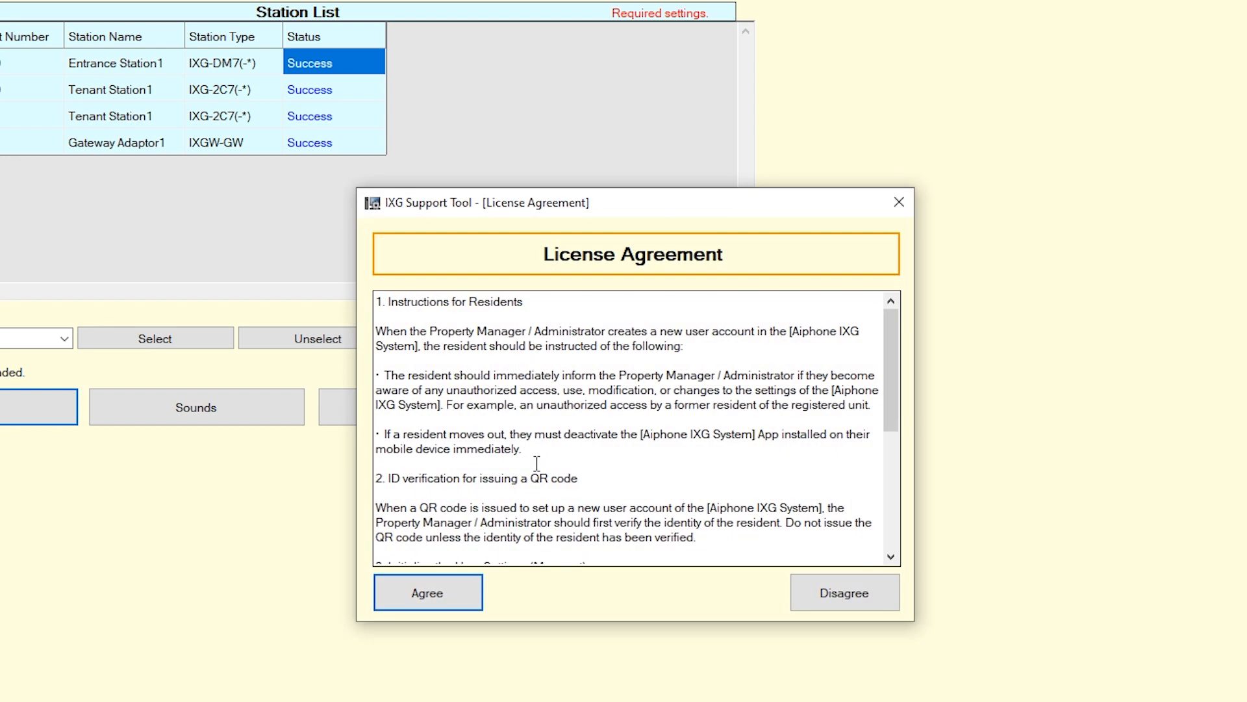
{"action": "left_click", "coordinate": [428, 592]}
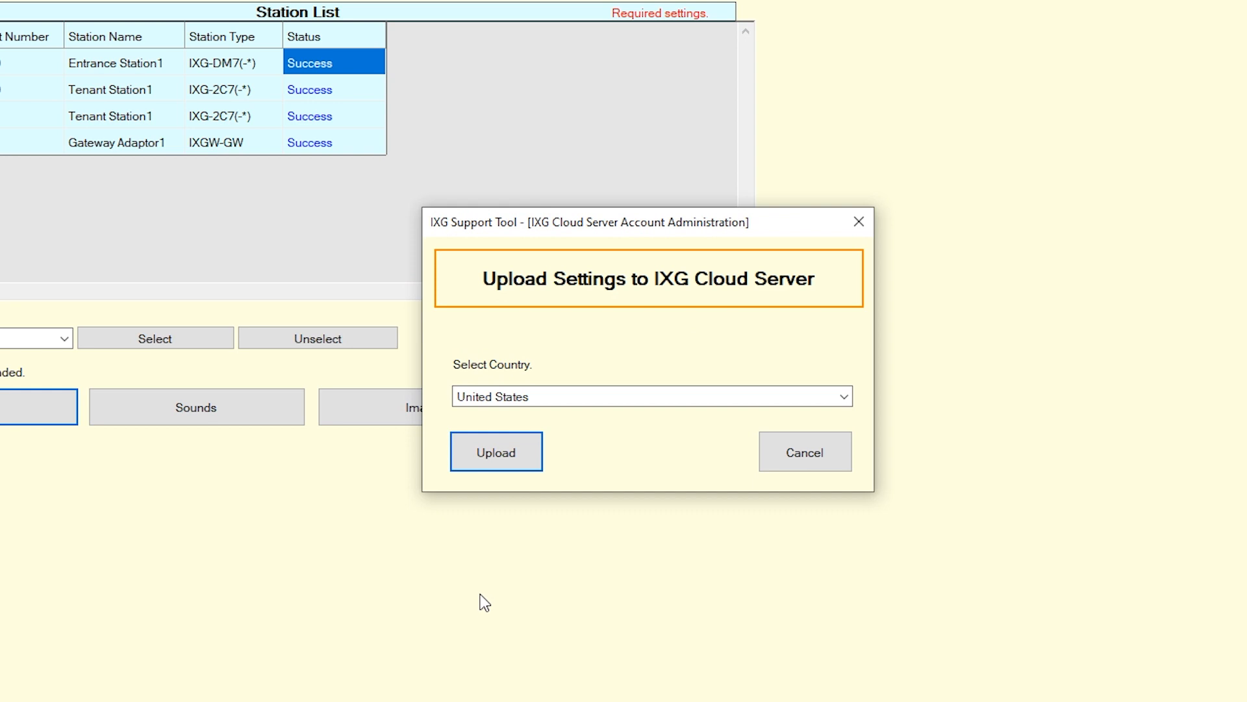
{"action": "left_click", "coordinate": [496, 451]}
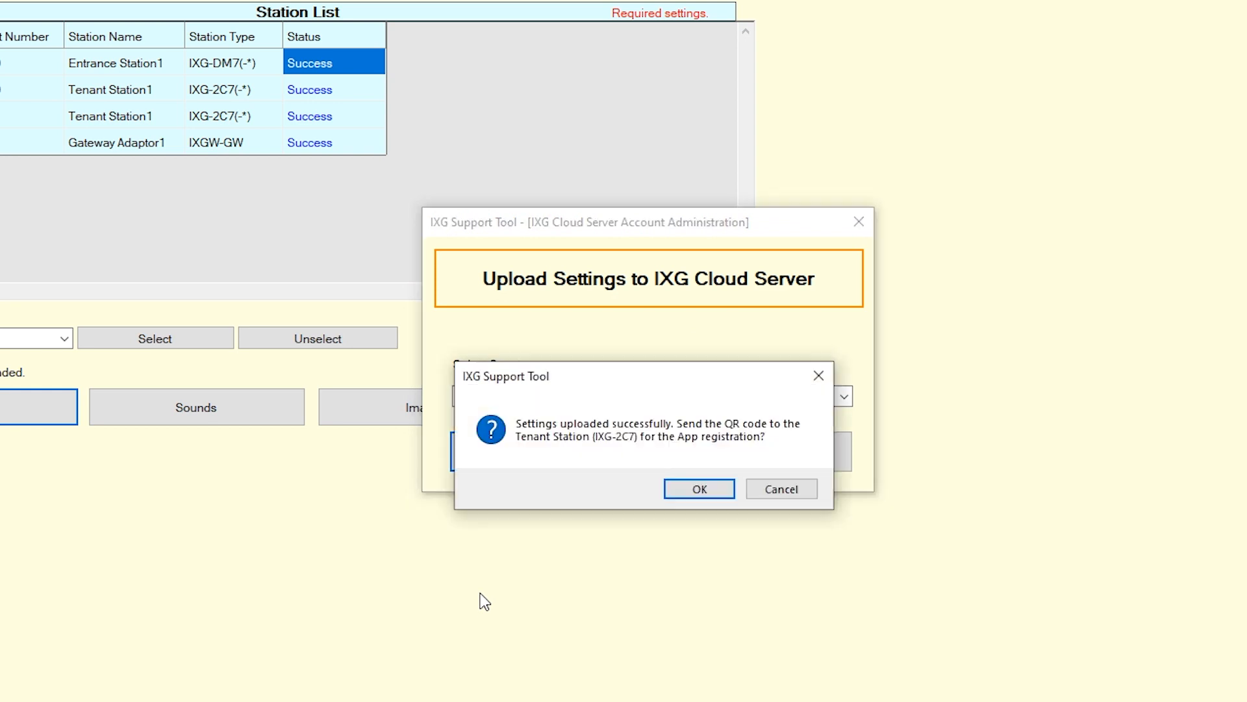
{"action": "left_click", "coordinate": [698, 488]}
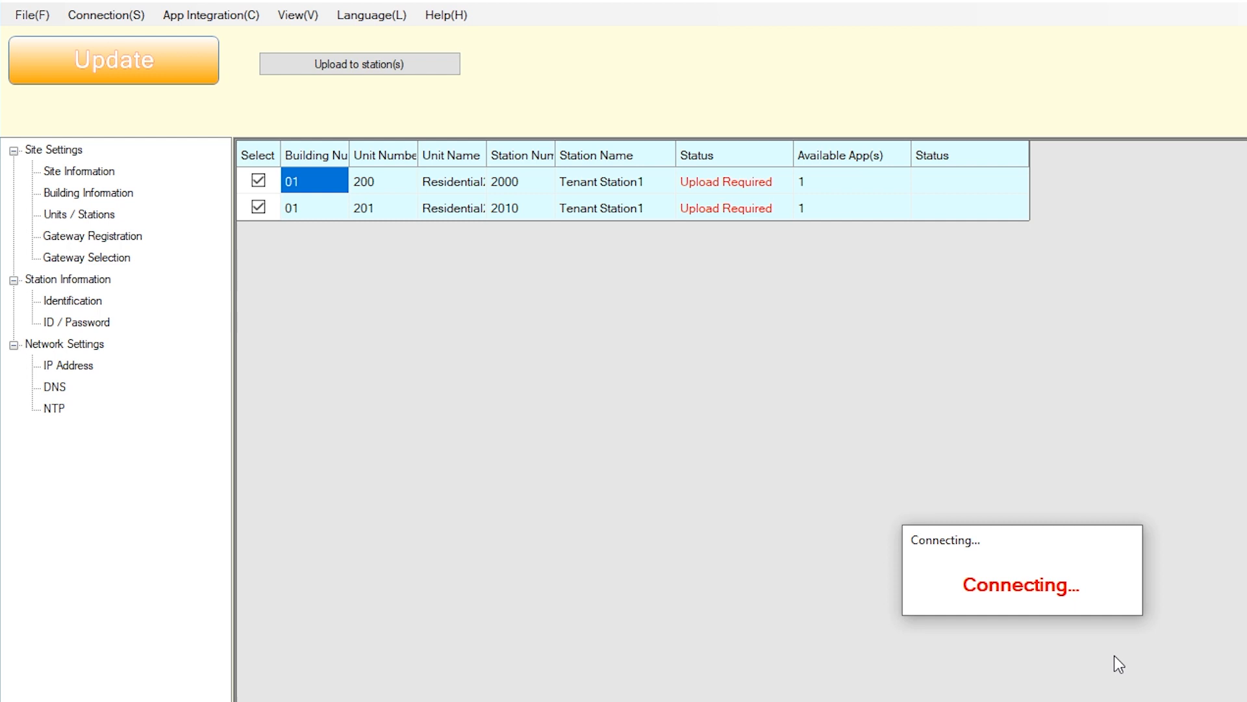
Step: Upload the QR codes to tenant stations 200 and 201 and dismiss the confirmation
{"action": "left_click", "coordinate": [359, 64]}
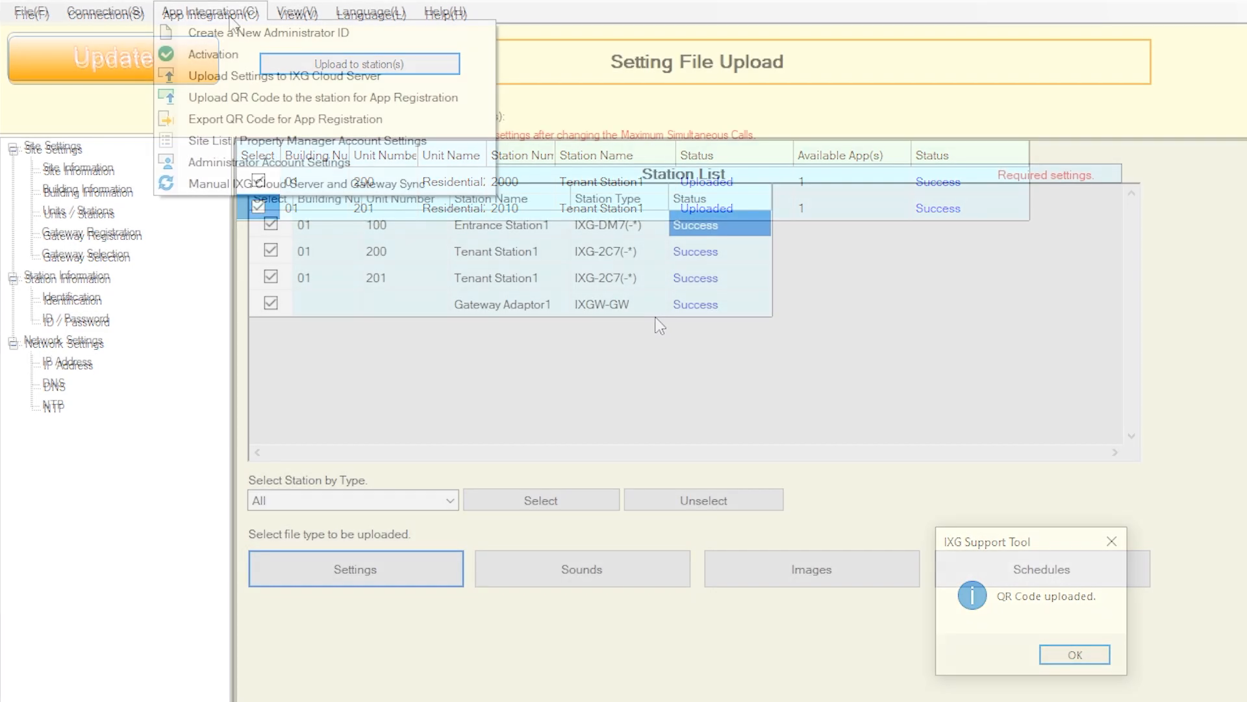
{"action": "left_click", "coordinate": [1074, 653]}
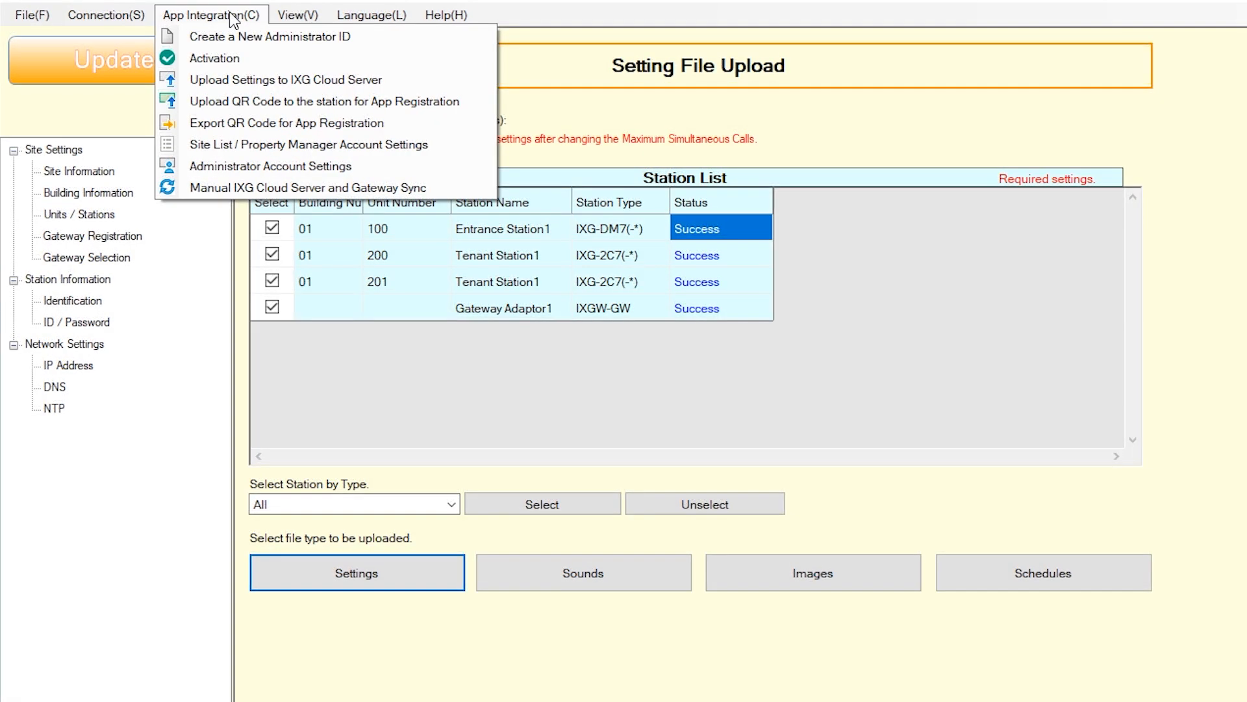
{"action": "mouse_move", "coordinate": [456, 193]}
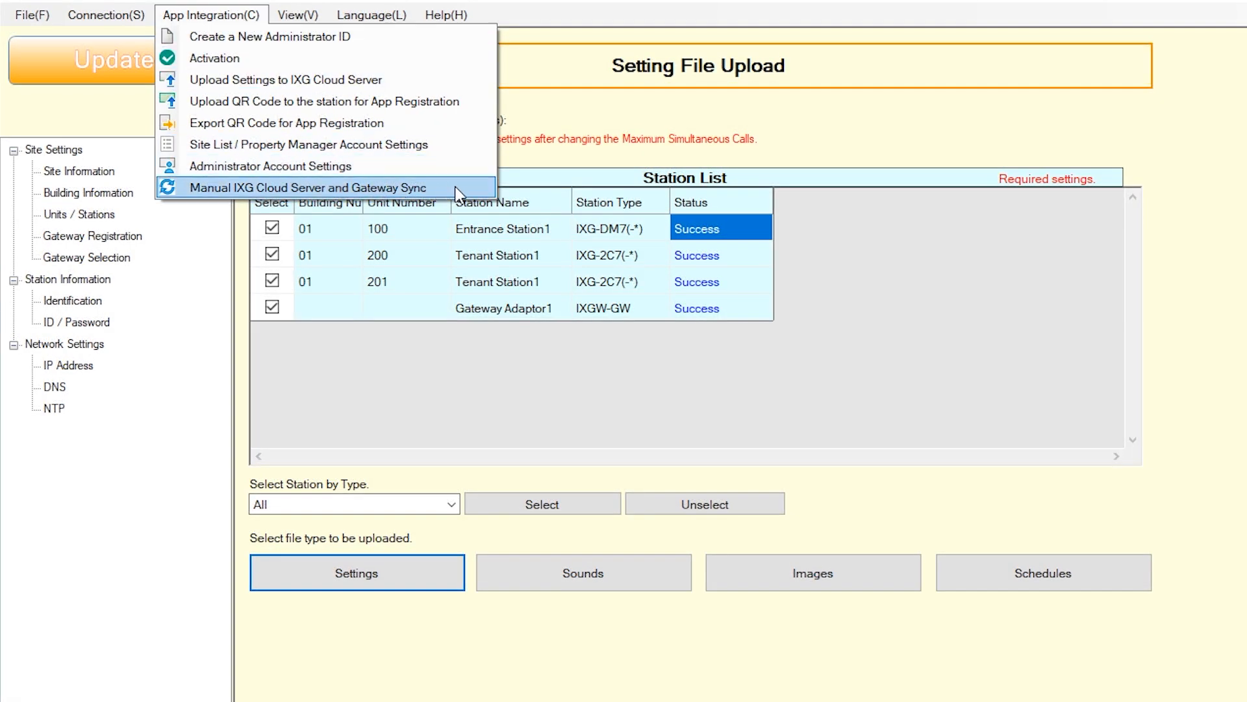
Step: Start the manual IXG Cloud Server sync for gateway 1 until it shows In Process
{"action": "left_click", "coordinate": [304, 188]}
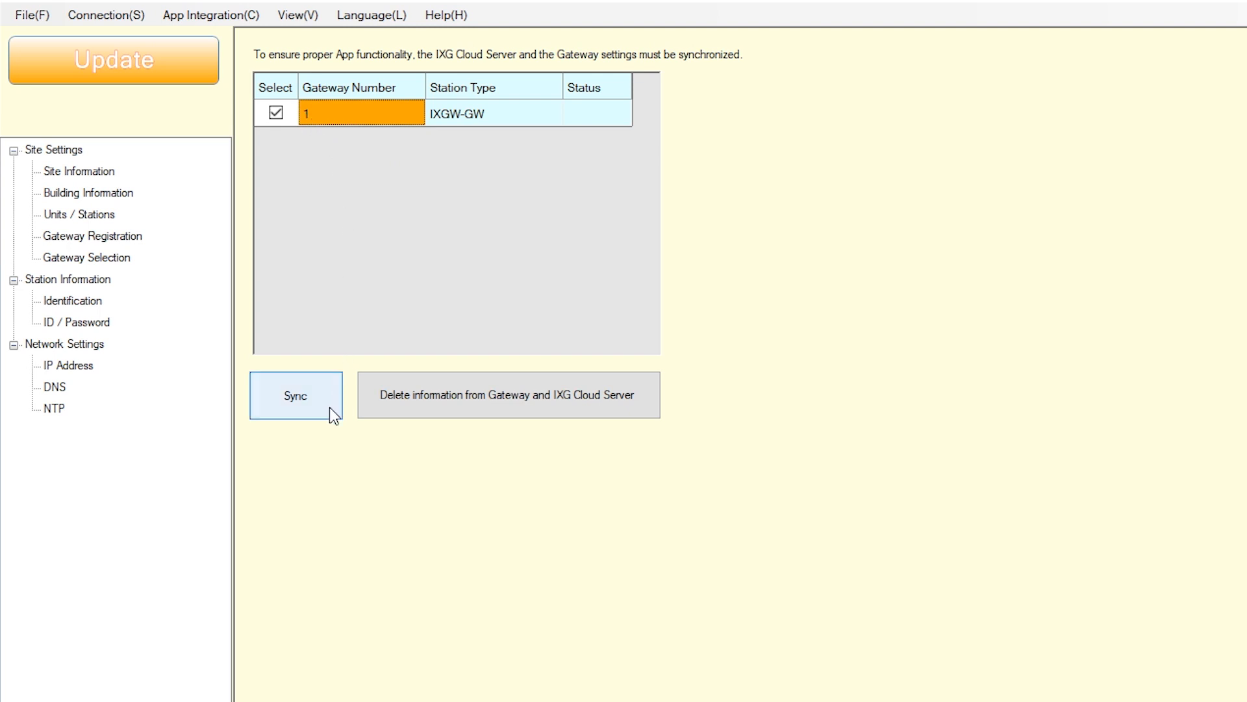
{"action": "left_click", "coordinate": [361, 113]}
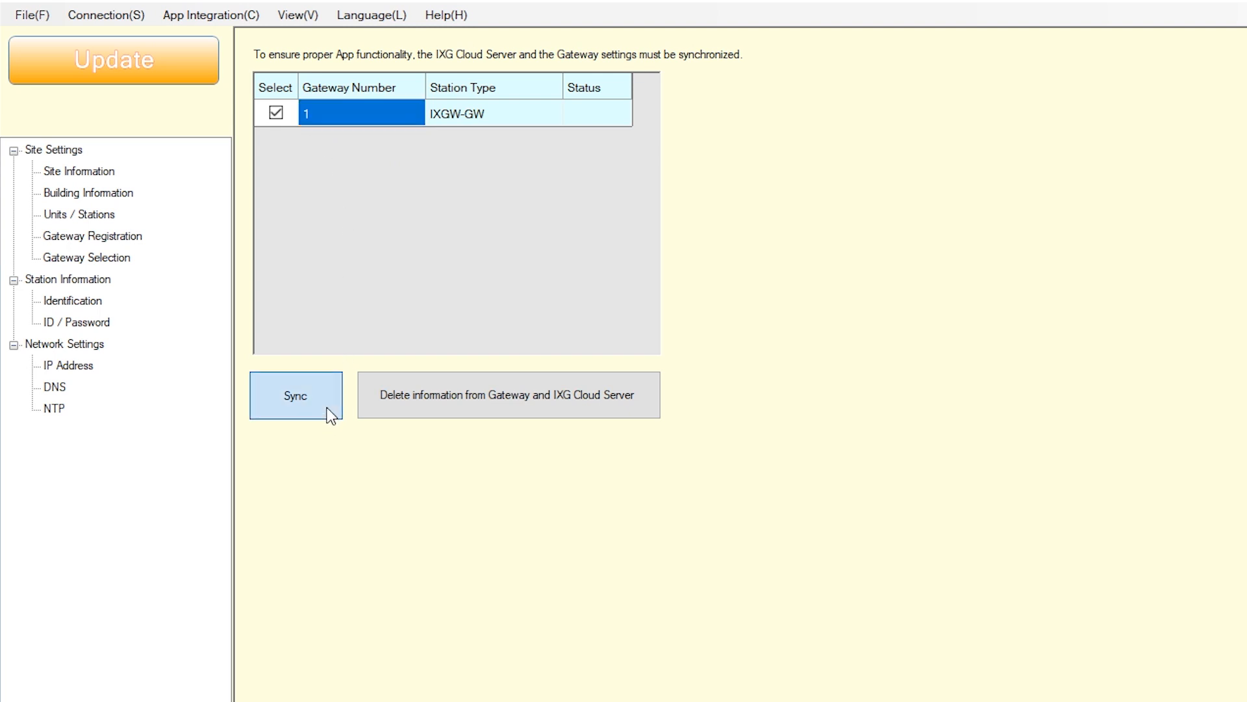
{"action": "left_click", "coordinate": [296, 395]}
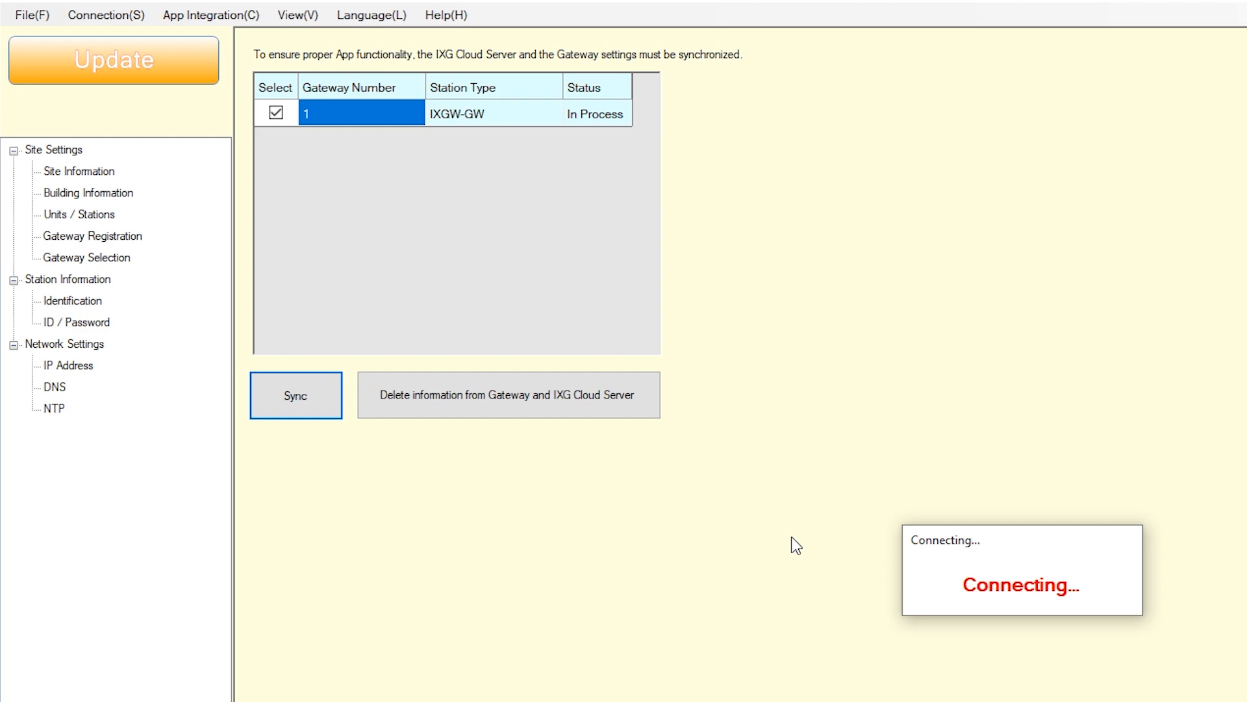